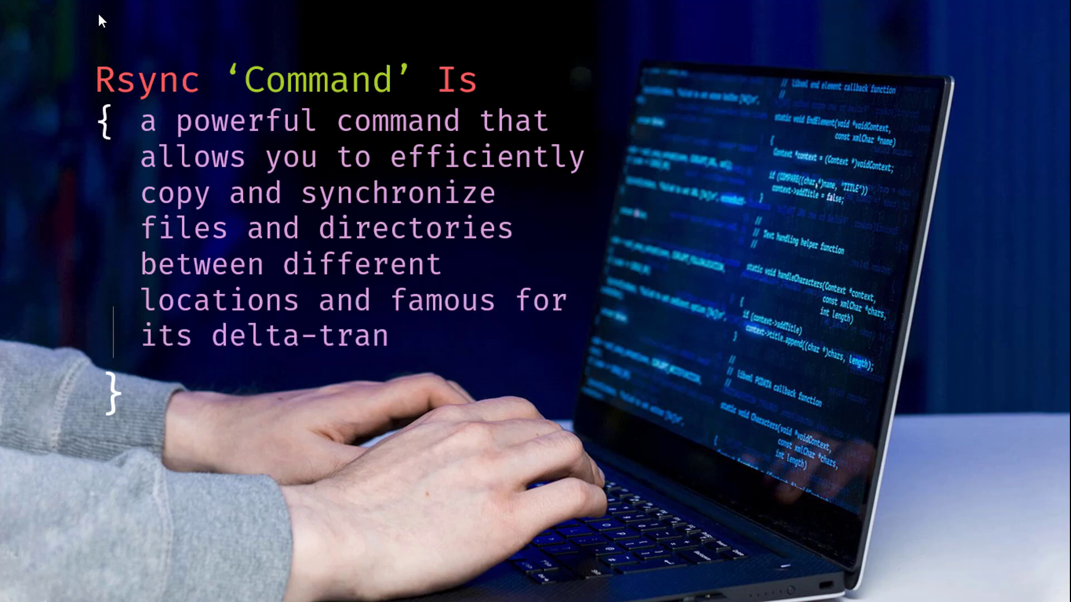
- Finish the rsync definition text on the slide with "sfer algorithm."
type("sfer algorithm.")
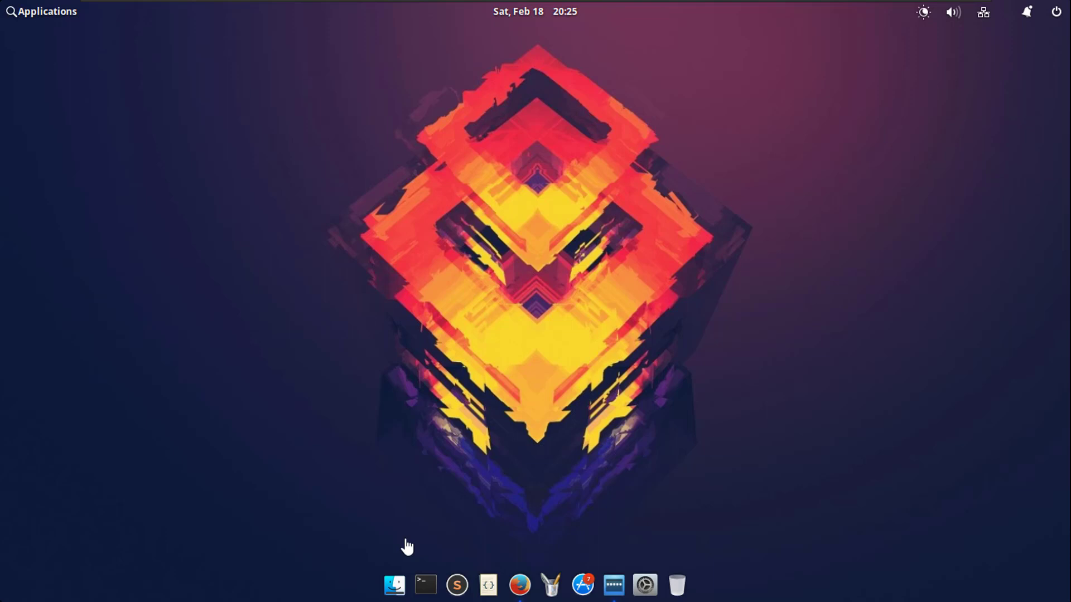
mouse_move(394, 586)
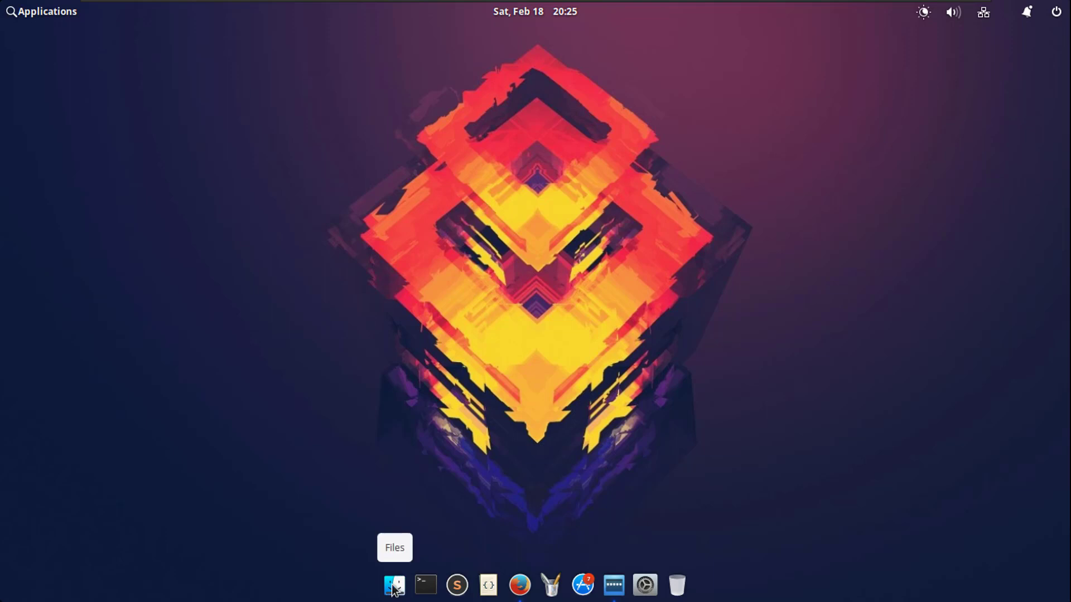
- Browse from the home folder through Files into the Documents folder in the file manager
left_click(393, 586)
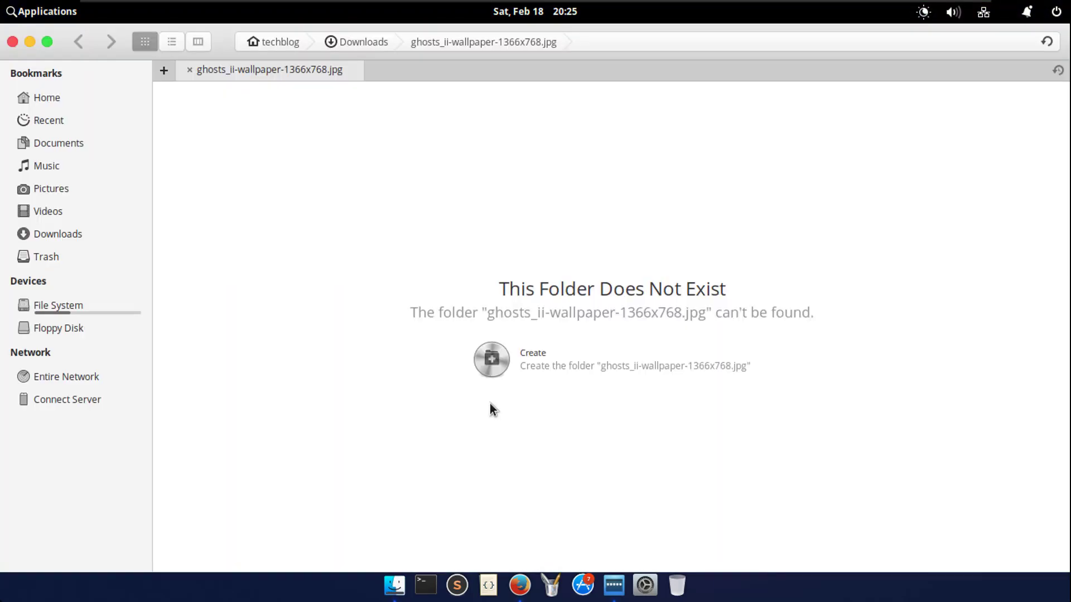
left_click(47, 97)
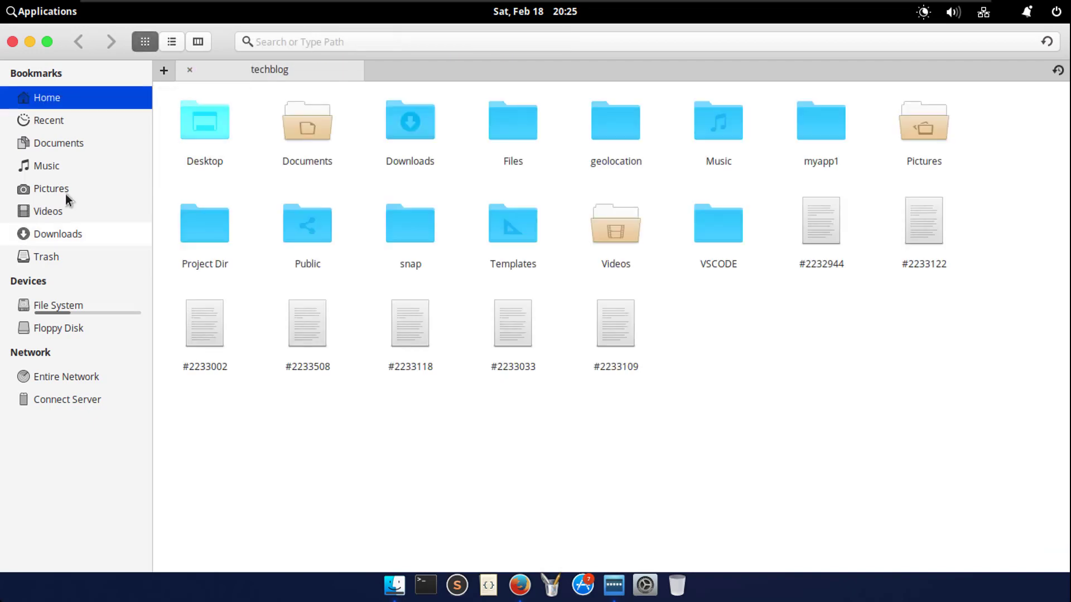
left_click(409, 120)
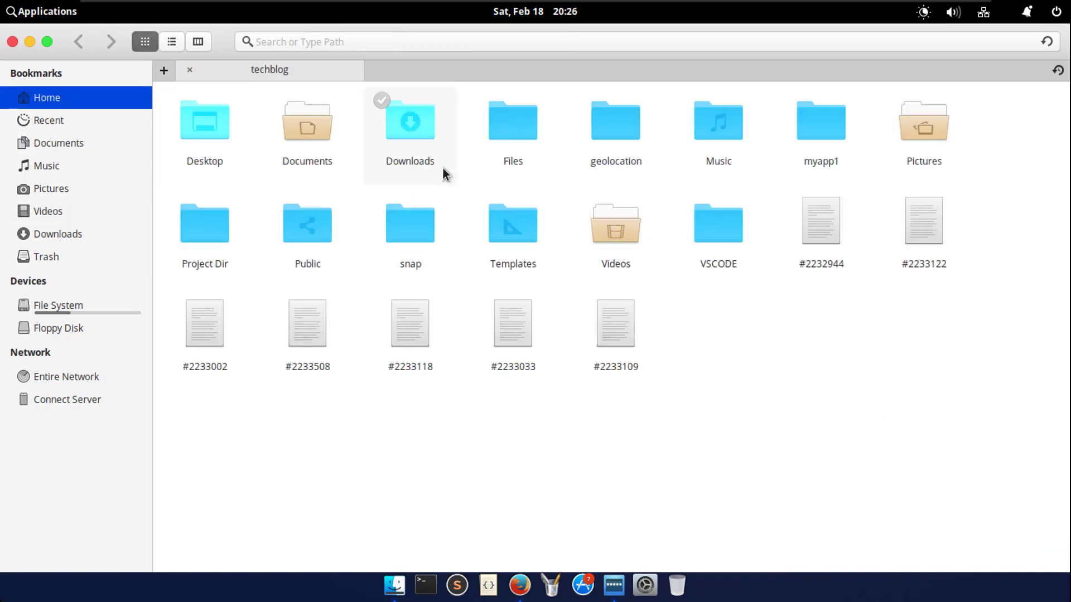
double_click(512, 119)
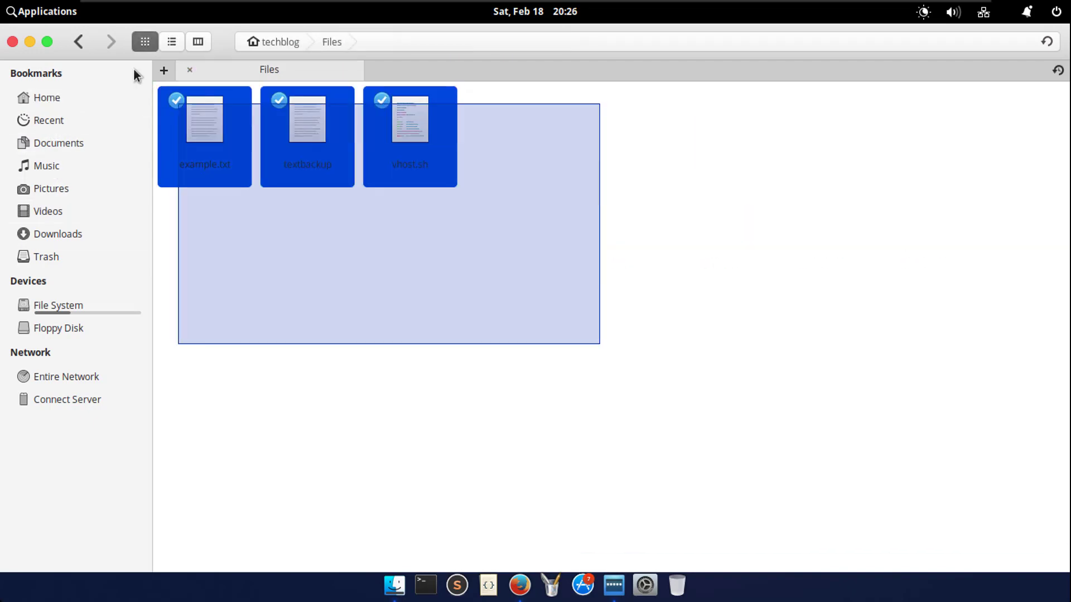
left_click(727, 378)
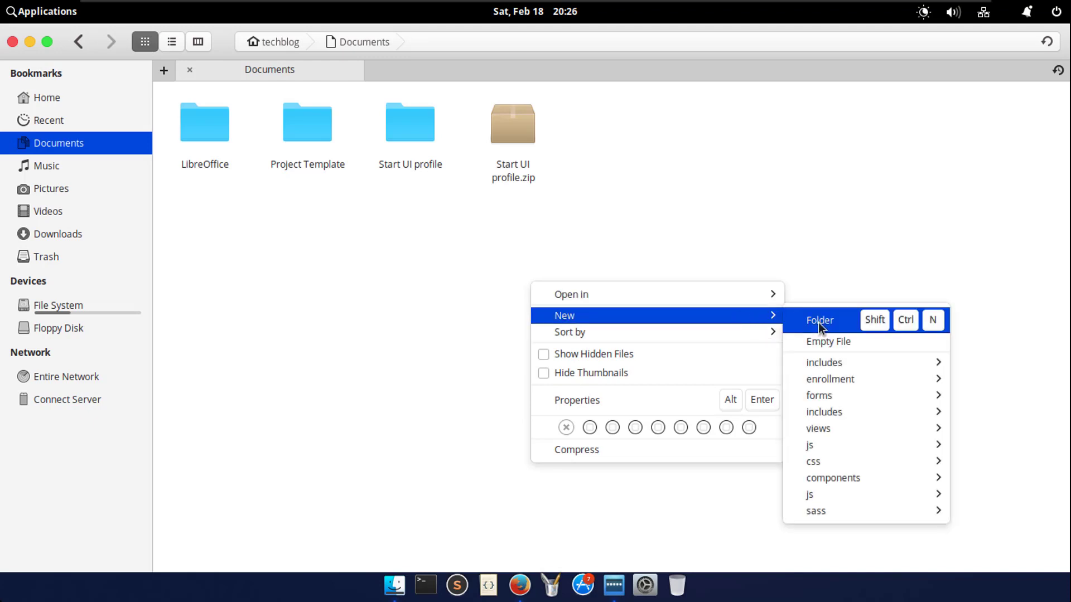
- Create a new folder named "rsync directory" in Documents and close the file manager
left_click(819, 320)
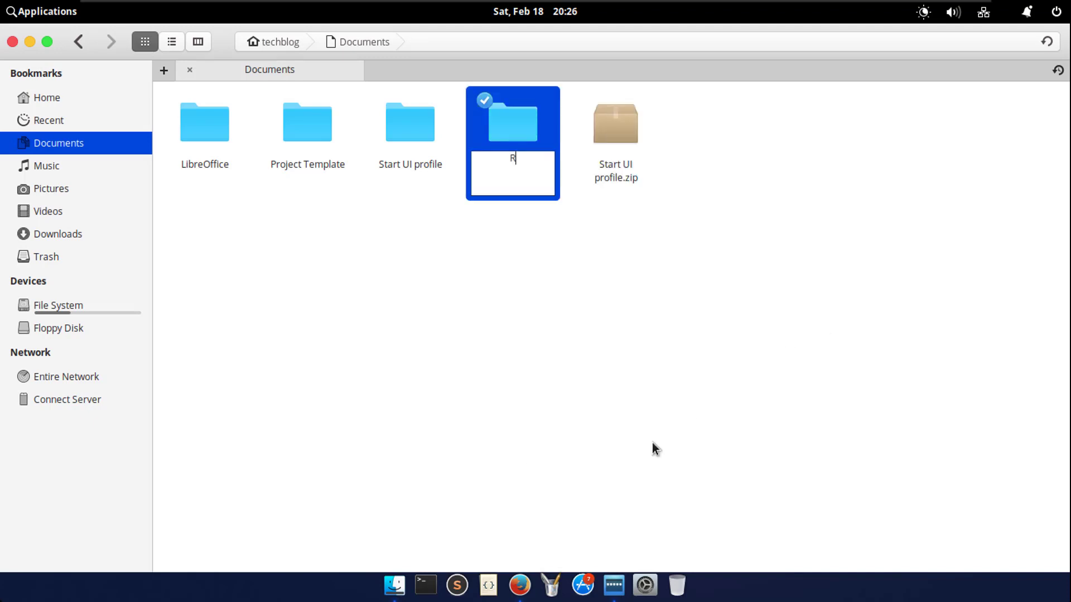
type("sync")
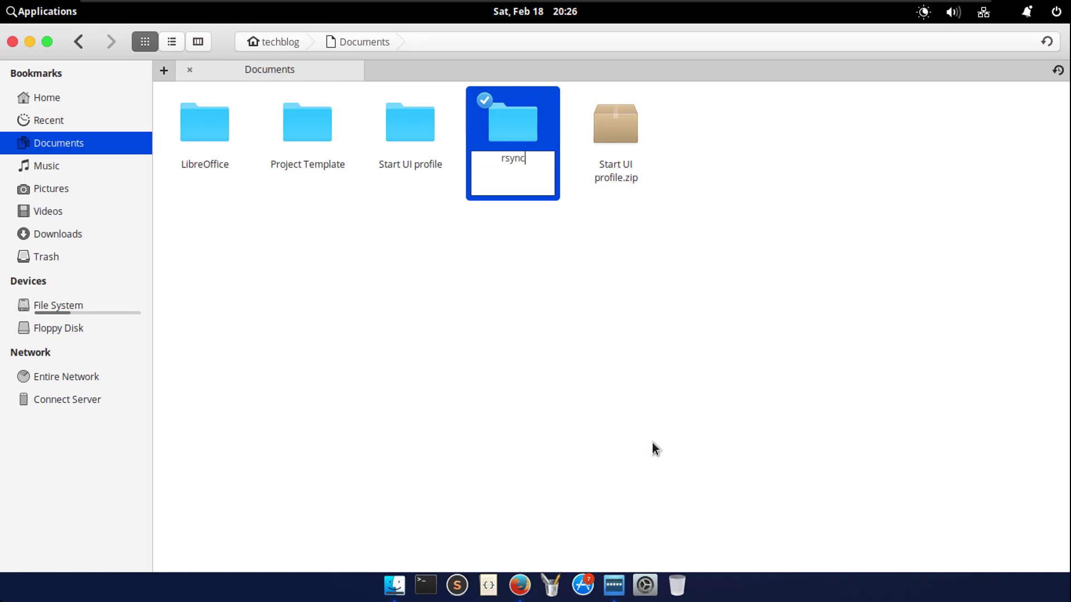
type("dire")
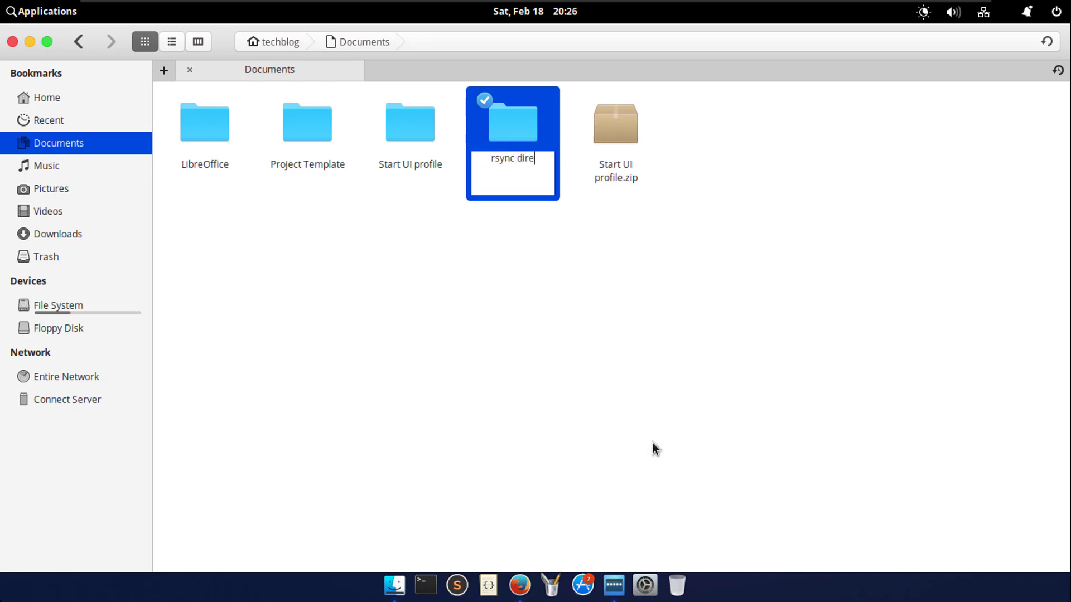
type("ctory")
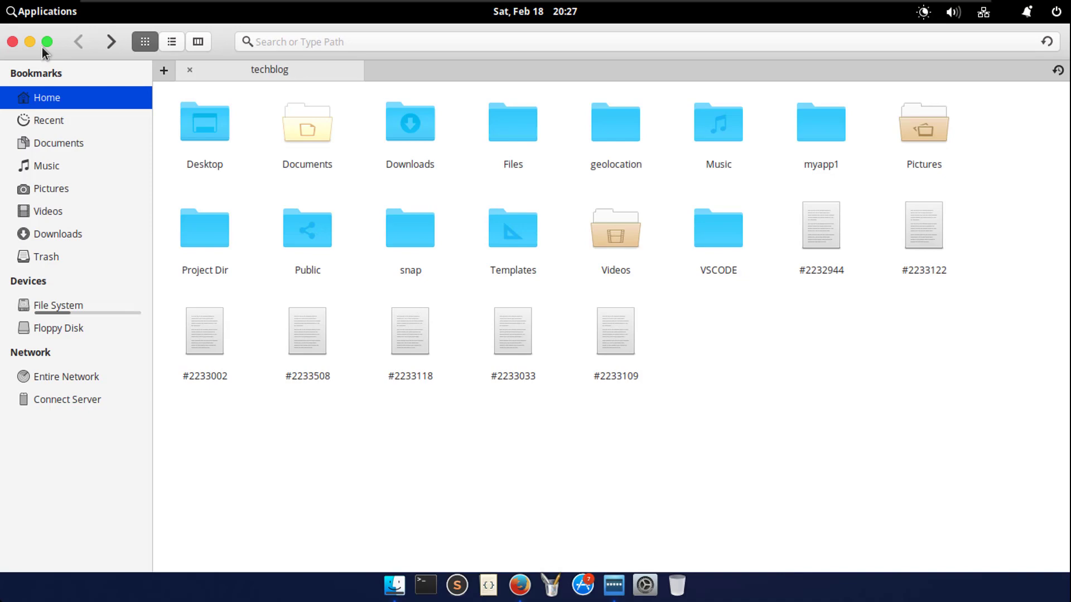
left_click(12, 41)
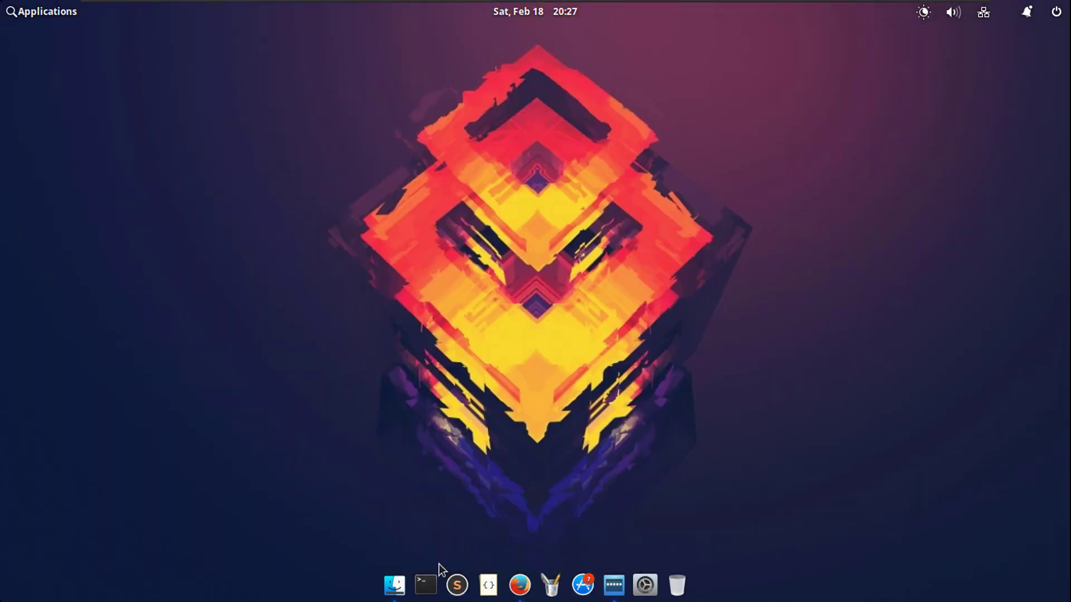
- Launch a terminal and list the Files folder contents: example.txt, textbackup and vhost.sh
left_click(424, 586)
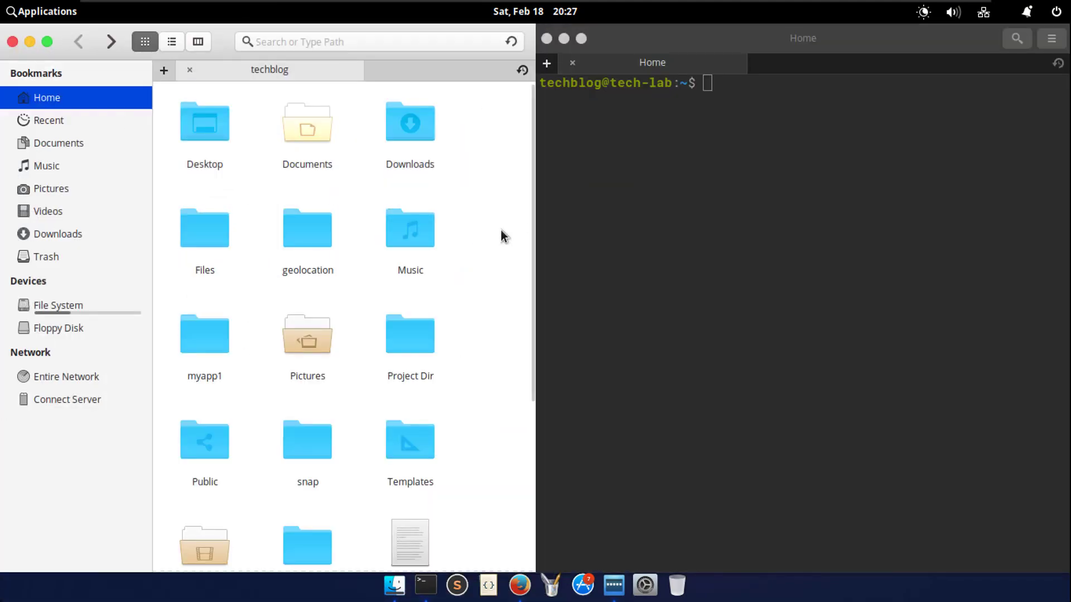
type("ls")
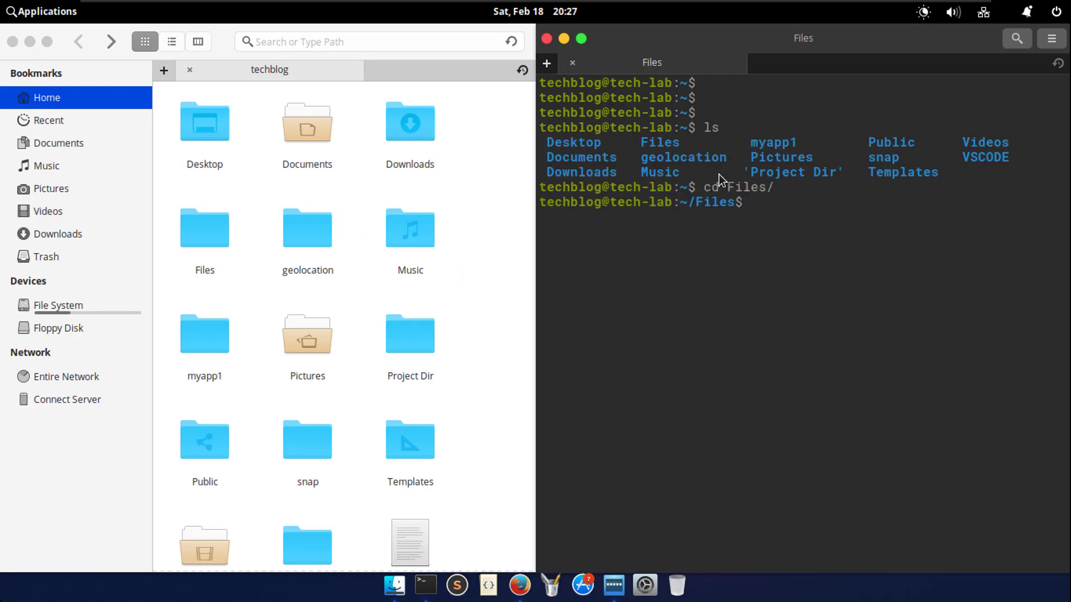
key("Return")
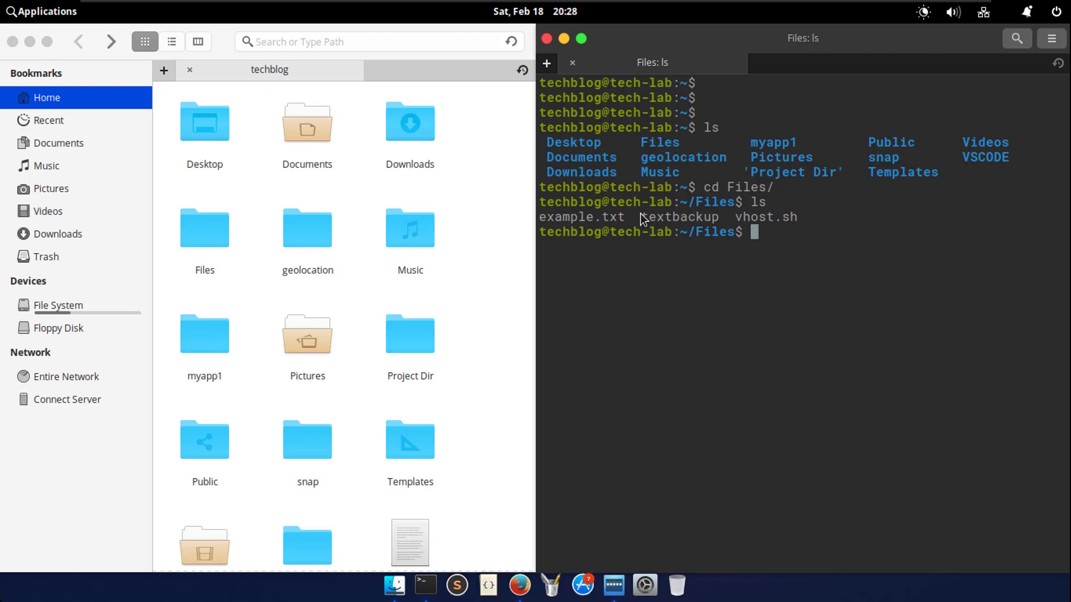
left_click(204, 227)
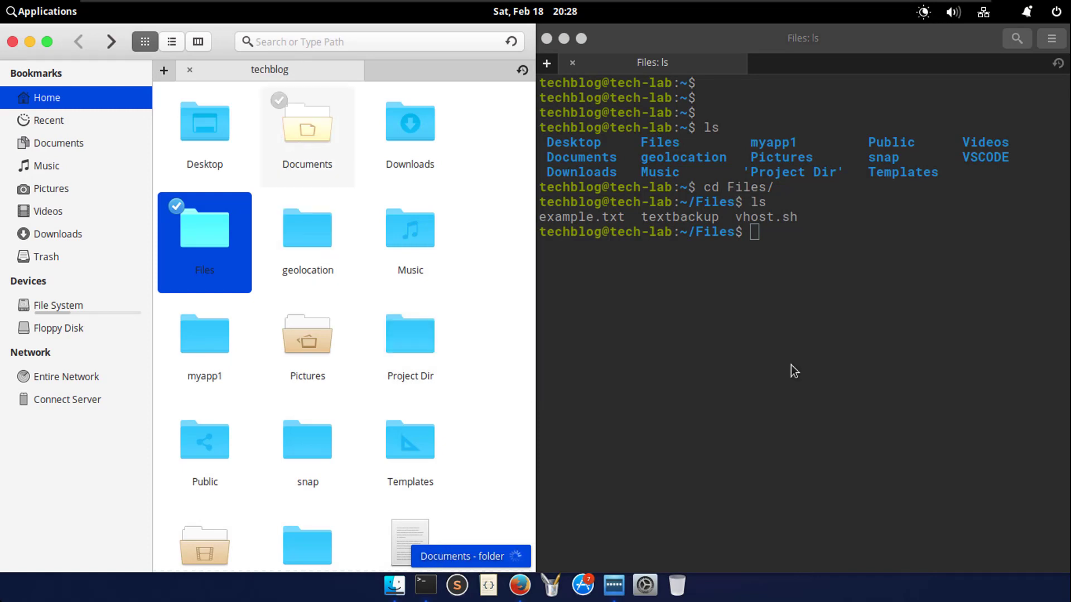
- Run rsync -v copying /home/techblog/Files/example.txt into /home/techblog/Documents/rsync directory/
type("r")
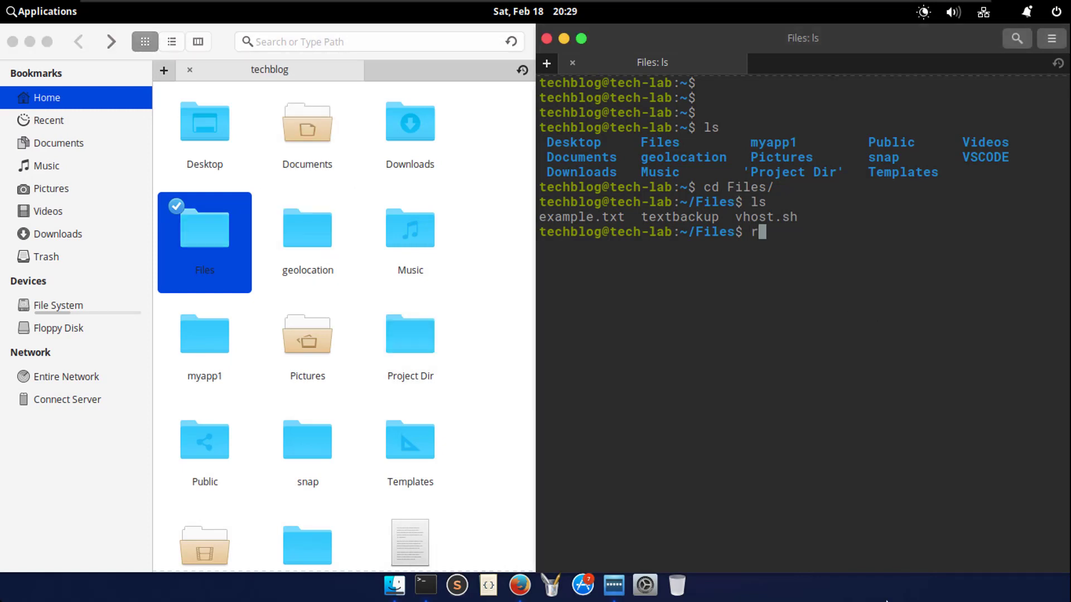
type("sync -v")
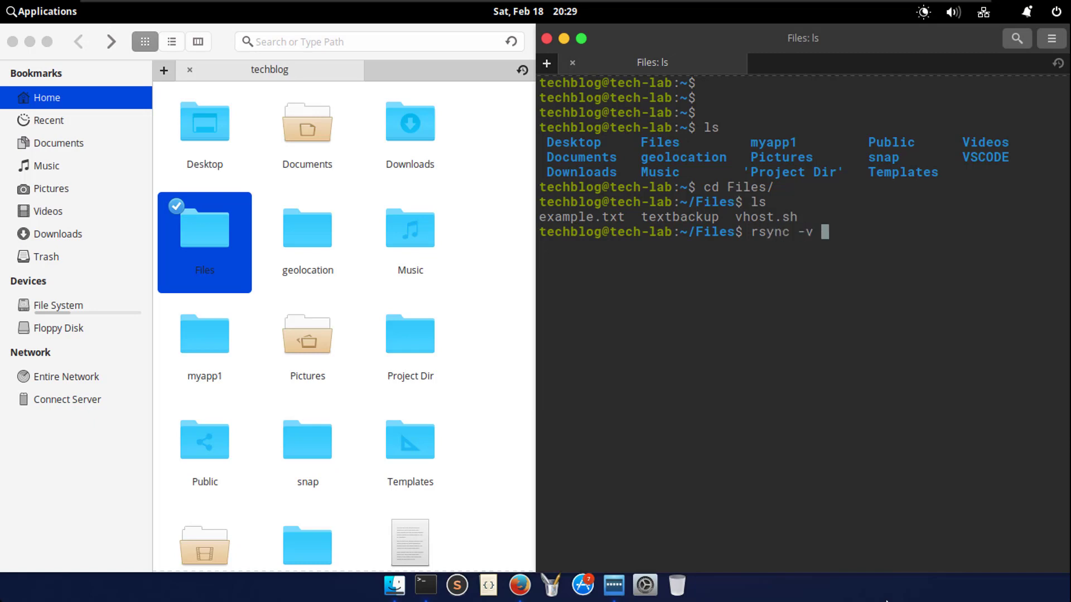
type("/home/t")
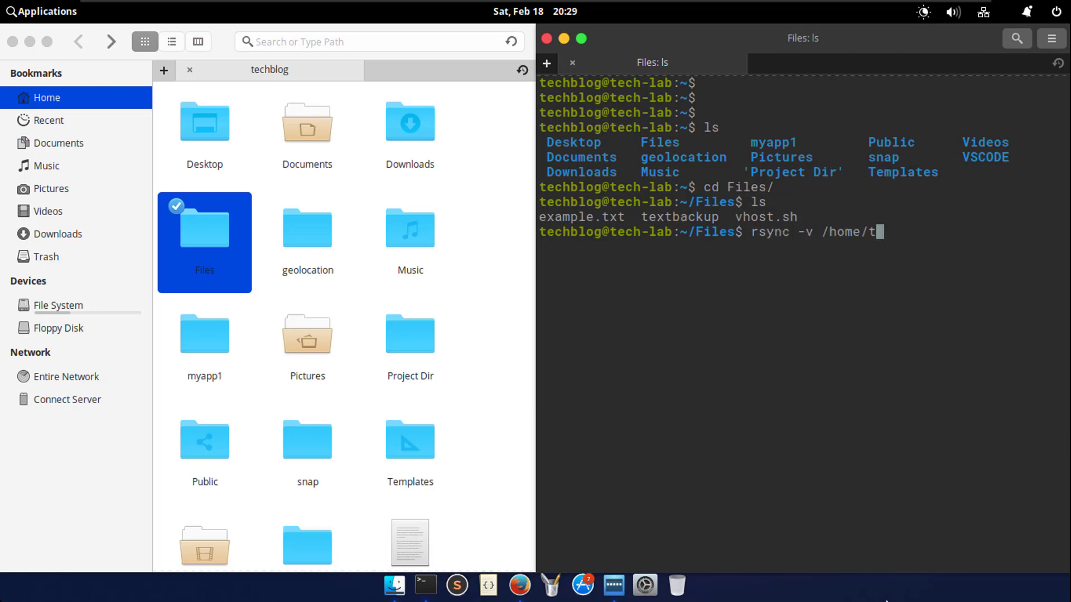
type("echblog/F")
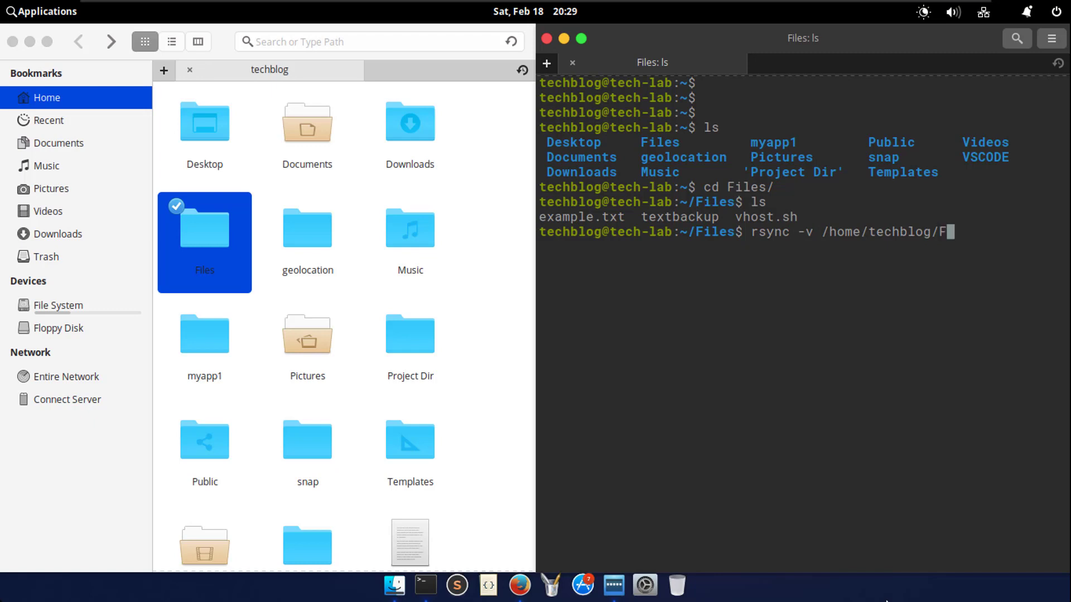
type("iles/")
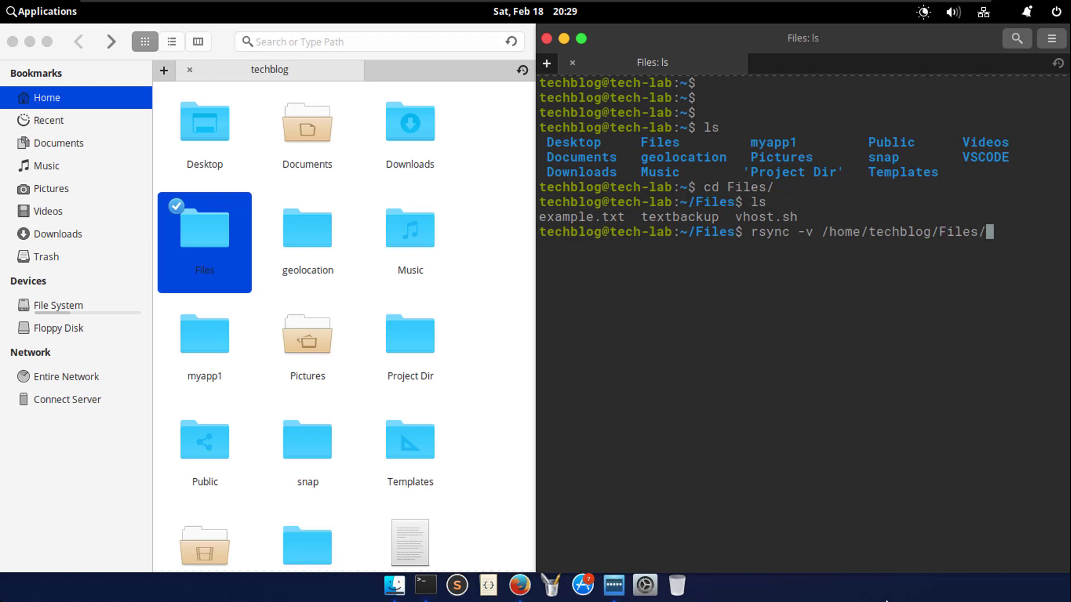
type("example.txt")
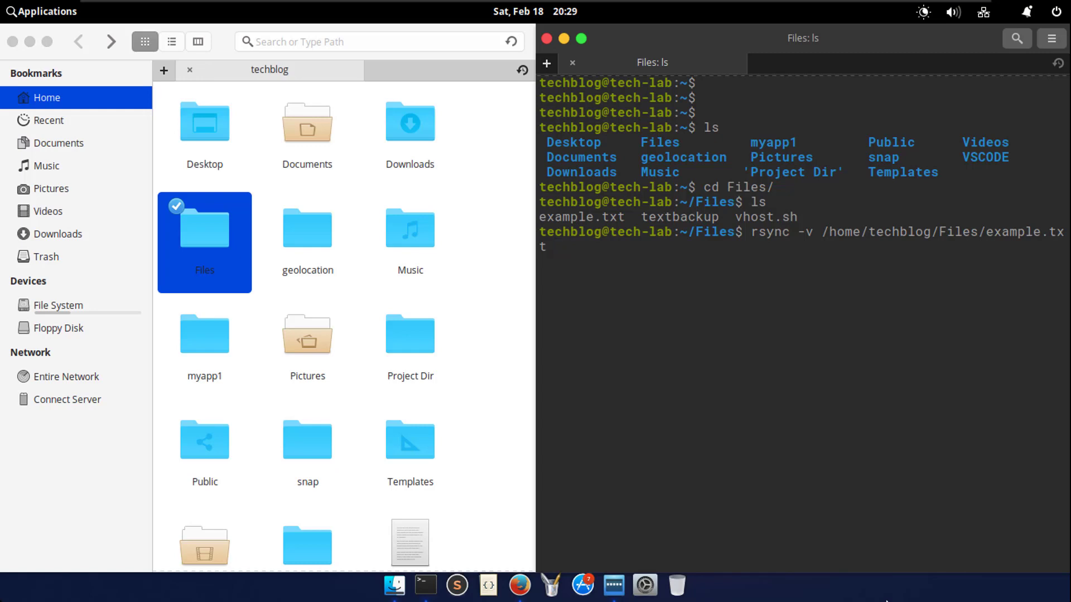
type("/")
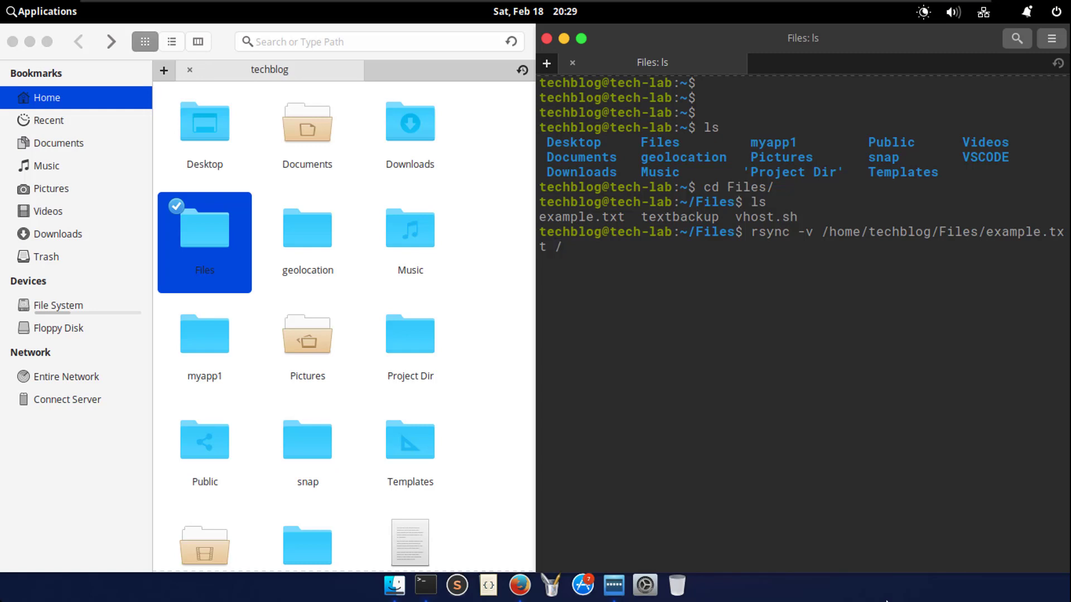
type("home/techblog/Documents/rsync\\ directory/")
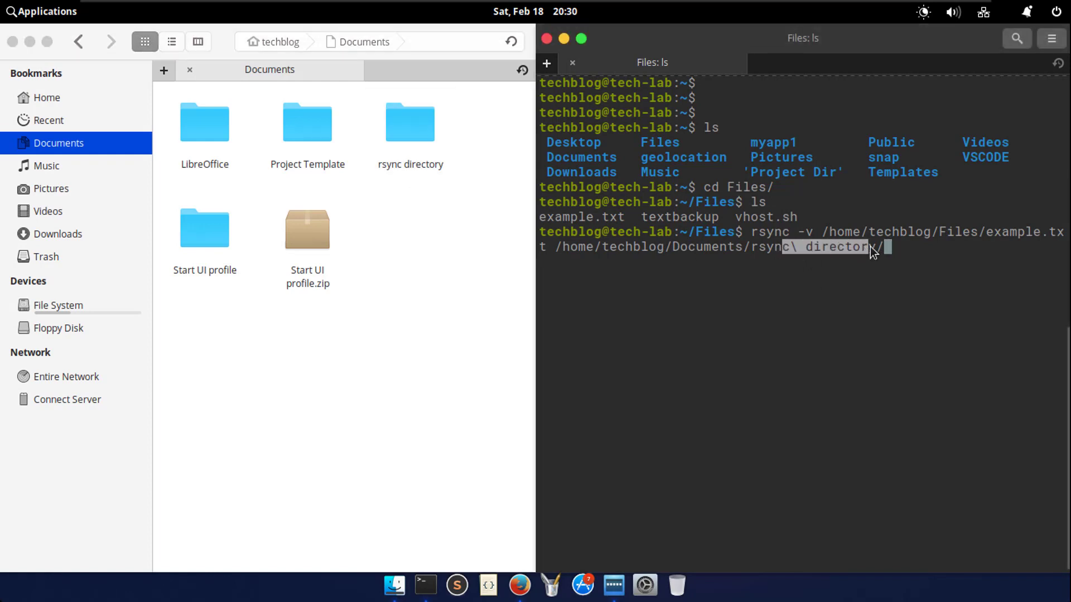
mouse_move(820, 345)
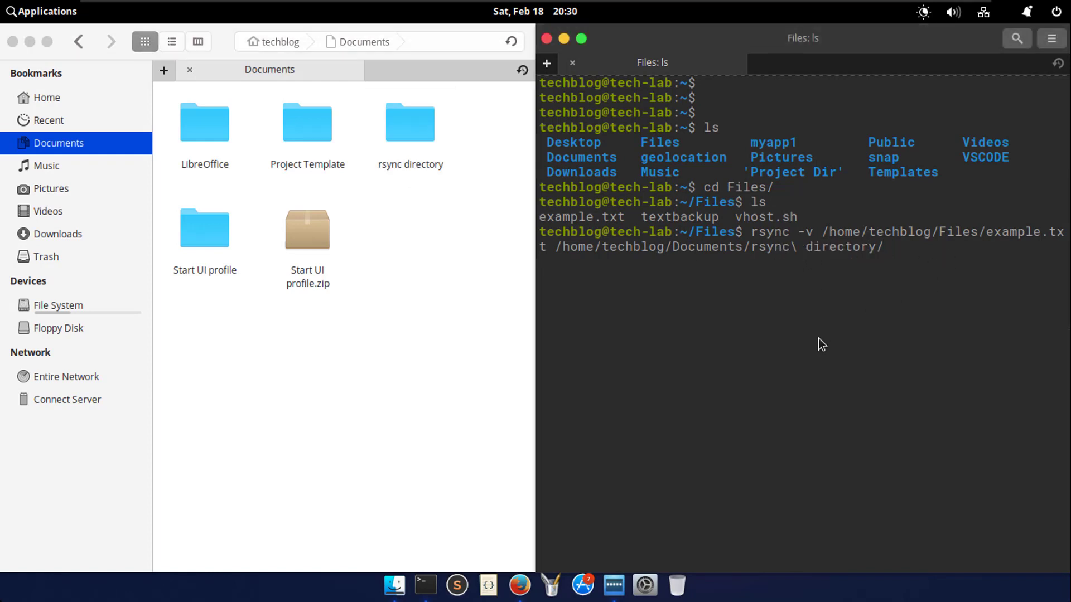
key("Return")
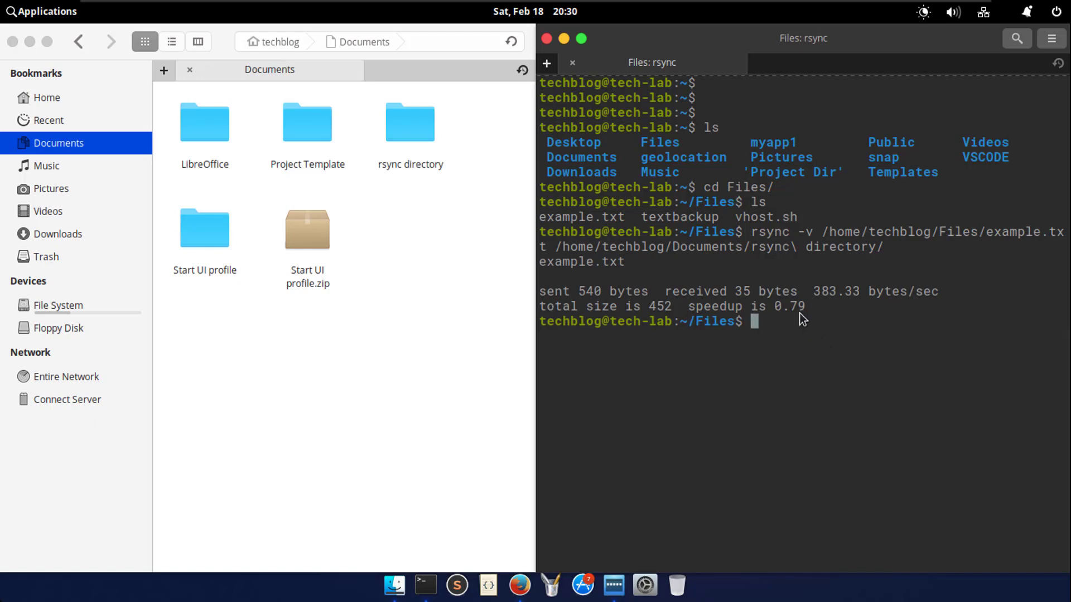
double_click(409, 123)
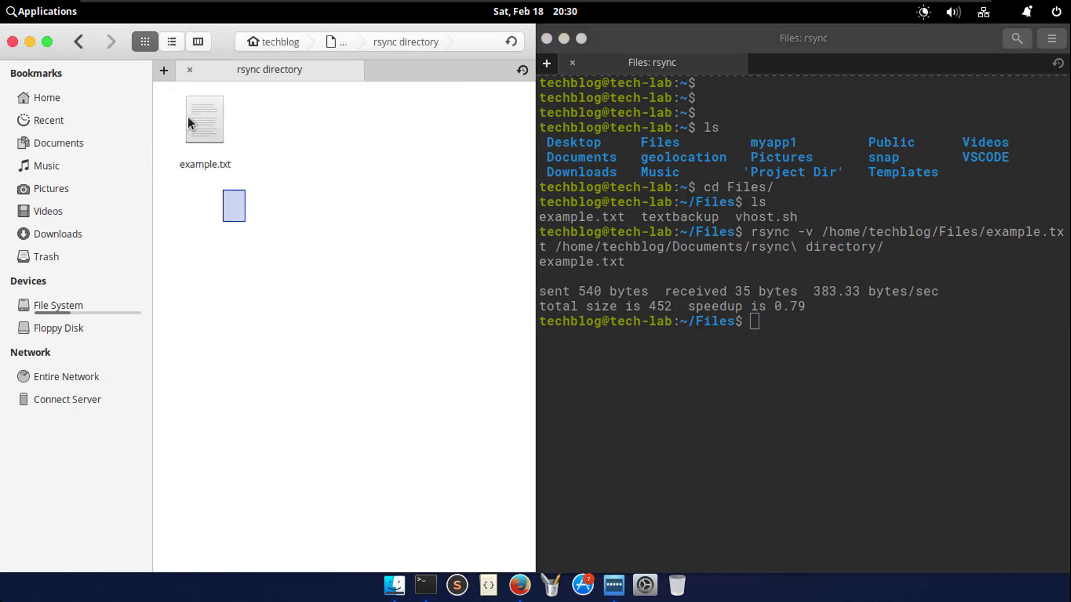
left_click(204, 119)
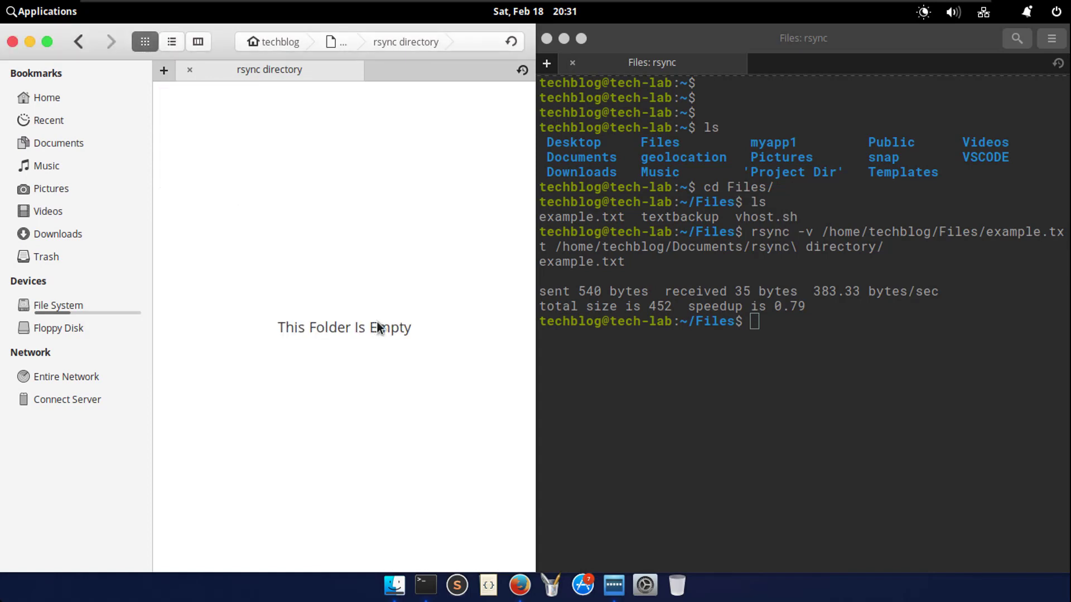
left_click(810, 433)
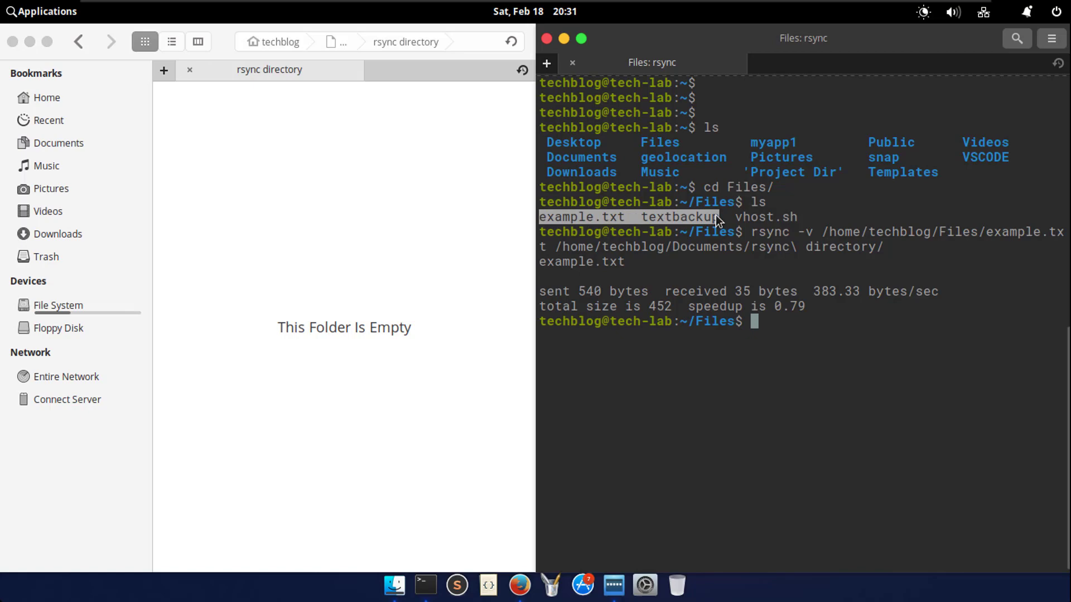
mouse_move(820, 364)
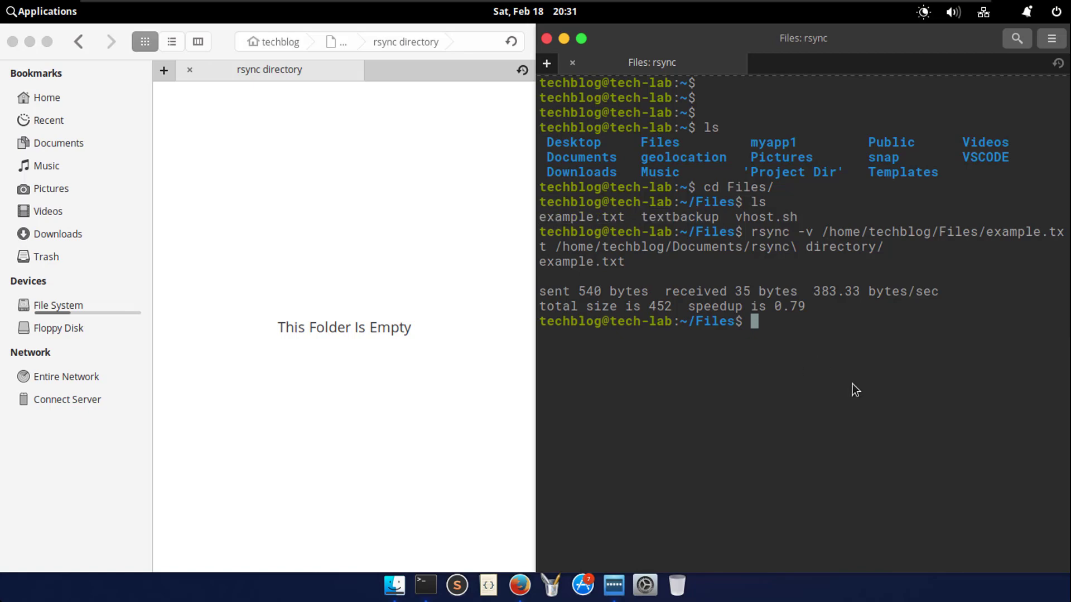
- Run rsync -v copying Files/example.txt and Files/textbackup into Documents/rsync directory/
type("rsync /h")
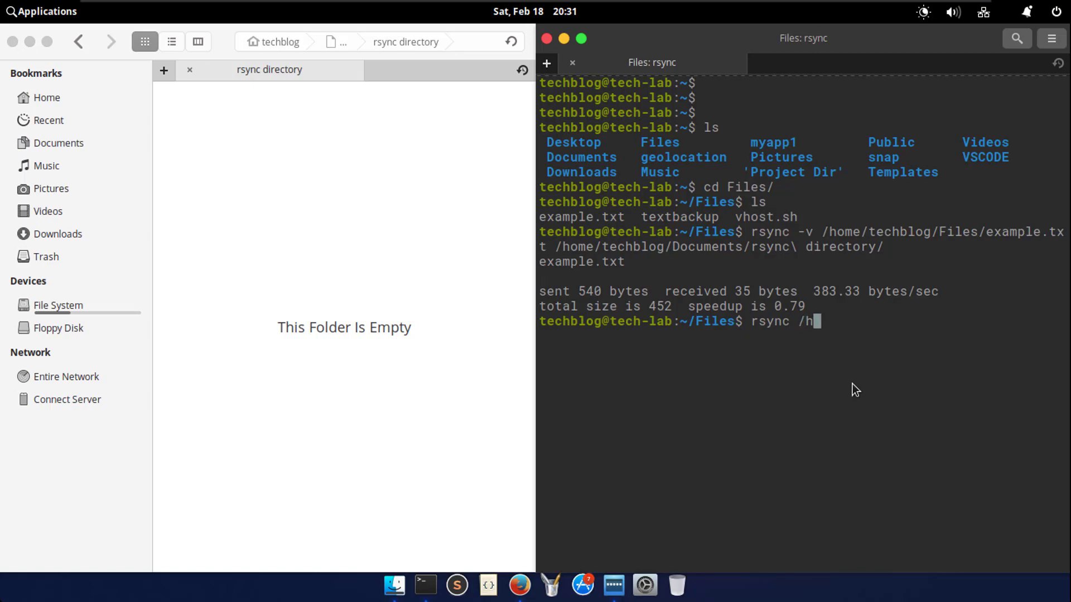
type("ome/techblog/")
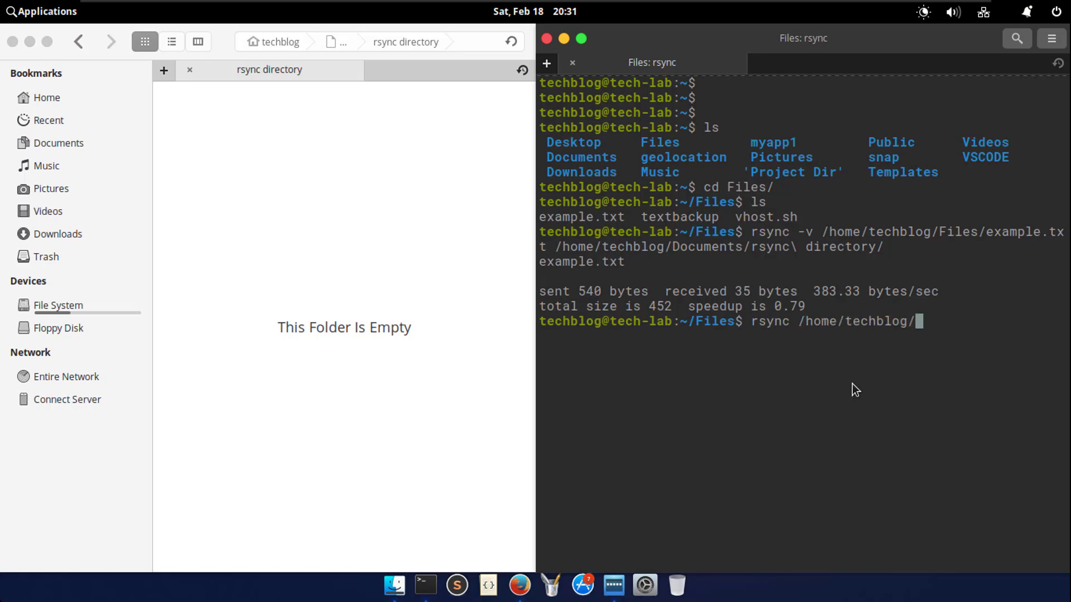
type("Files/")
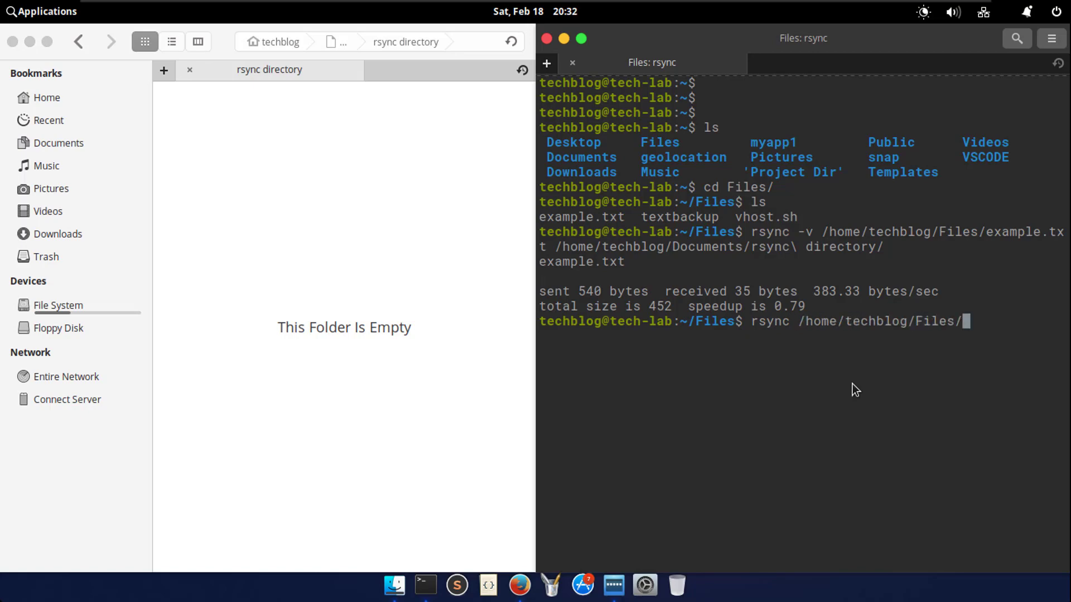
type("example.txt /home/")
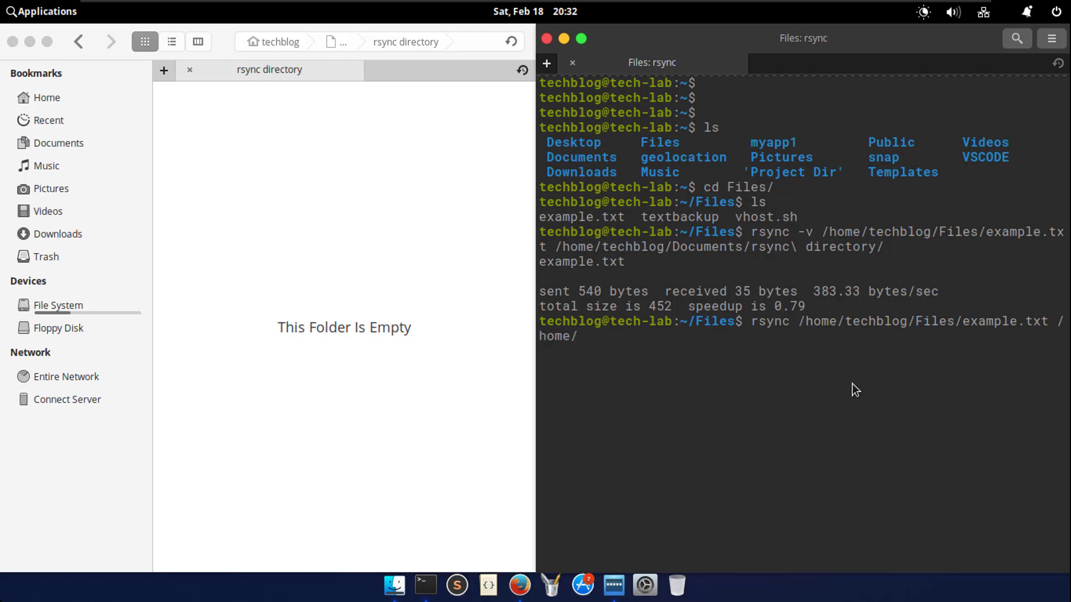
type("techblog/")
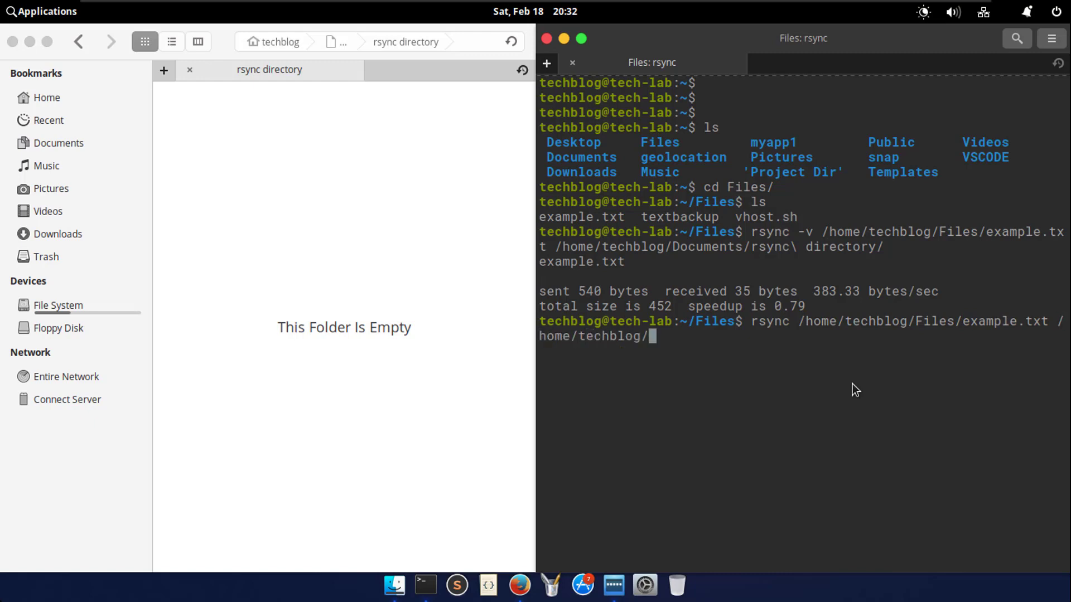
type("Files/textbackup")
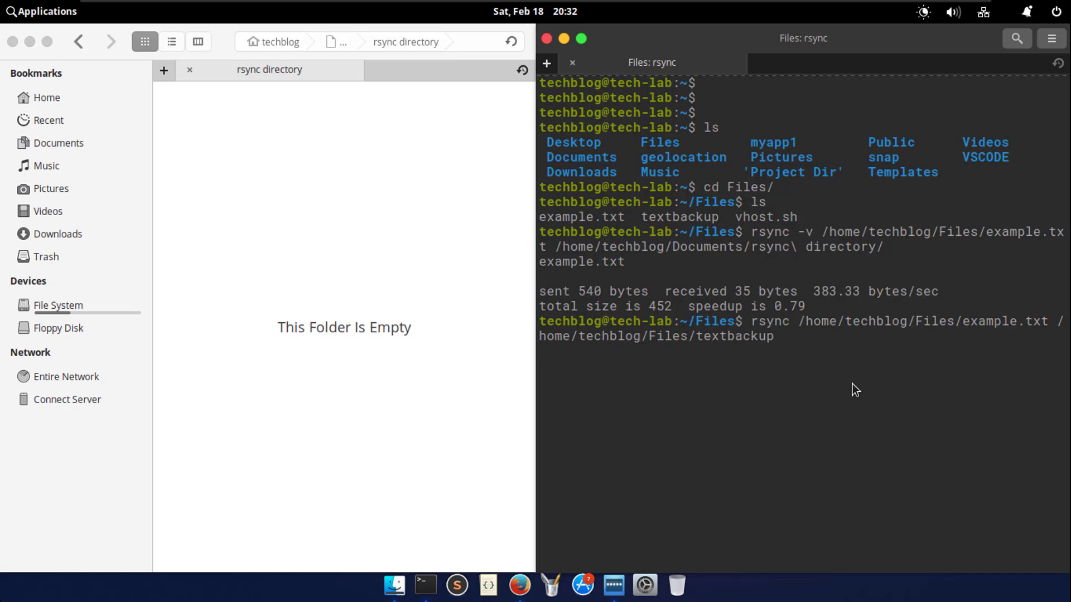
type("/home/")
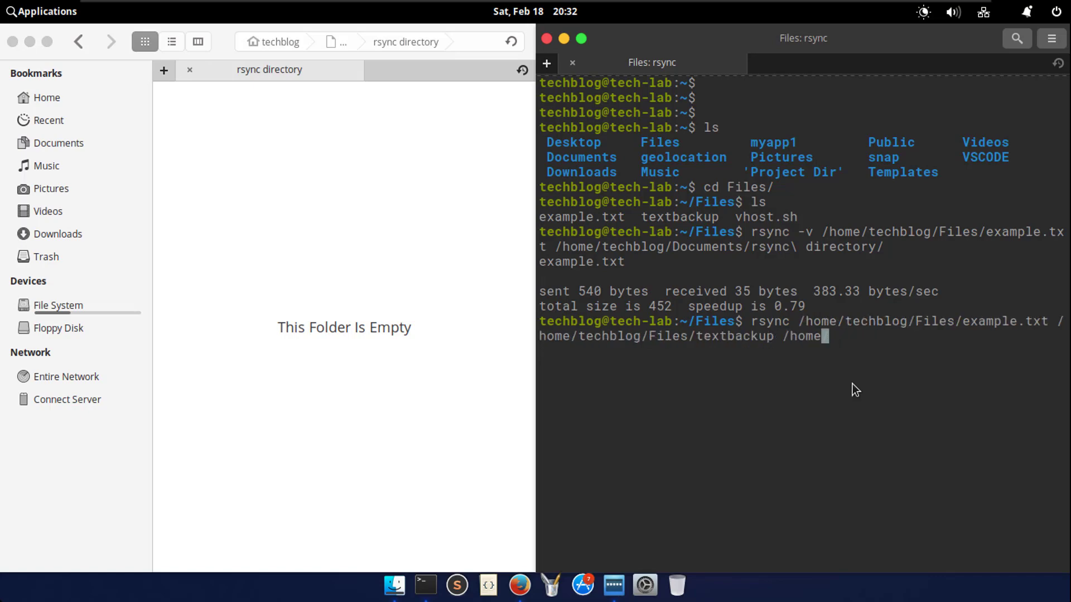
type("-v")
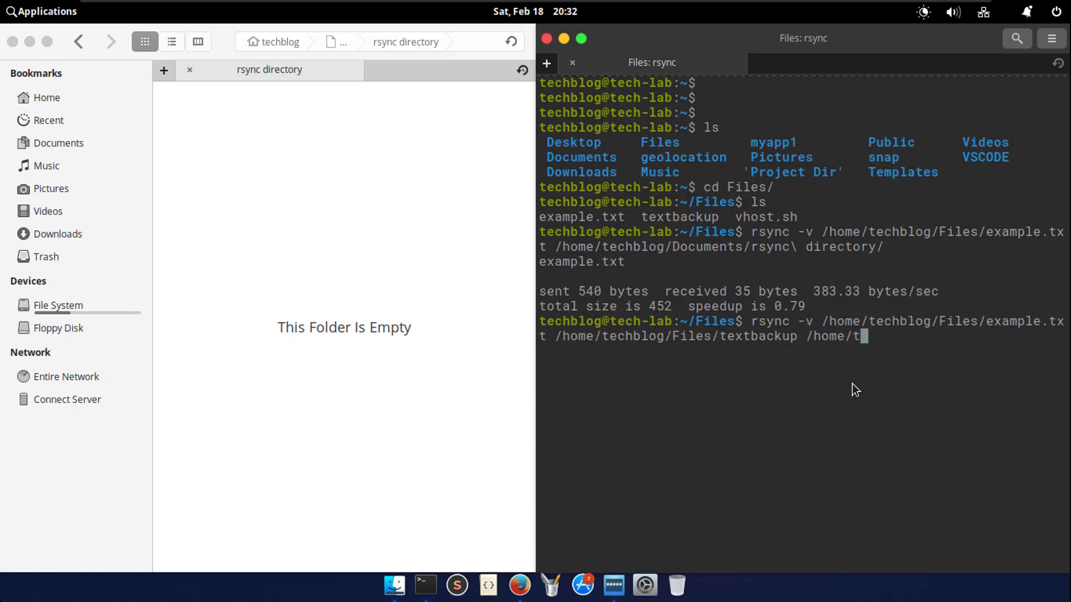
type("echblog/Doc")
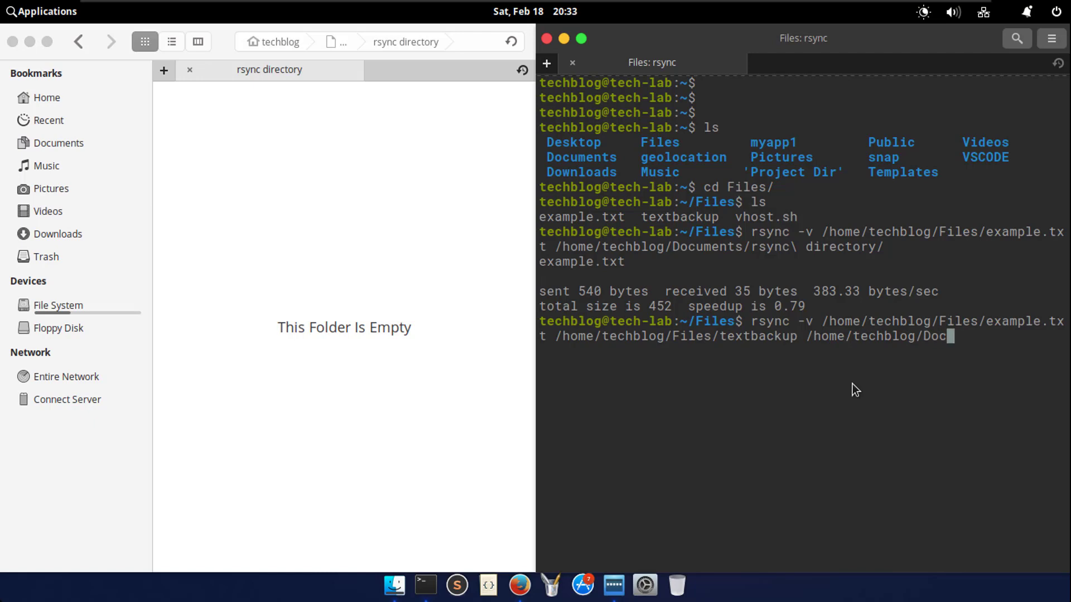
type("uments/rsync\\ directory/")
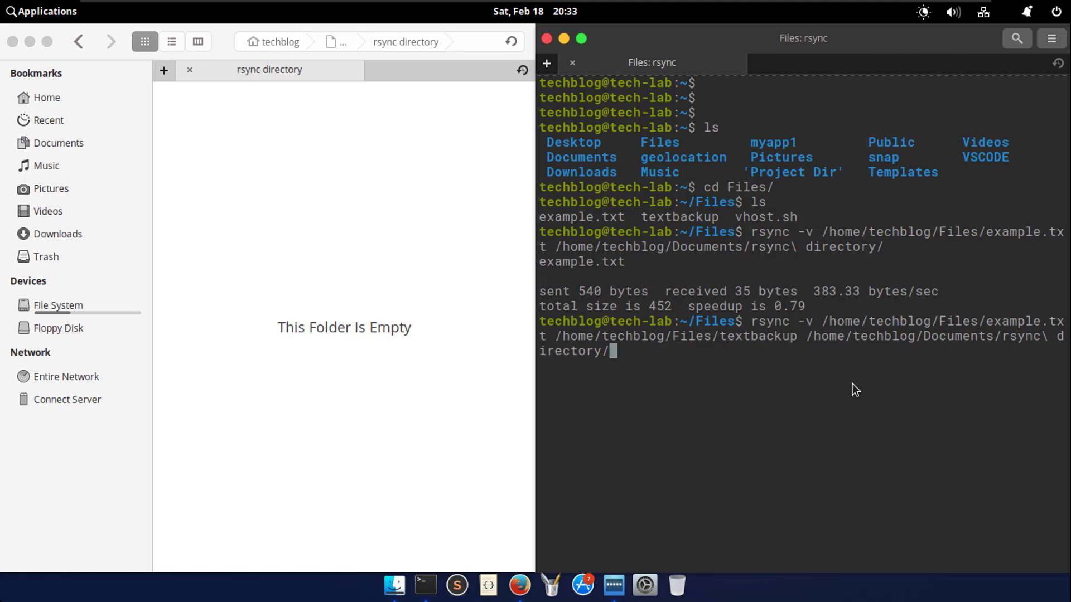
key("Return")
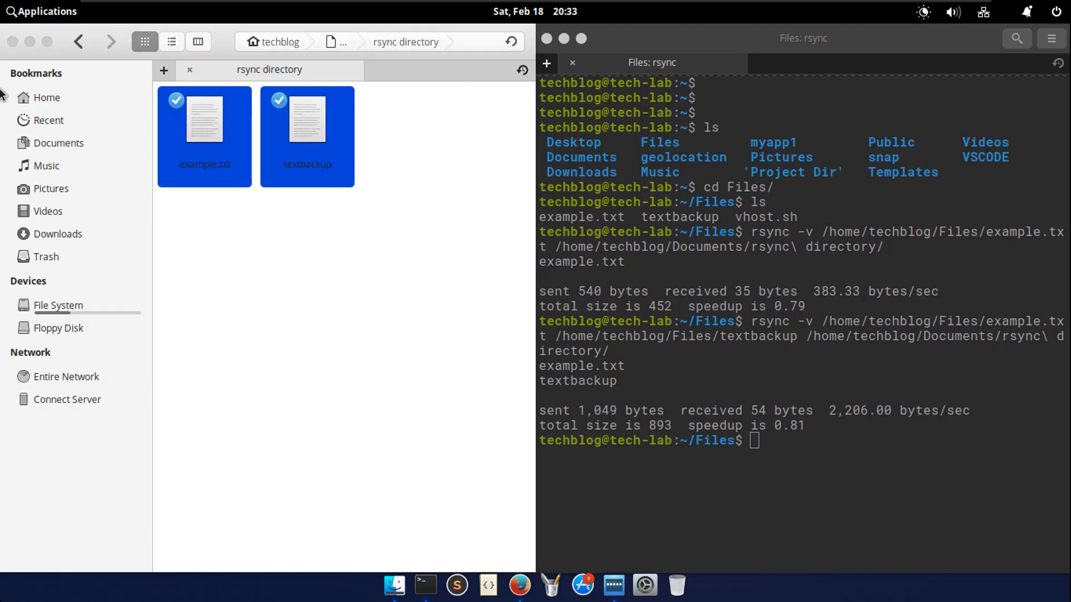
- Navigate back to the techblog home folder and select the myapp1 folder
left_click(78, 41)
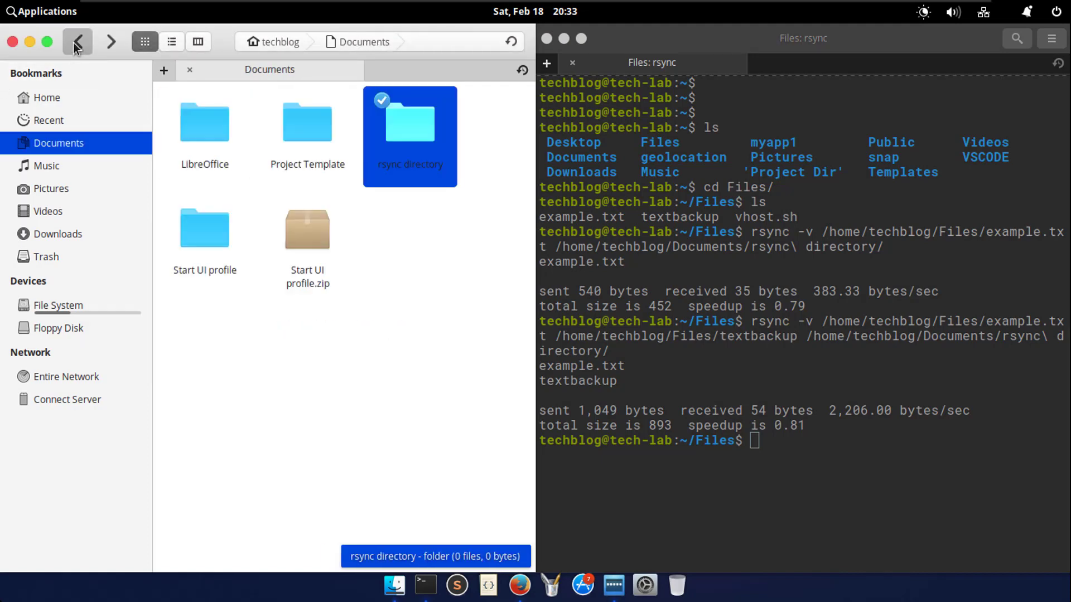
left_click(78, 41)
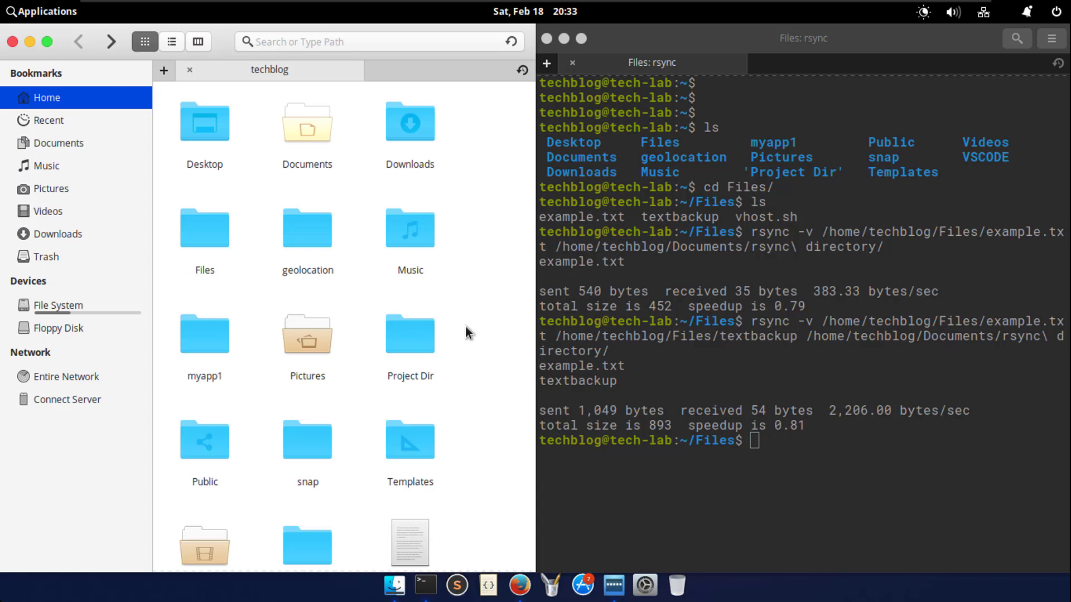
left_click(204, 333)
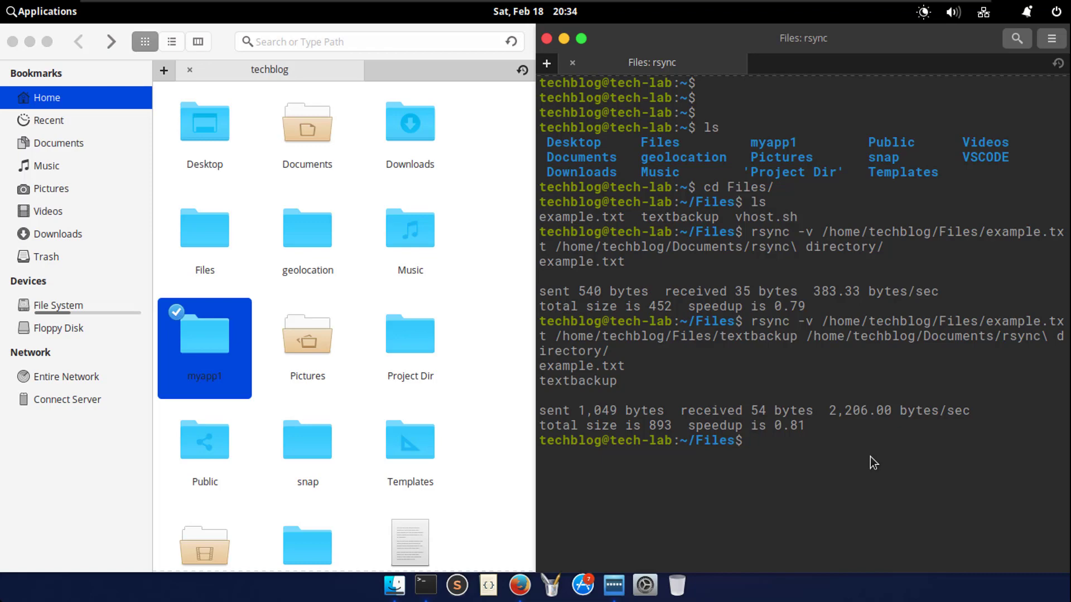
- Enter rsync -av /home/techblog/myapp1/ /home/techblog/Documents/rsync directory/ without running it yet
type("rsync -")
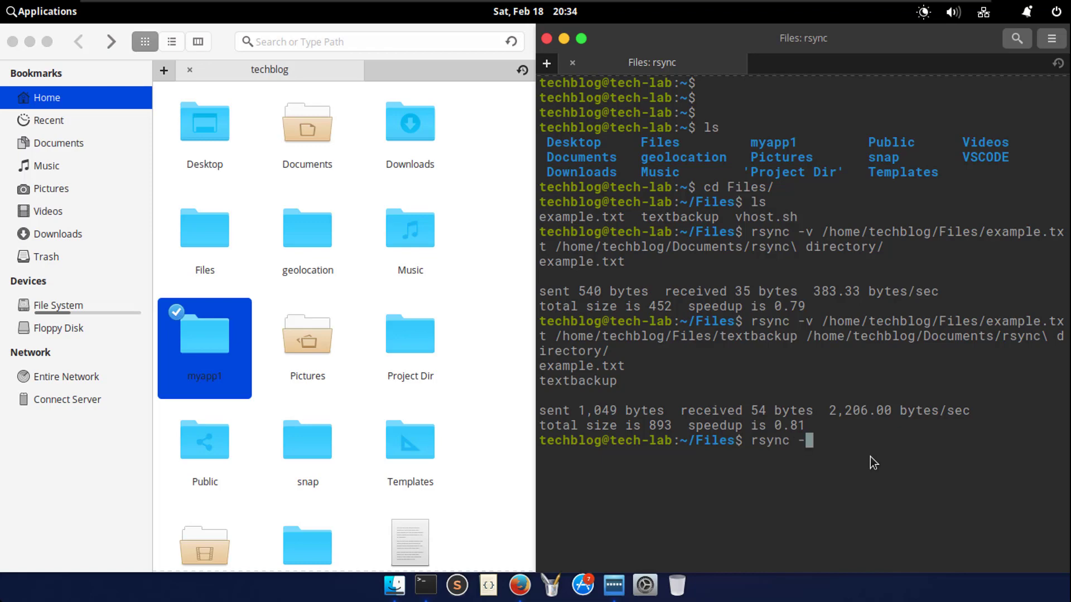
type("av")
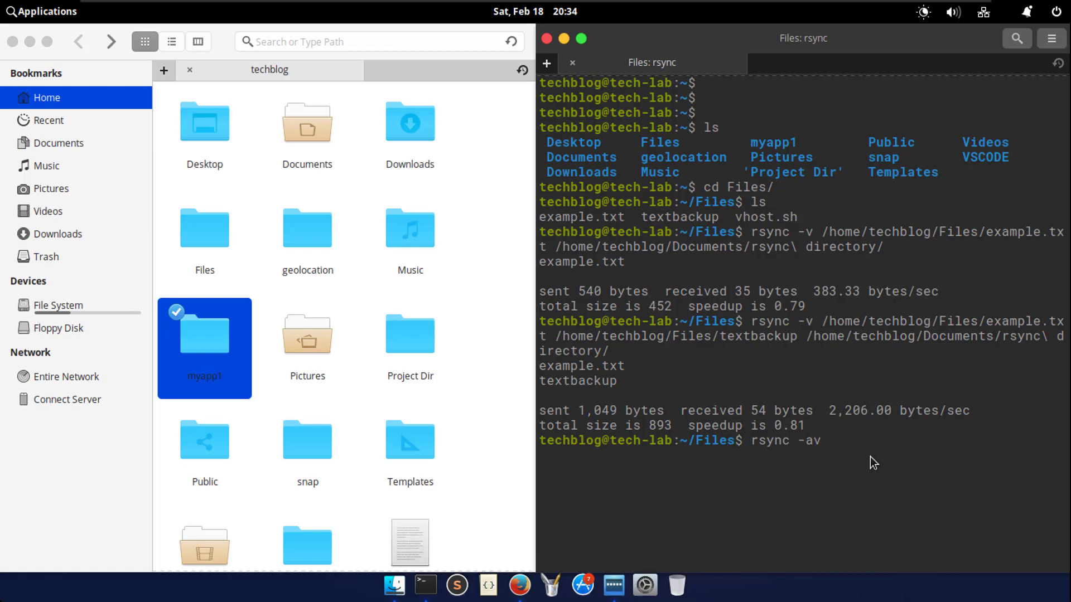
type("/home/techblog/")
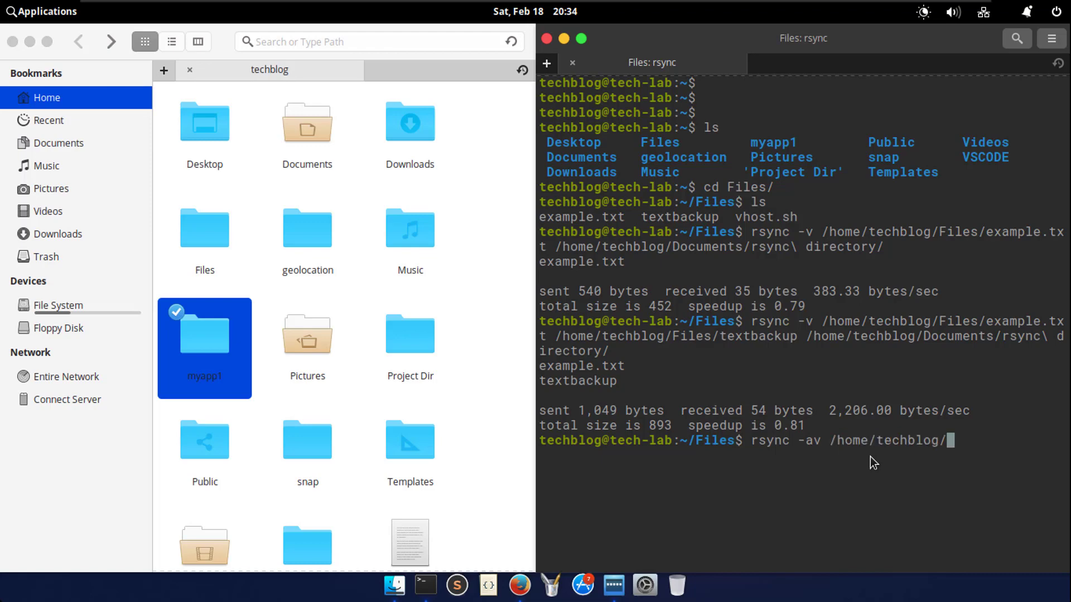
type("myapp1/")
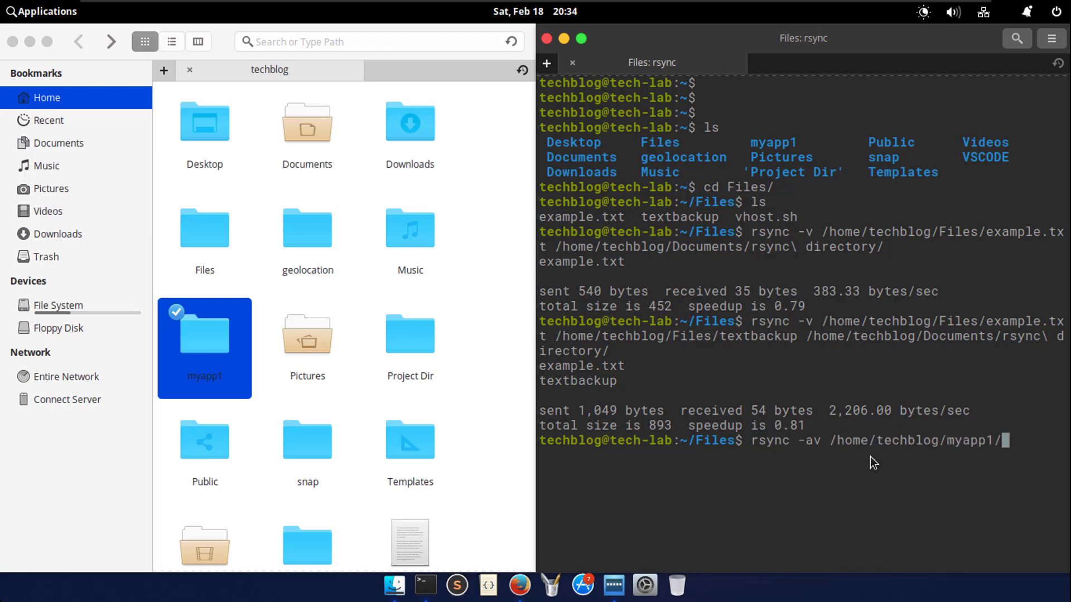
type("/home/techblog/")
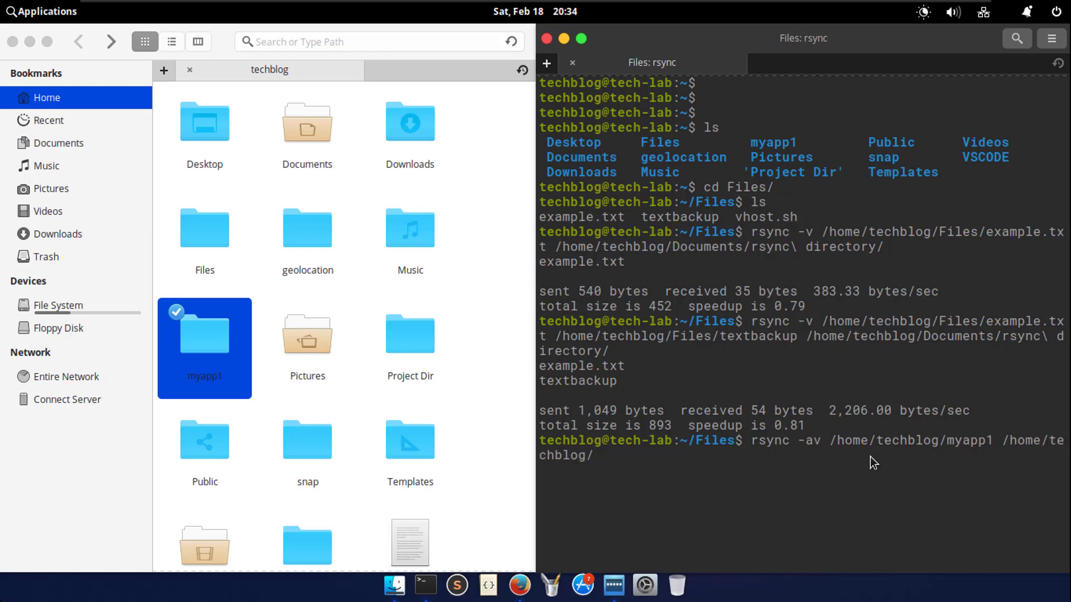
type("D")
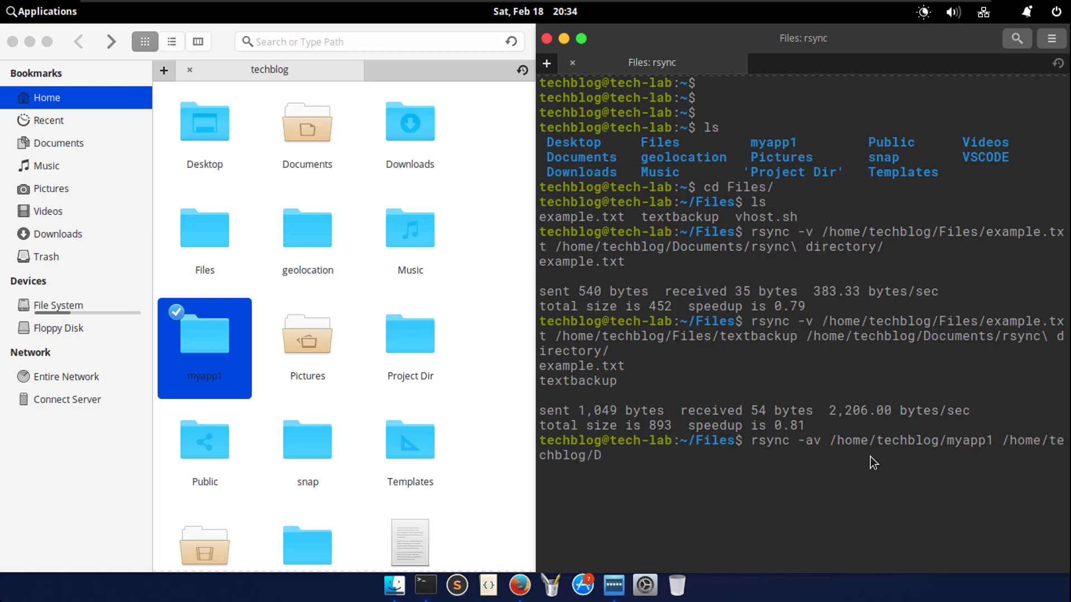
type("ocuments/rsync\\ directory/")
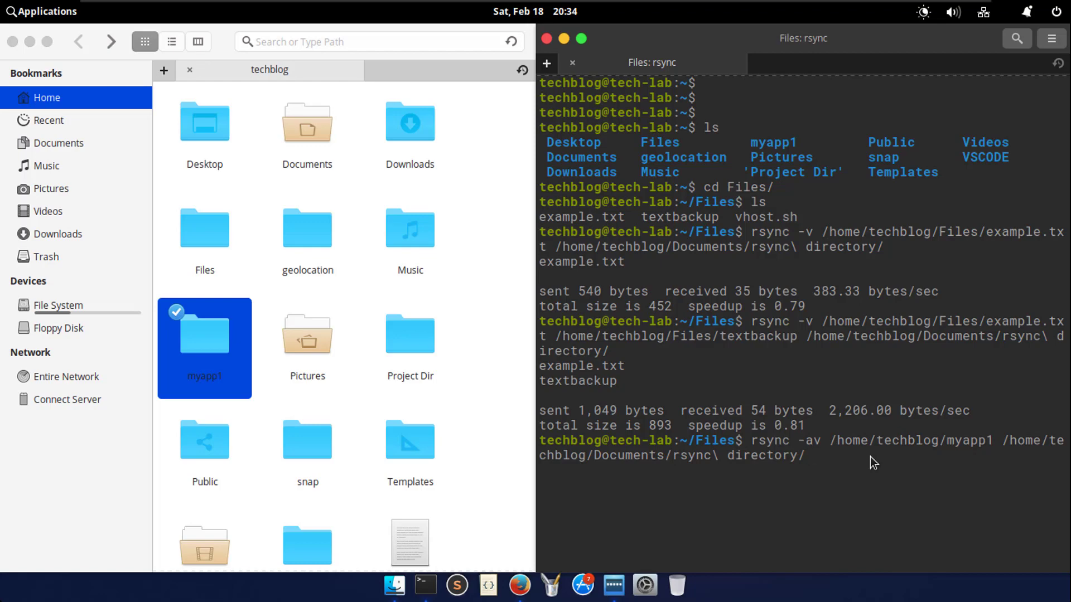
mouse_move(431, 184)
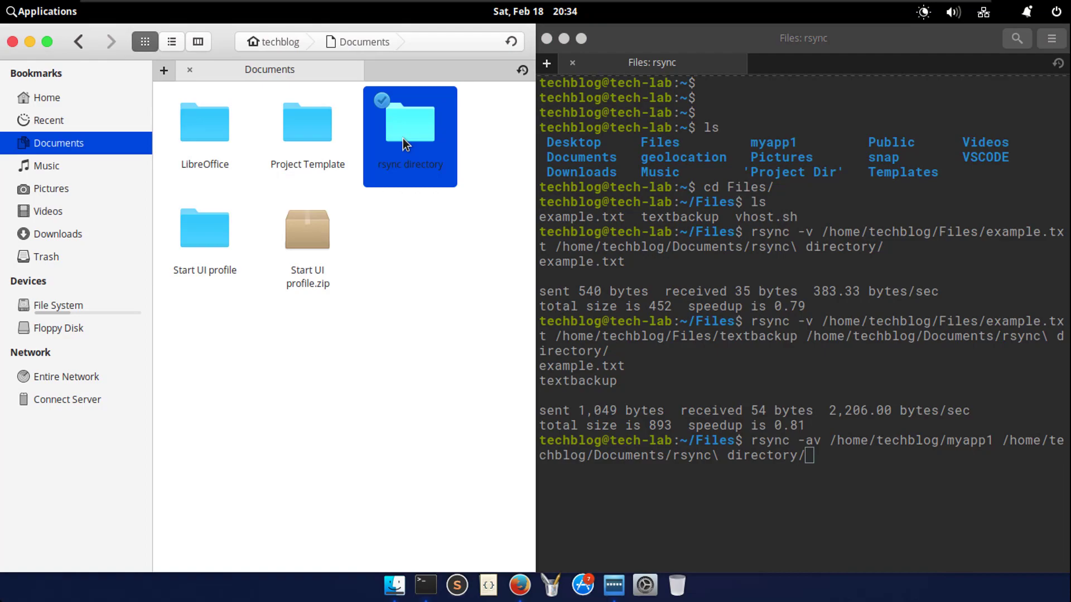
- Run the archive-mode rsync of myapp1 and inspect the copied myapp1 folder inside rsync directory
double_click(409, 123)
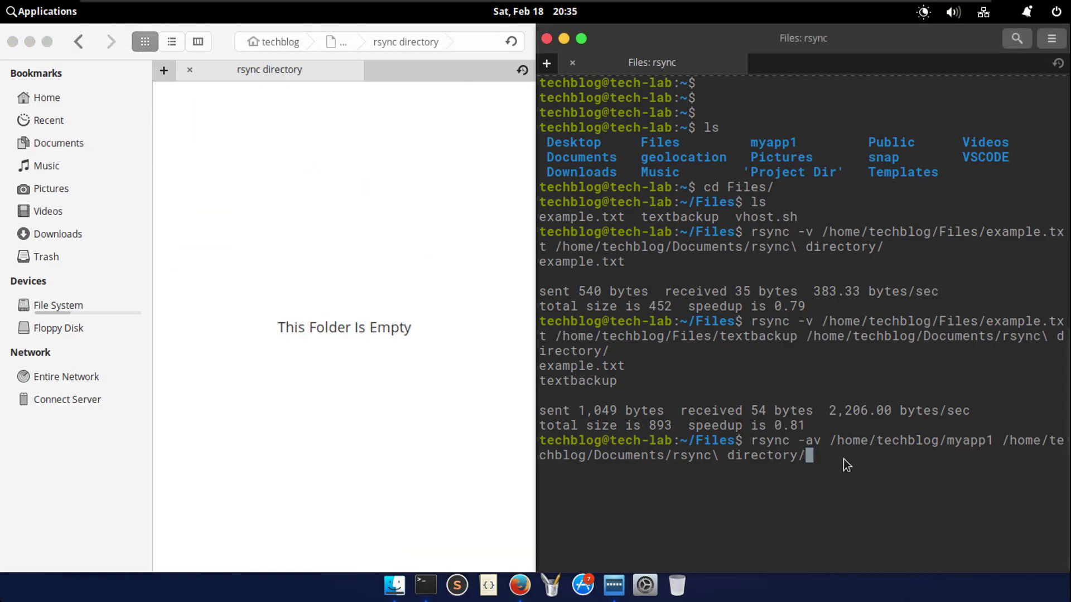
key("Return")
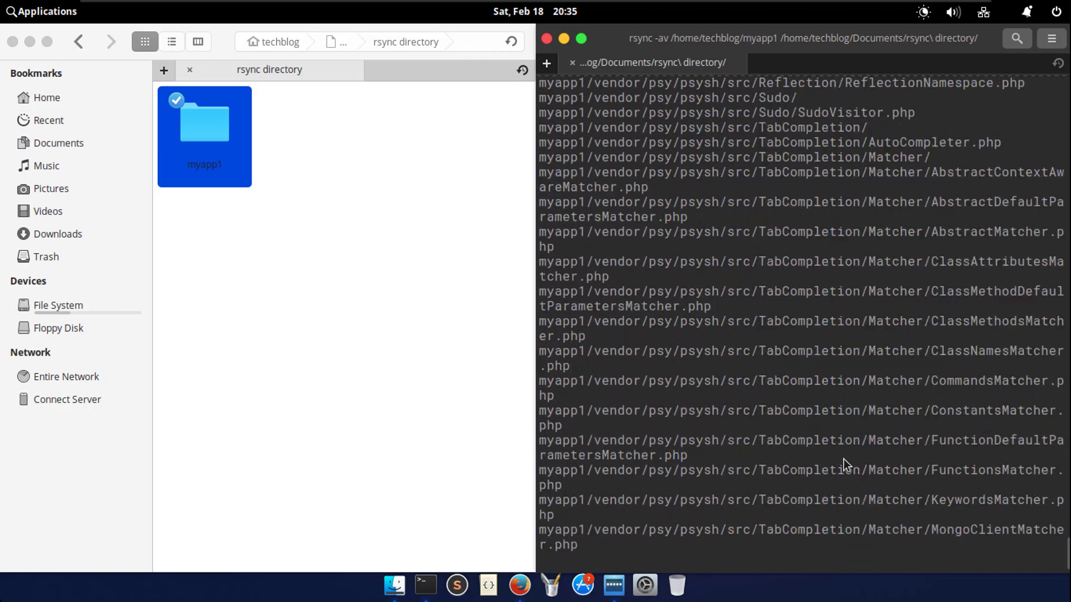
scroll("down", 3)
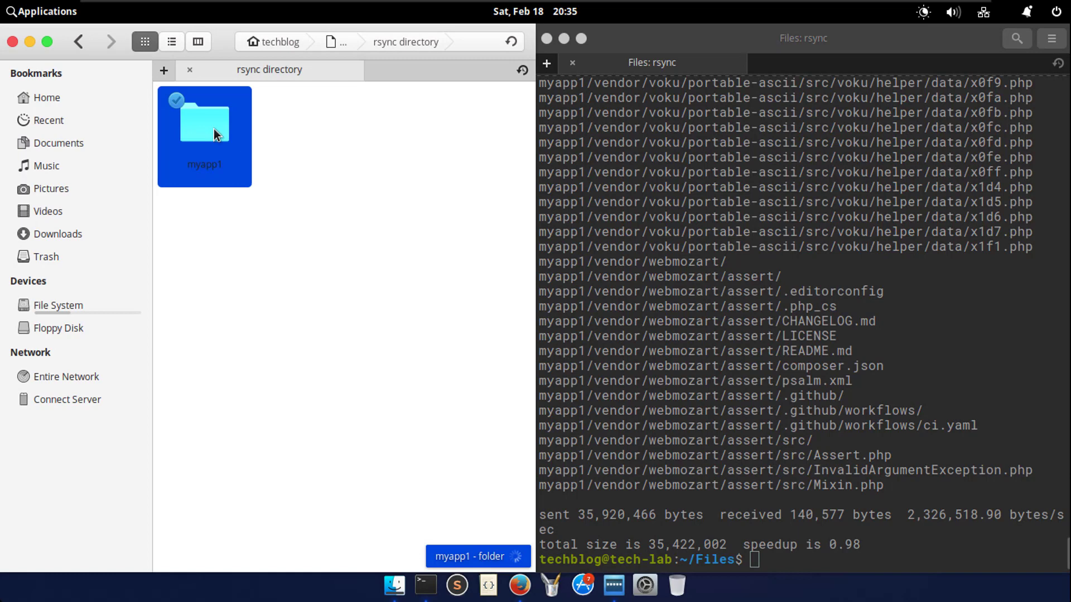
double_click(203, 126)
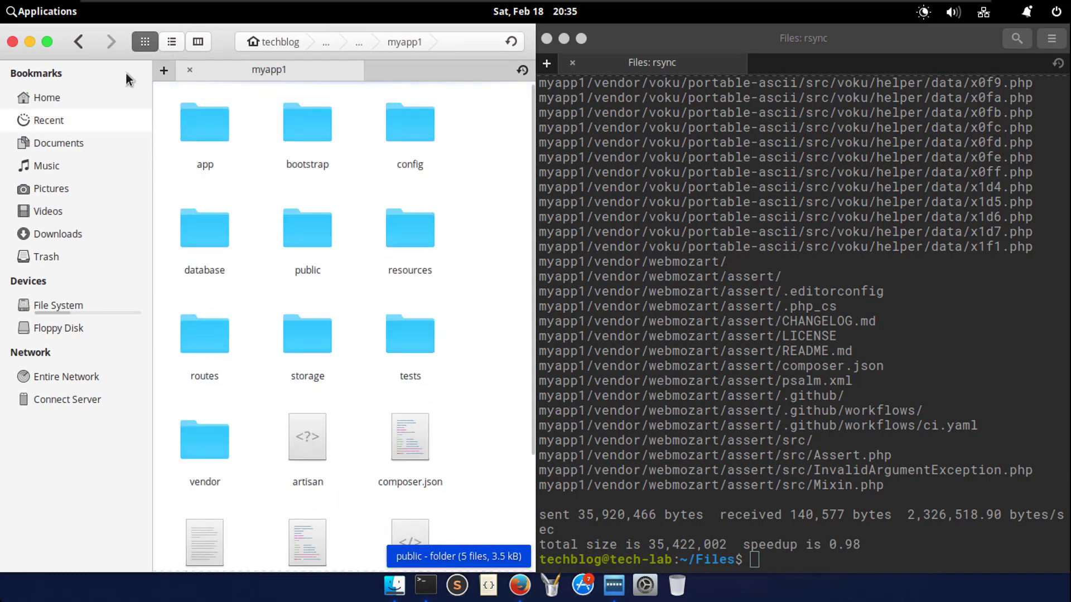
left_click(112, 41)
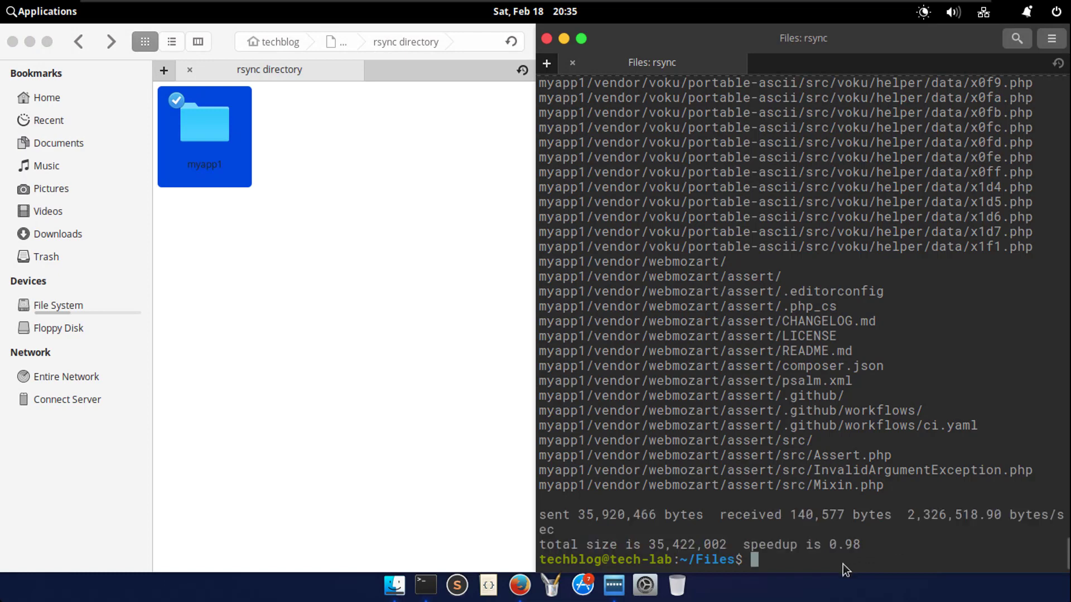
mouse_move(788, 561)
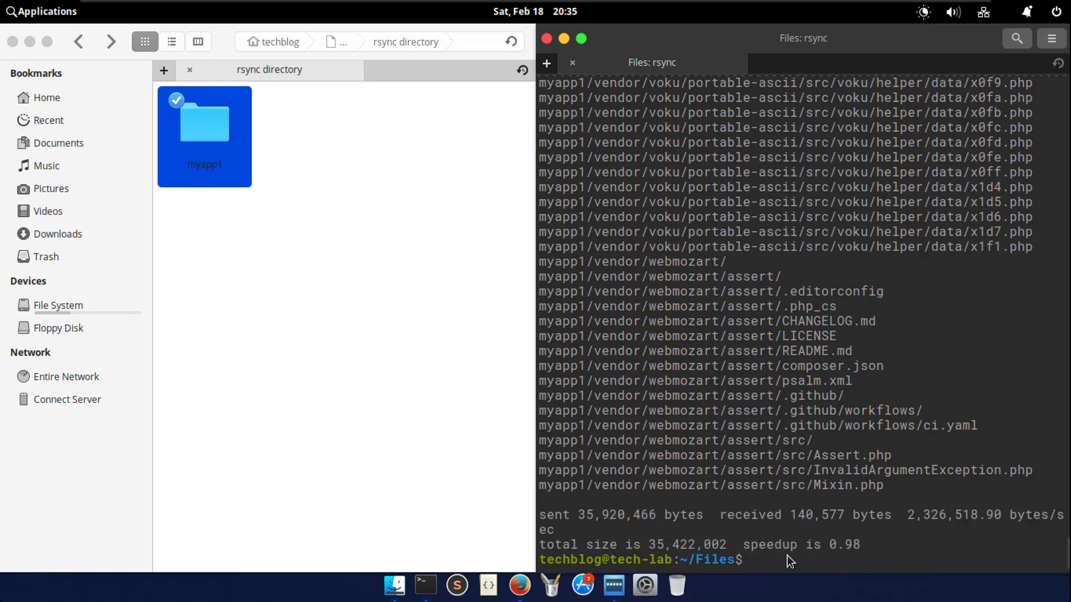
mouse_move(206, 154)
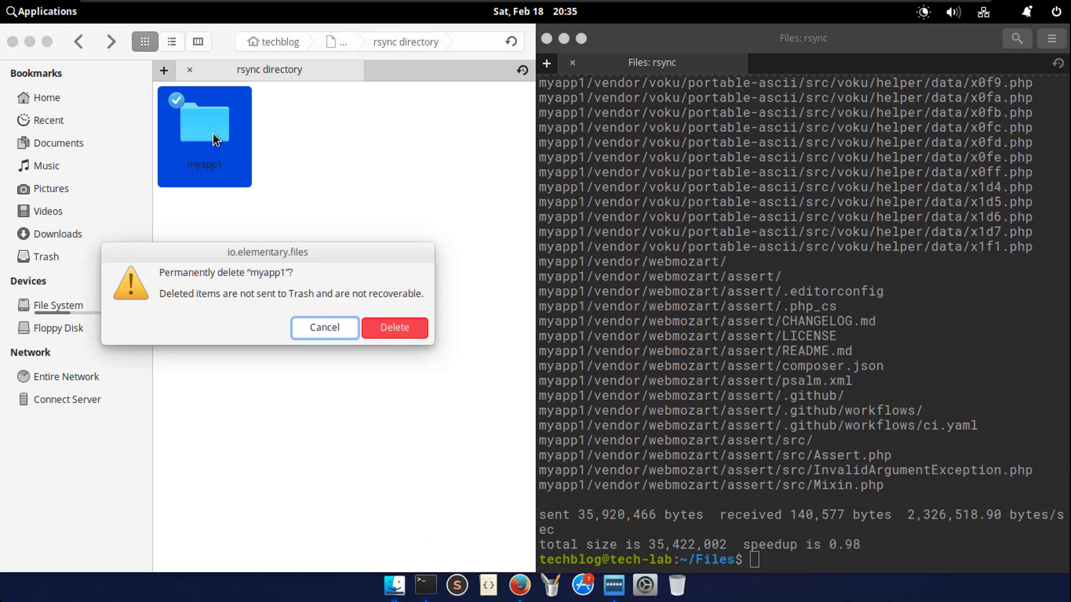
- Confirm permanently deleting myapp1 and start a fresh terminal prompt line
left_click(323, 328)
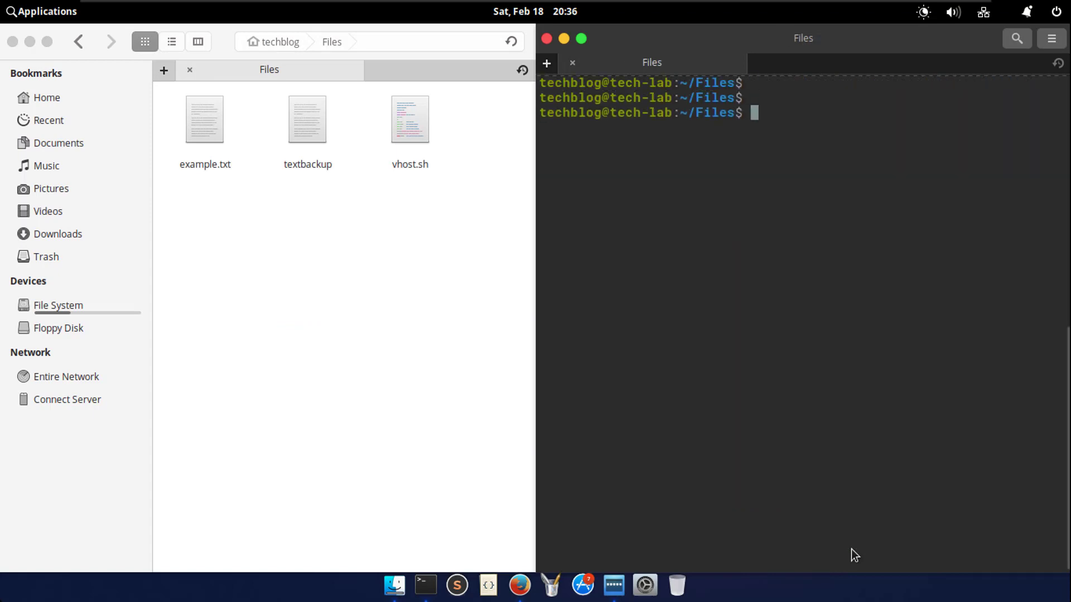
key("Return")
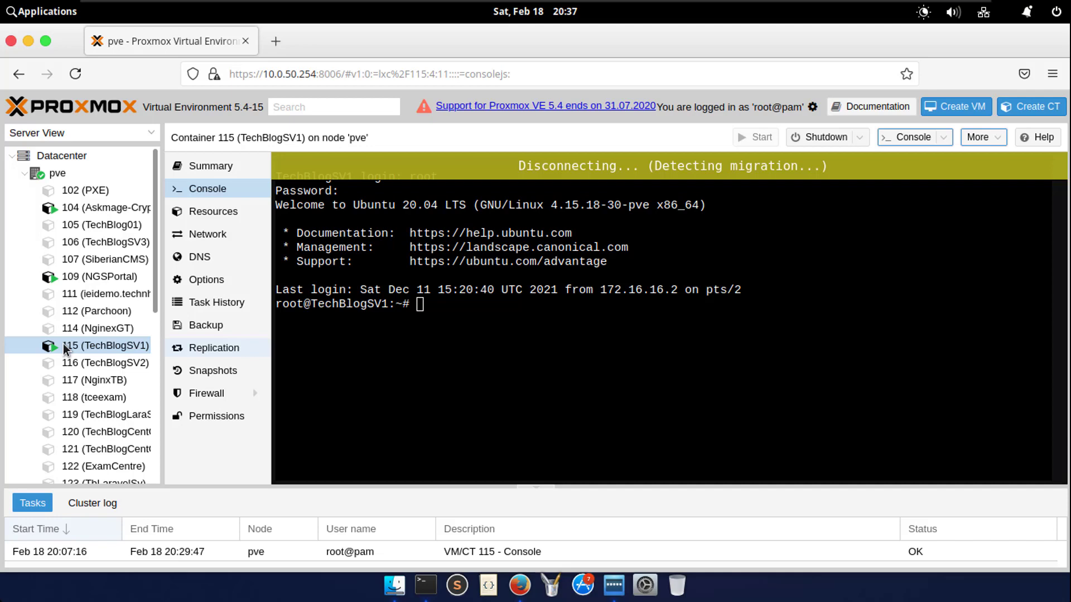
mouse_move(220, 248)
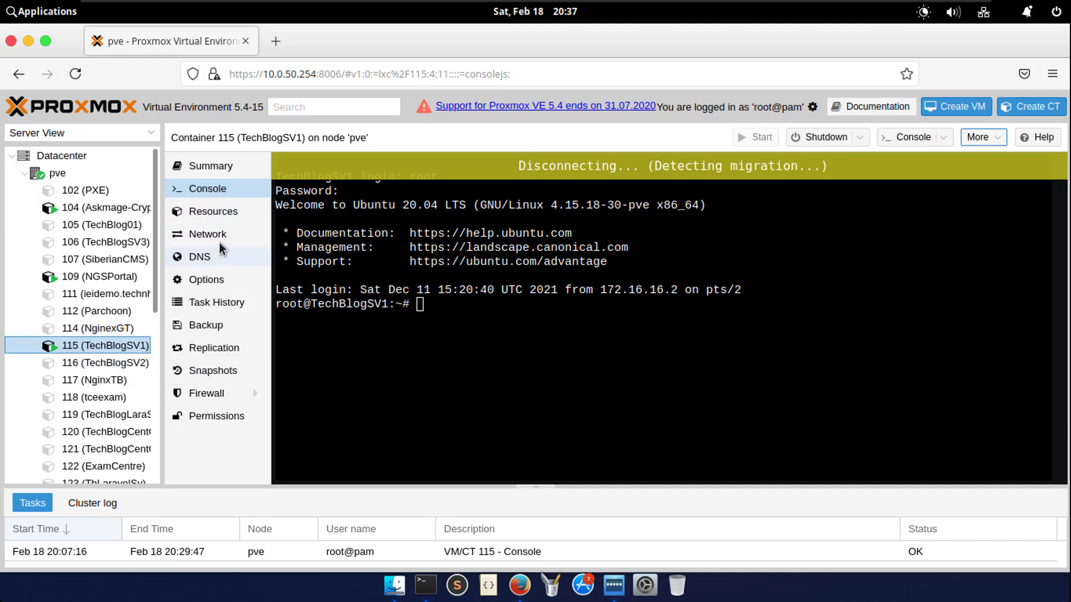
- Show container TechBlogSV1's Network panel and pick out its IP address 10.0.50.11/8
left_click(208, 233)
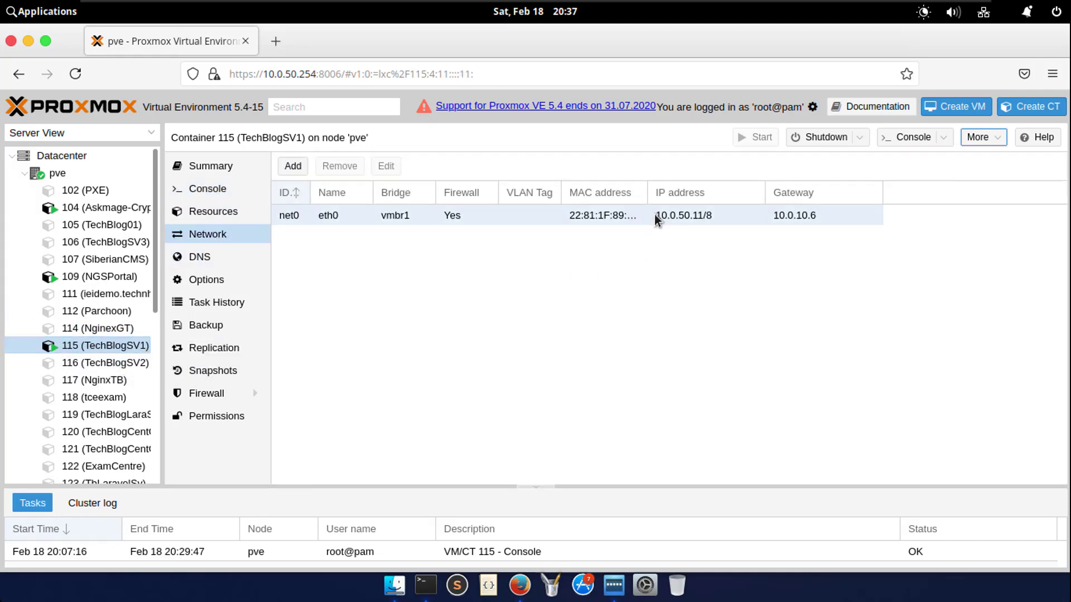
left_click(683, 215)
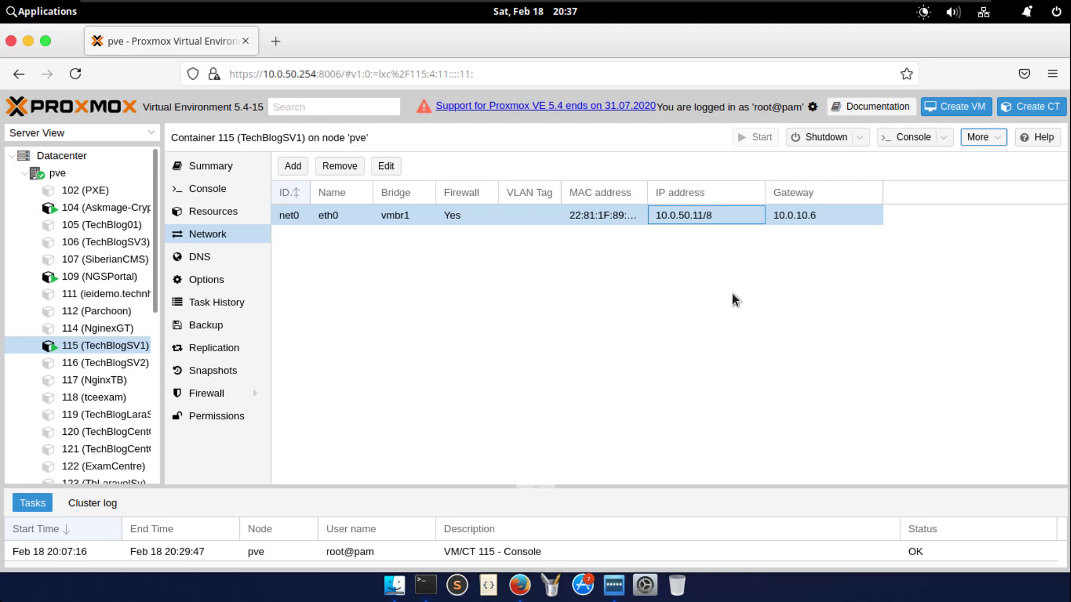
mouse_move(479, 364)
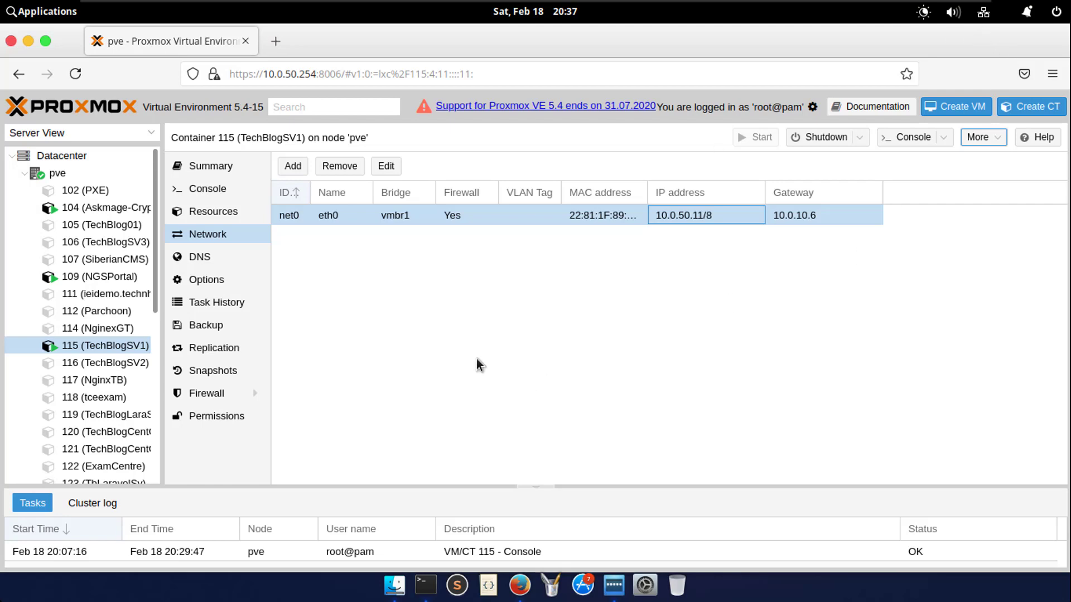
mouse_move(34, 47)
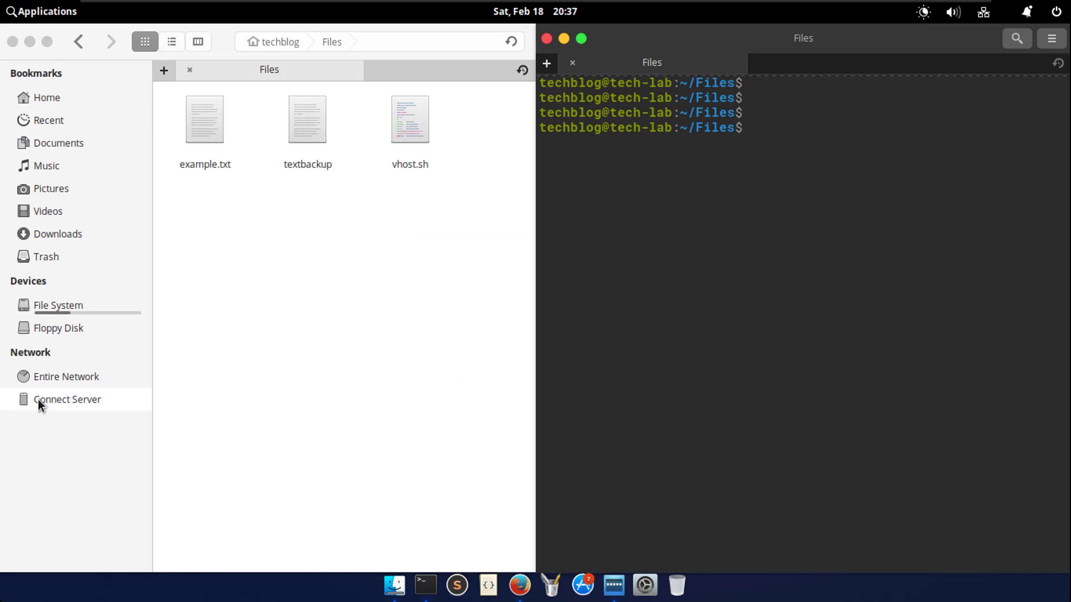
- Connect Files over SSH to 10.0.50.11 as root with the password, listing bin, etc and home
left_click(67, 399)
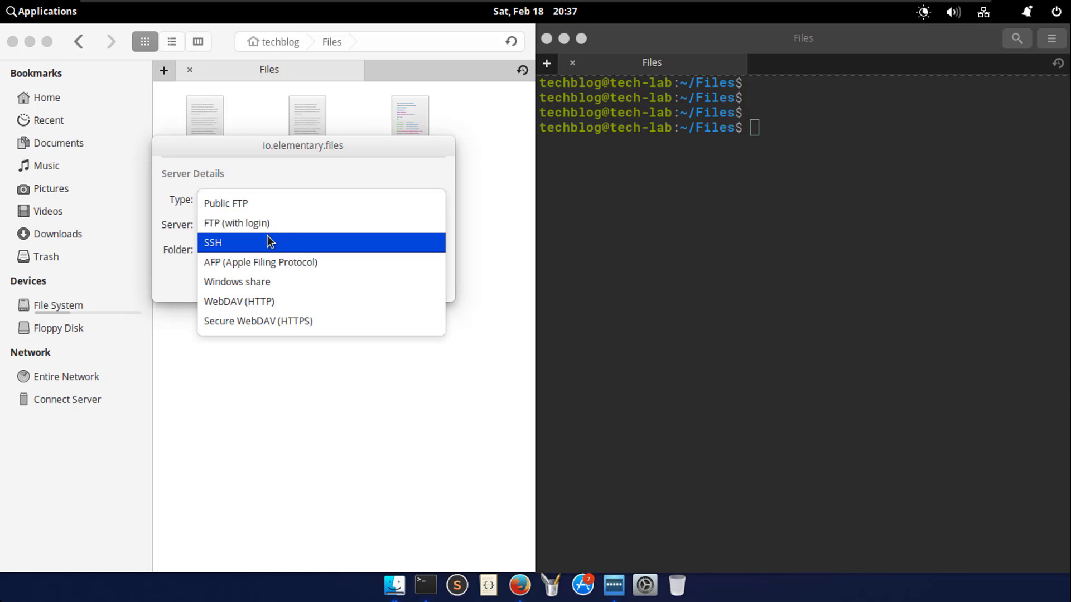
left_click(212, 242)
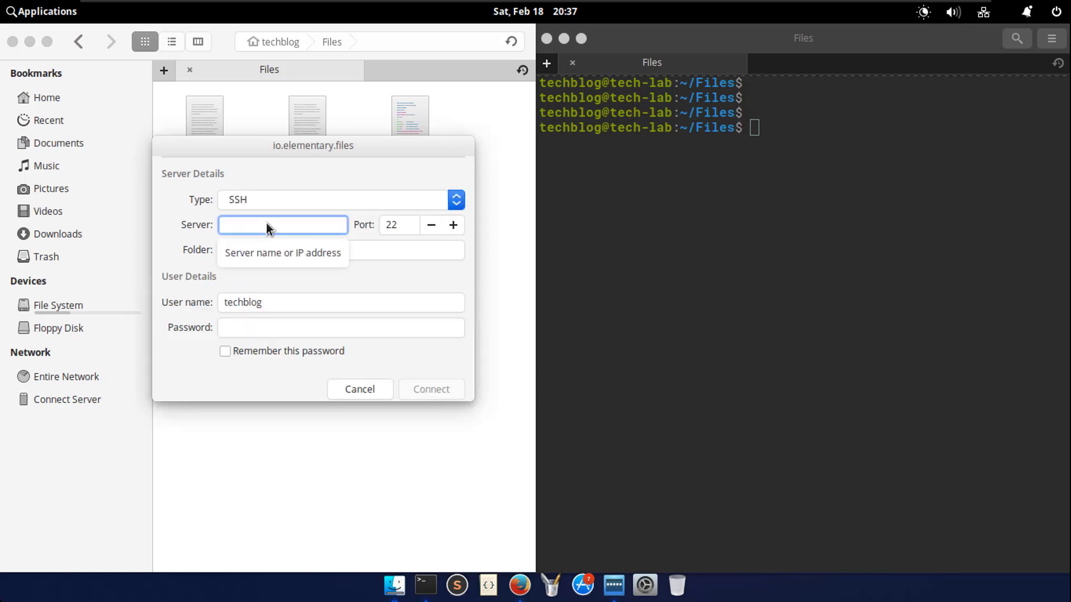
type("10.0")
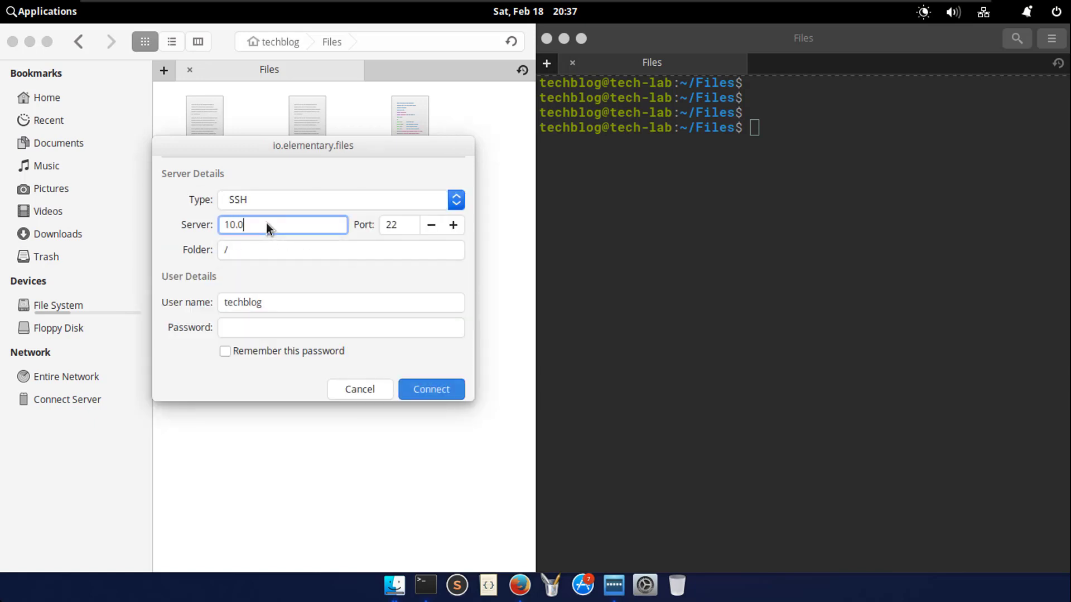
type(".50.11")
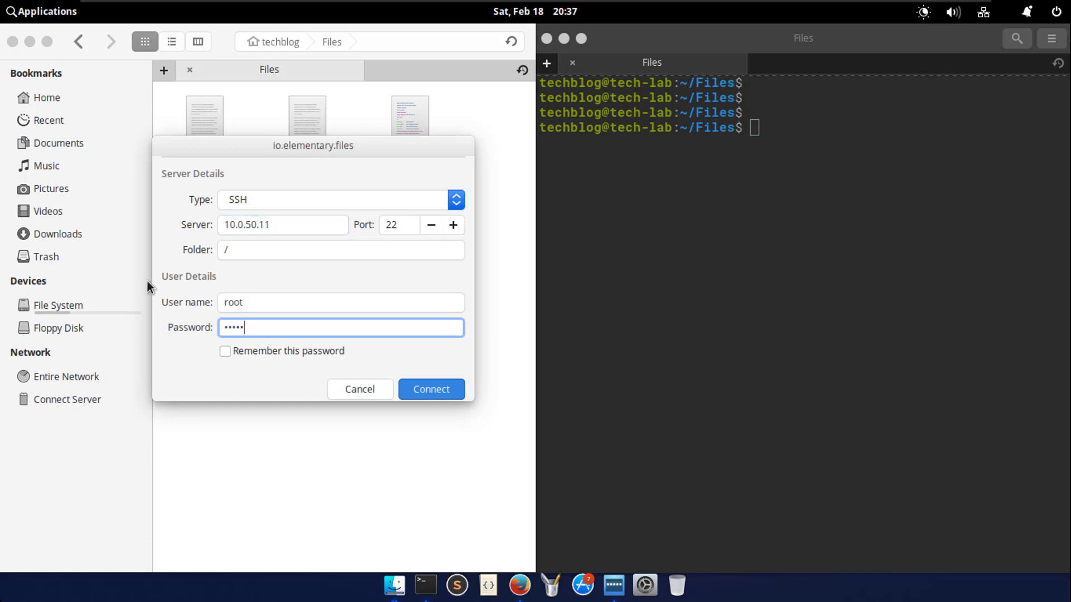
type("•••••")
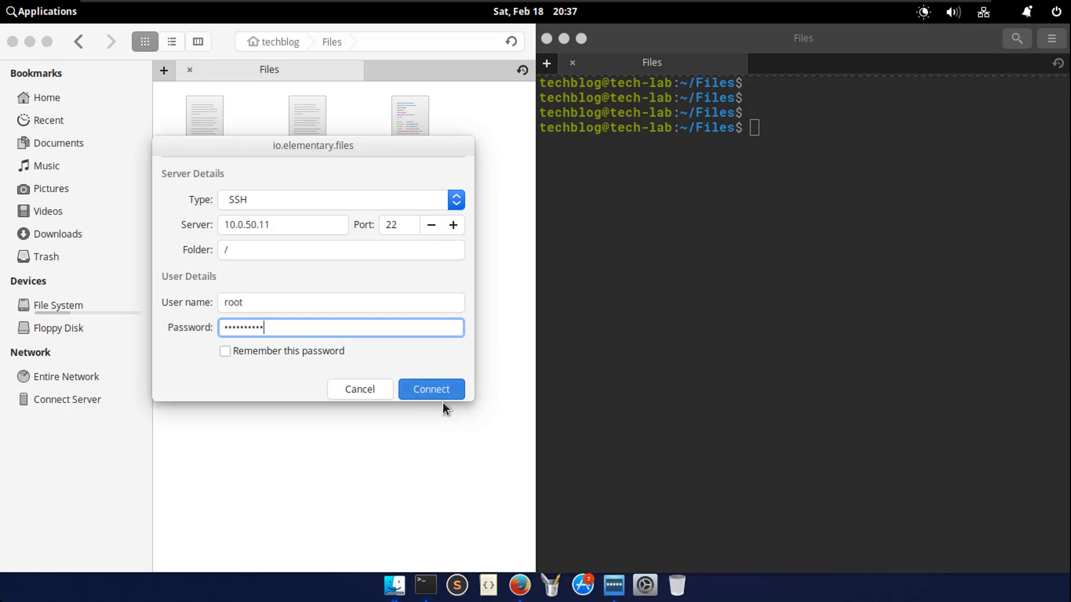
left_click(431, 389)
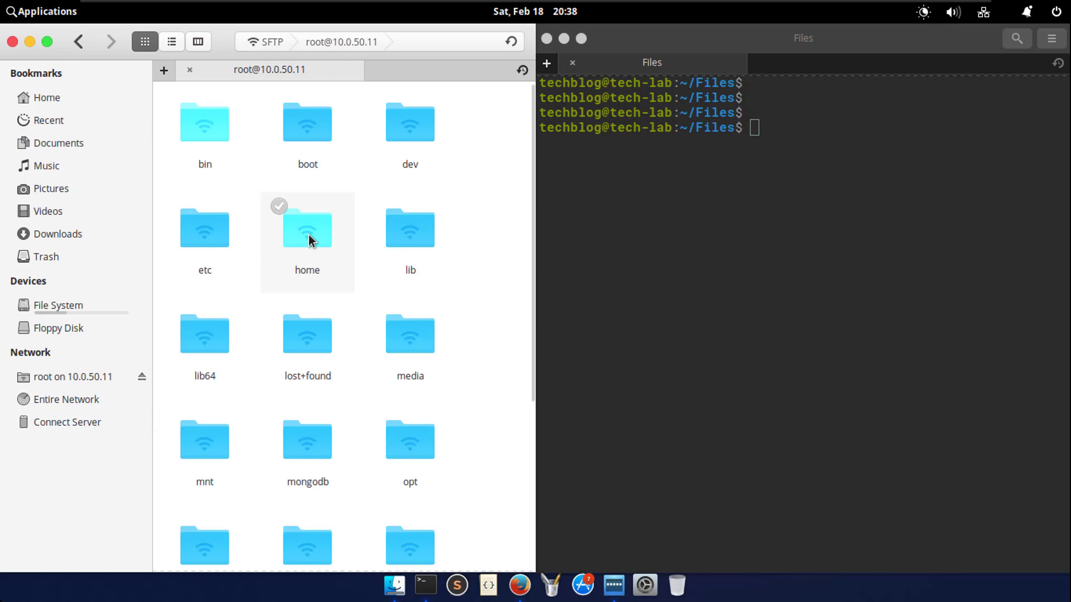
- Enter the server's home folder, then begin an rsync -a command in Terminal
double_click(307, 229)
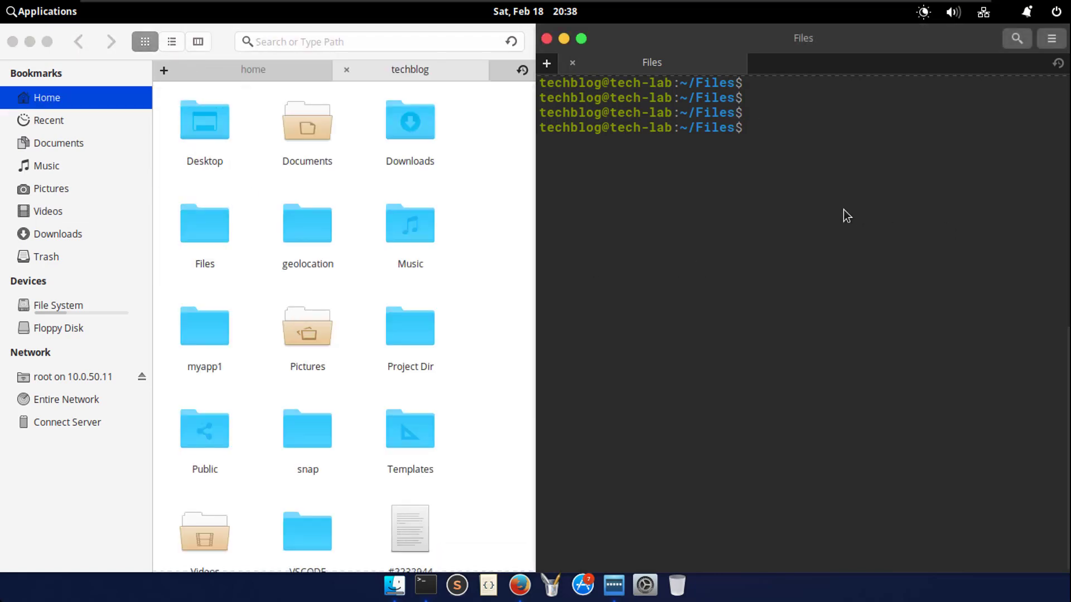
type("rsync -a")
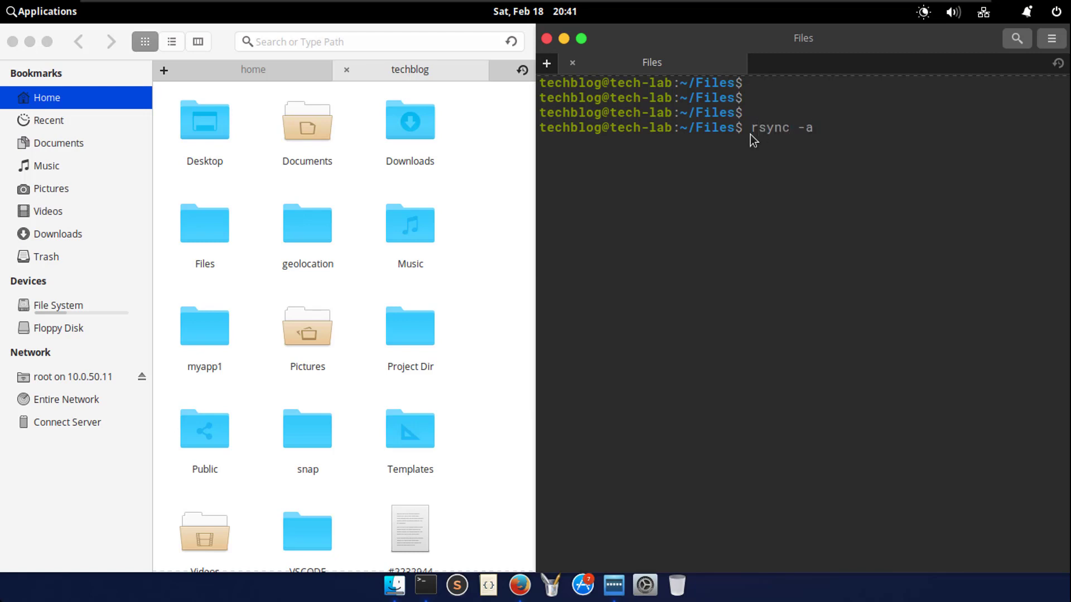
type("vhz /h")
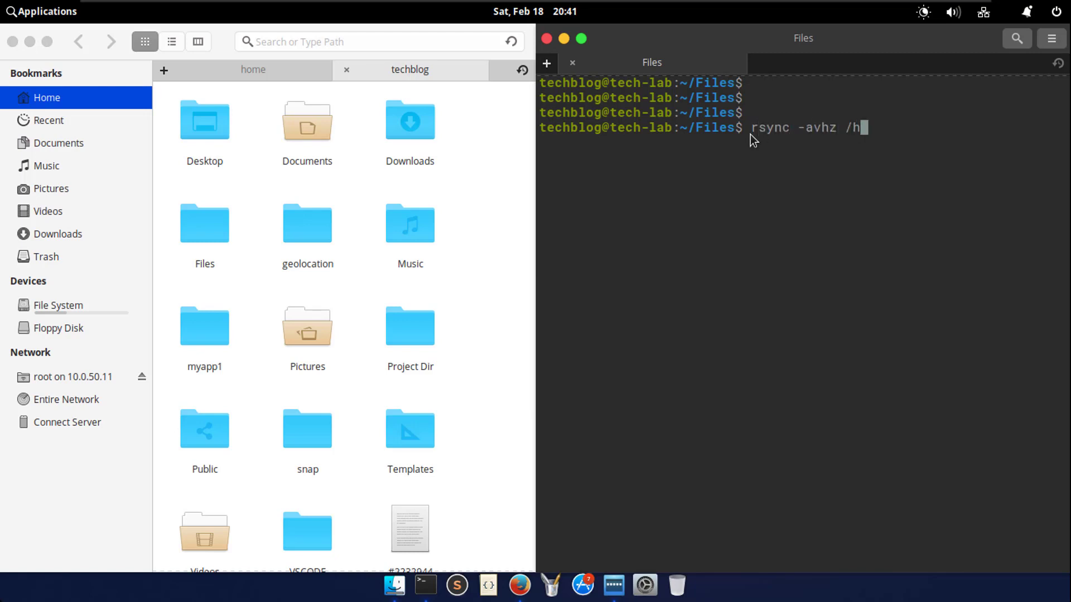
type("ome/techblog/Files/")
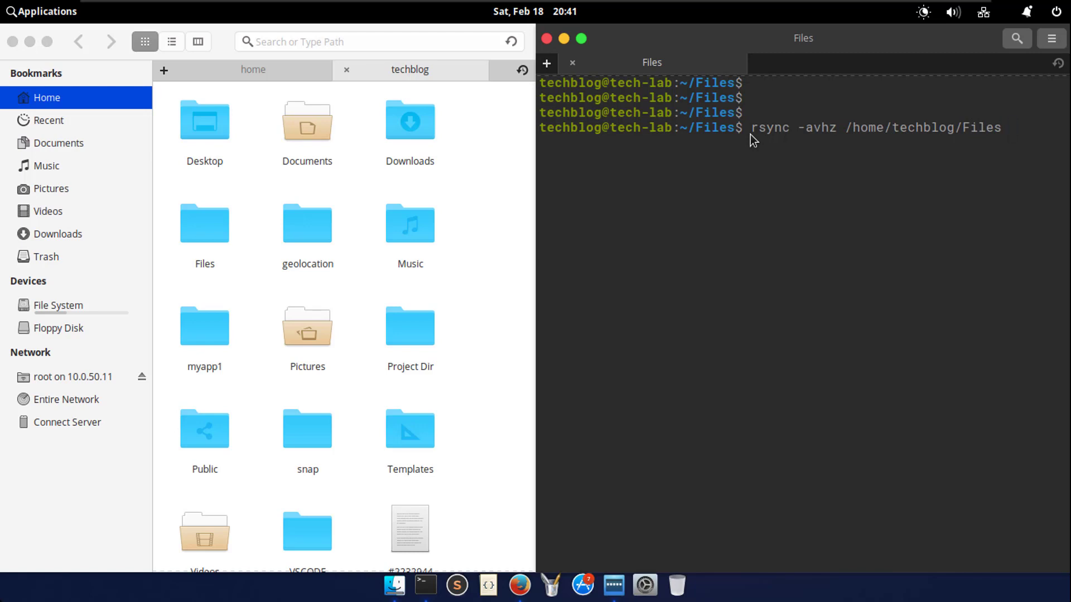
type("root@10.0.50.11:/")
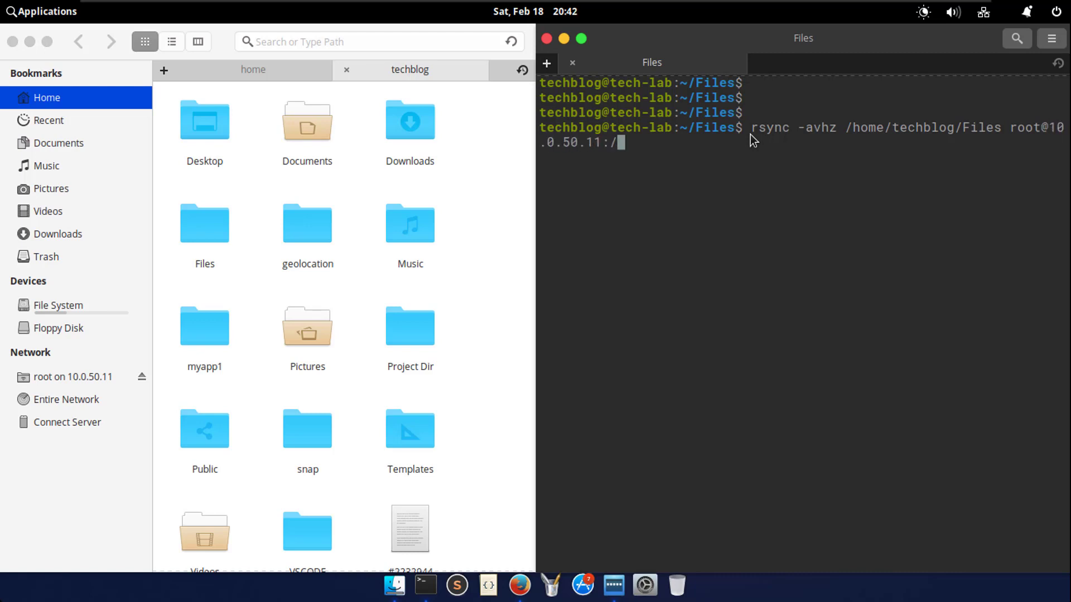
type("home/")
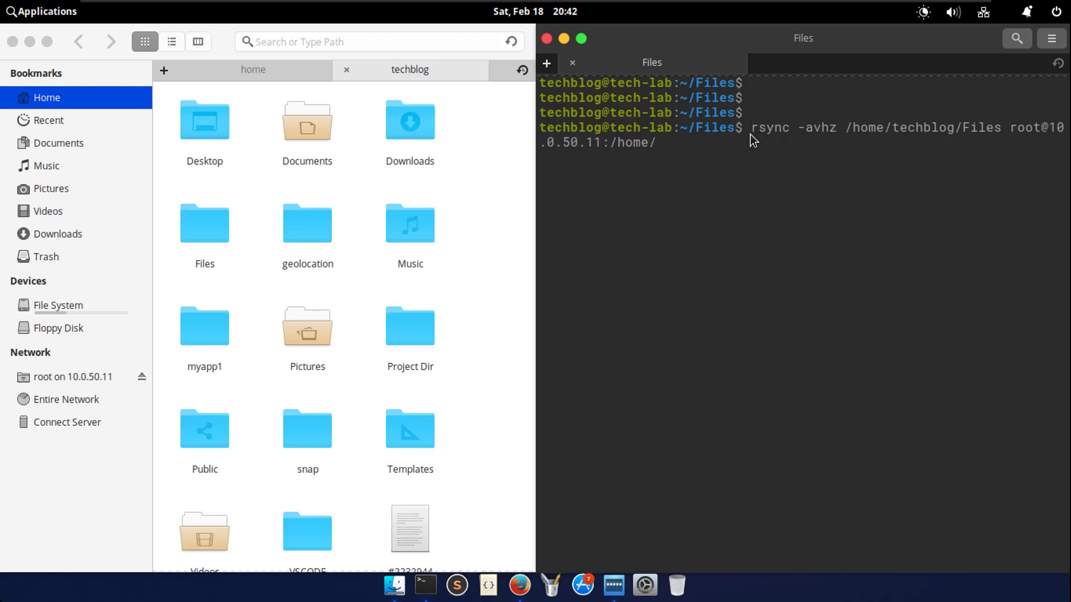
key("Return")
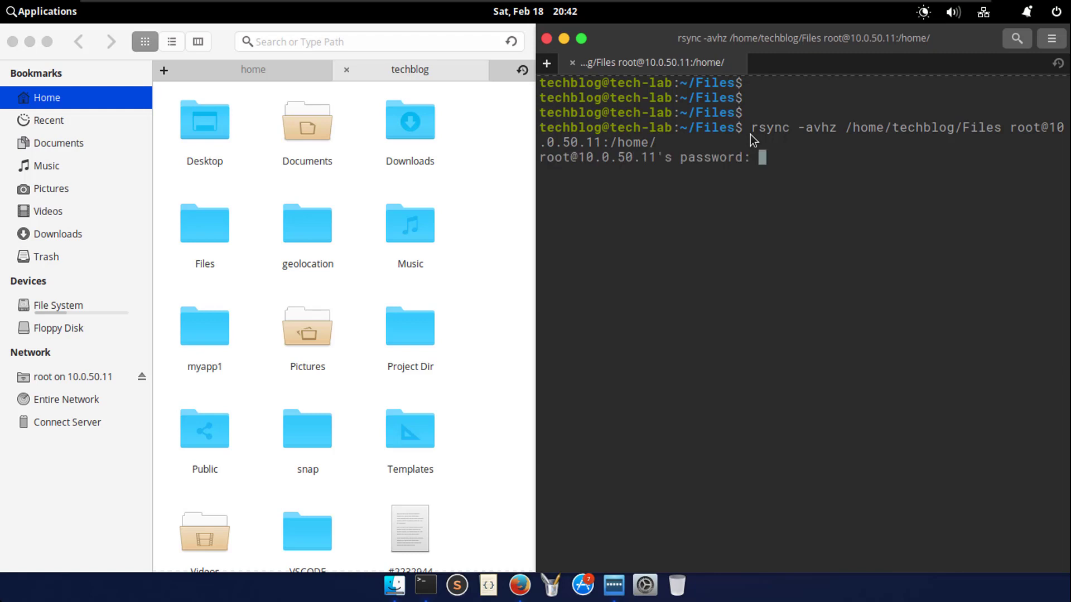
key("Return")
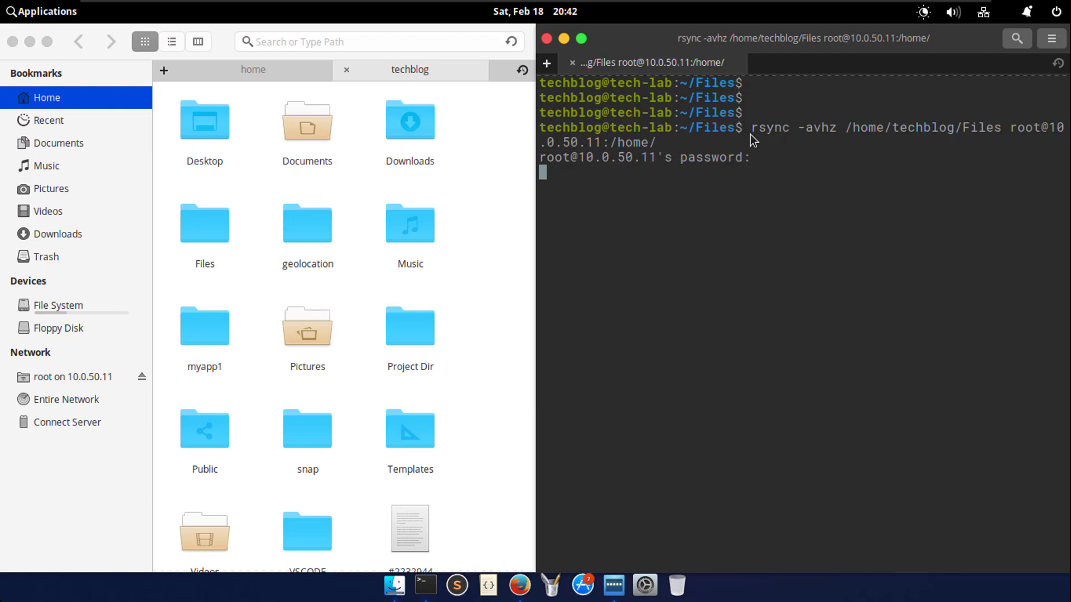
key("Return")
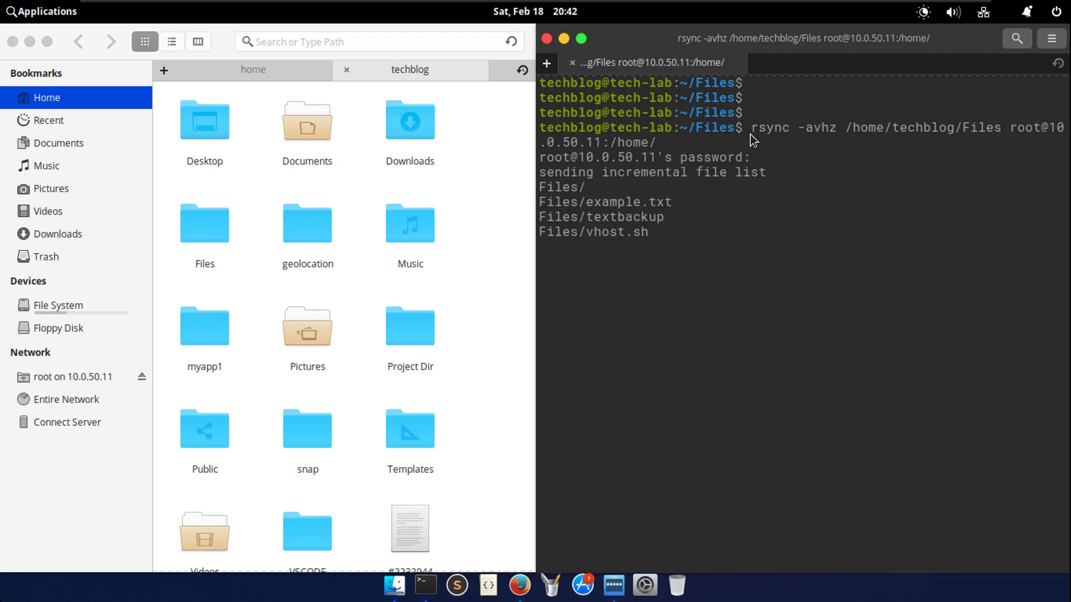
mouse_move(253, 69)
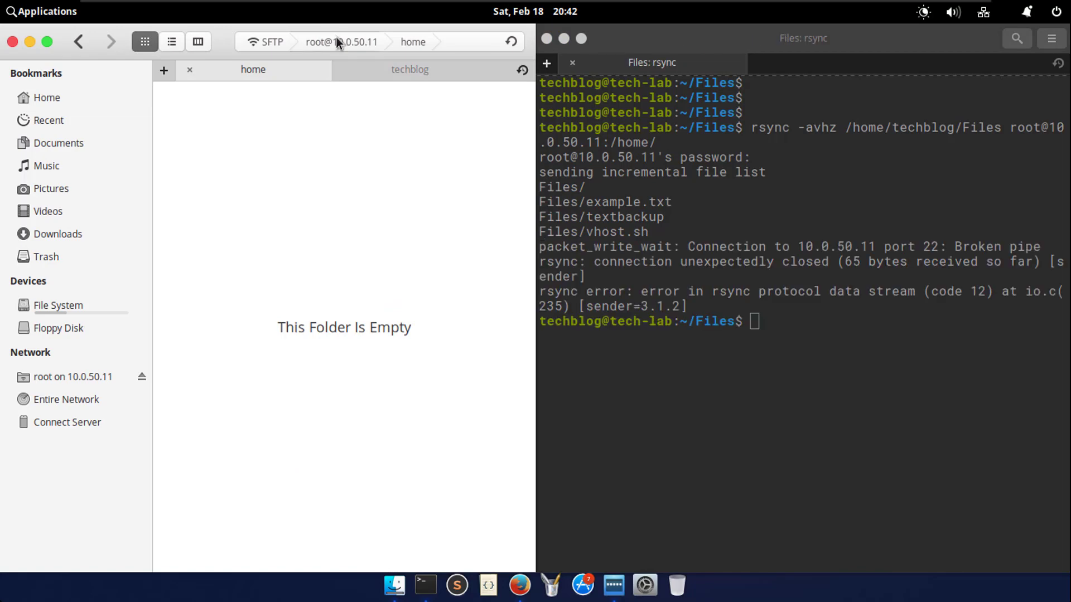
- Browse to the server's home/Files folder showing example.txt, textbackup and vhost.sh
left_click(342, 42)
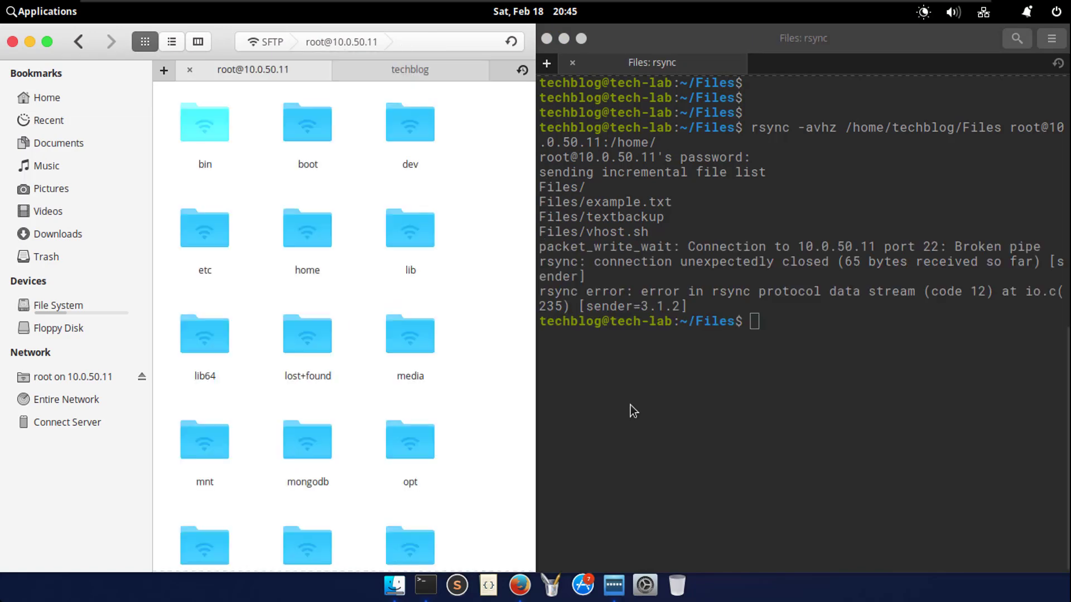
mouse_move(628, 416)
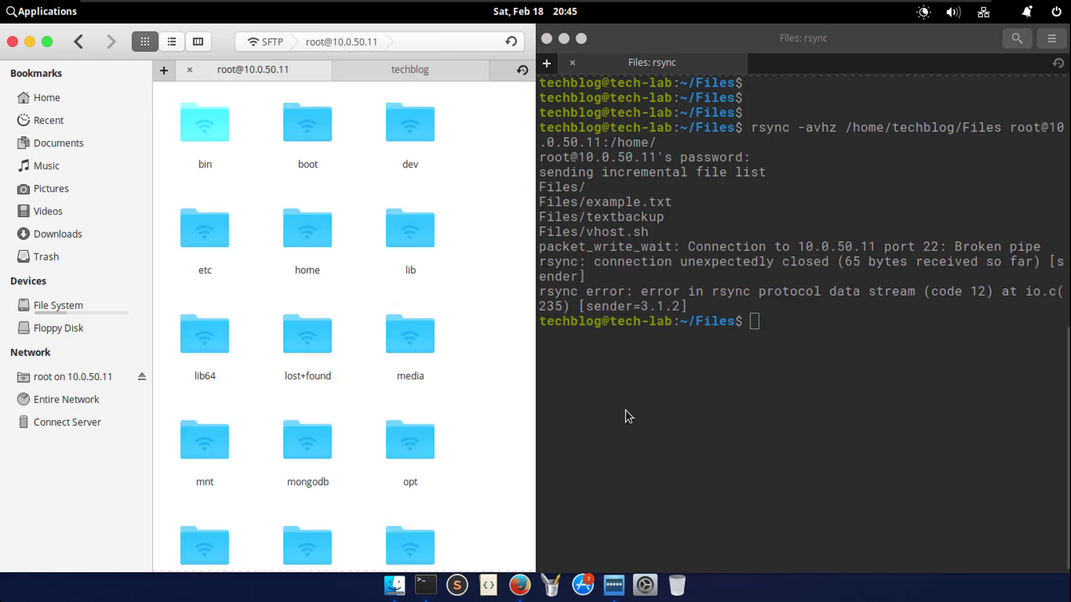
left_click(306, 228)
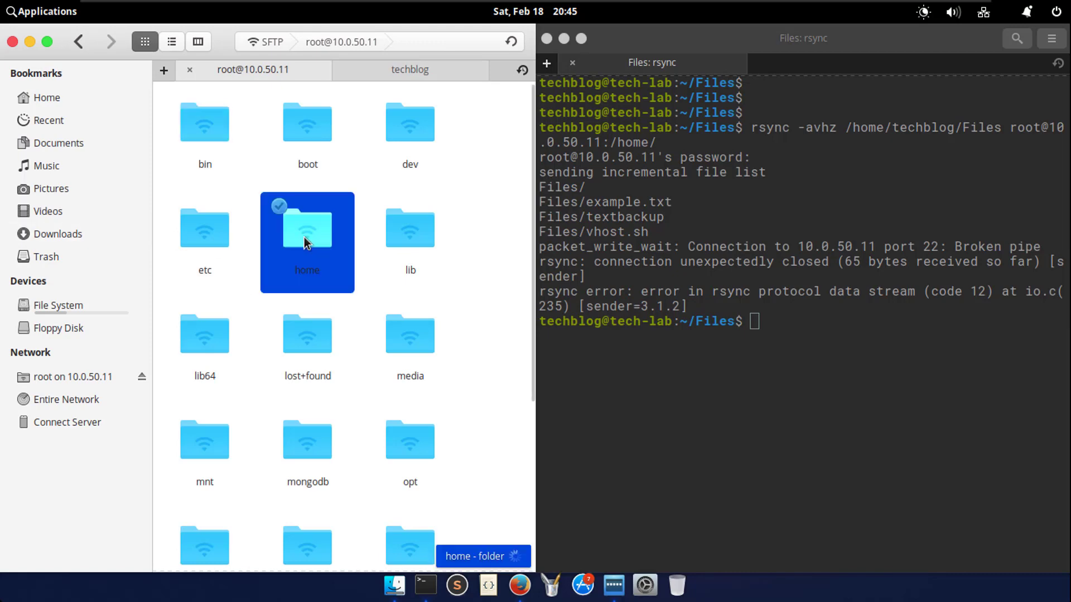
double_click(306, 229)
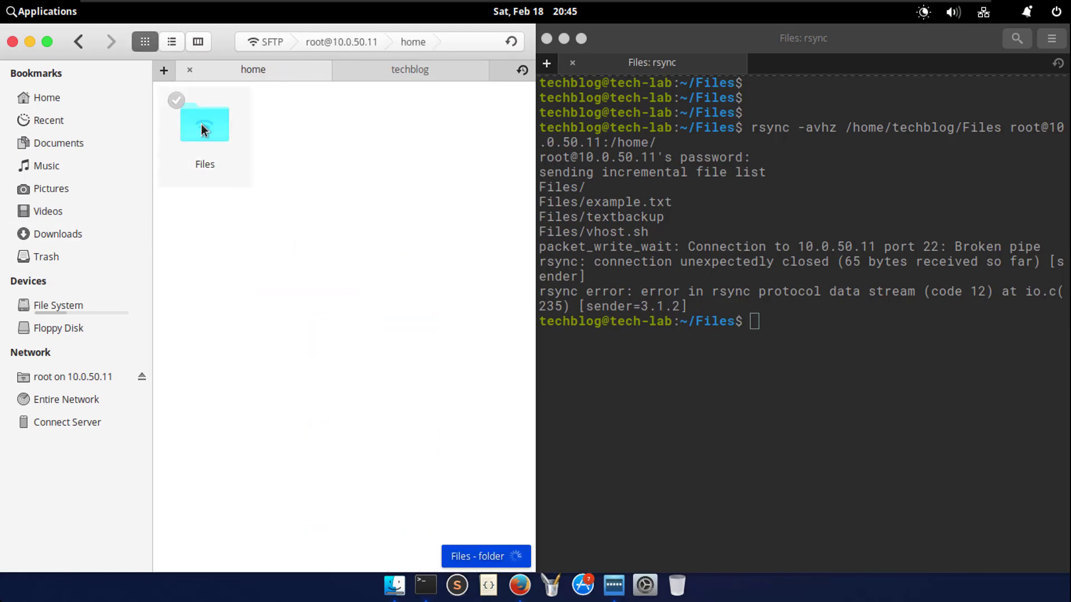
double_click(204, 121)
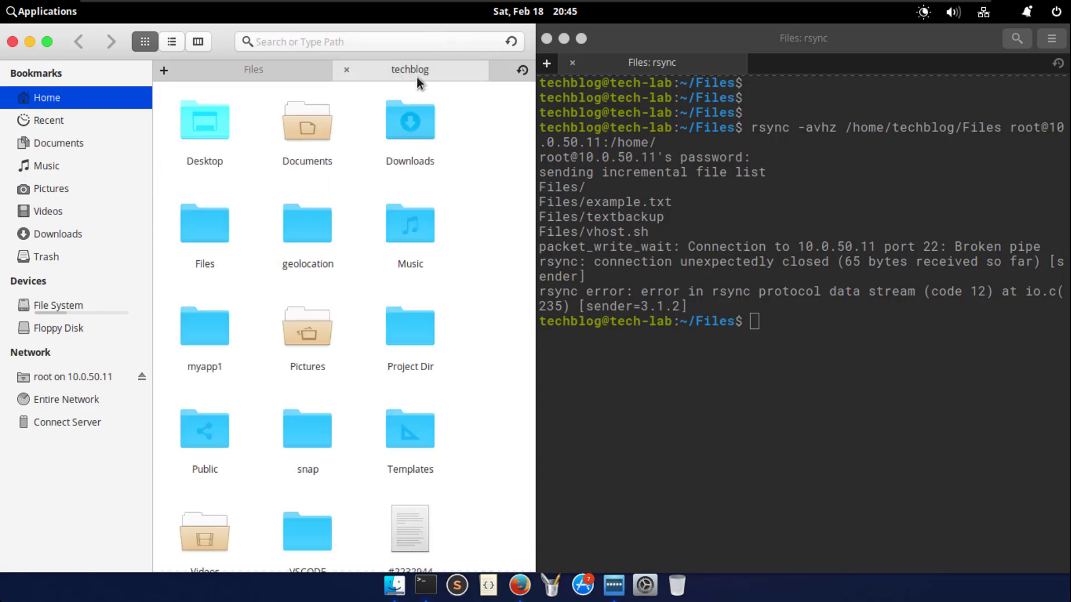
left_click(410, 69)
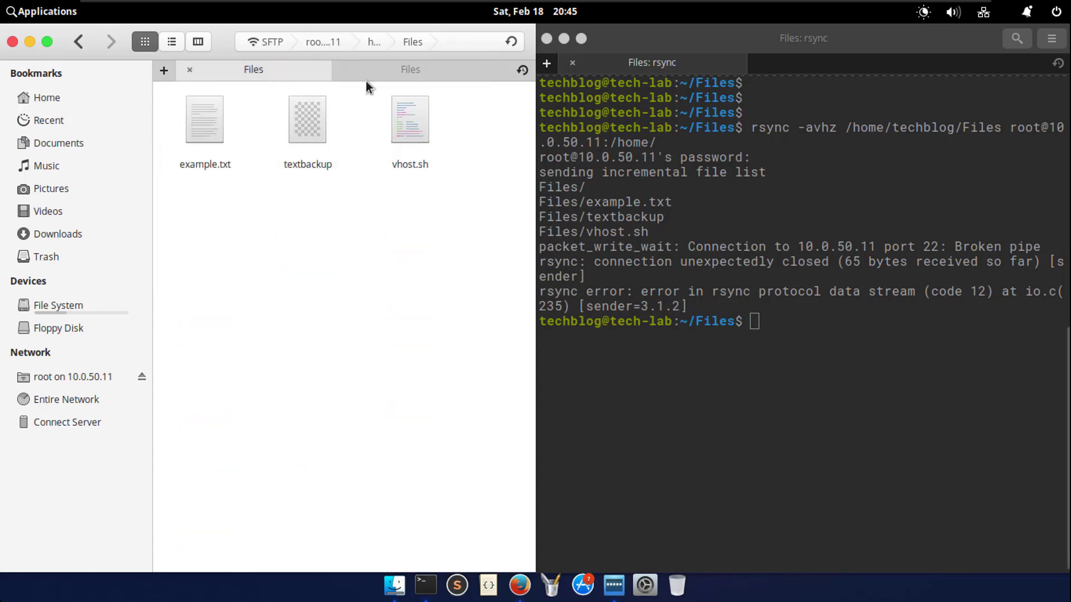
- Switch back to the local techblog home folder tab
left_click(47, 97)
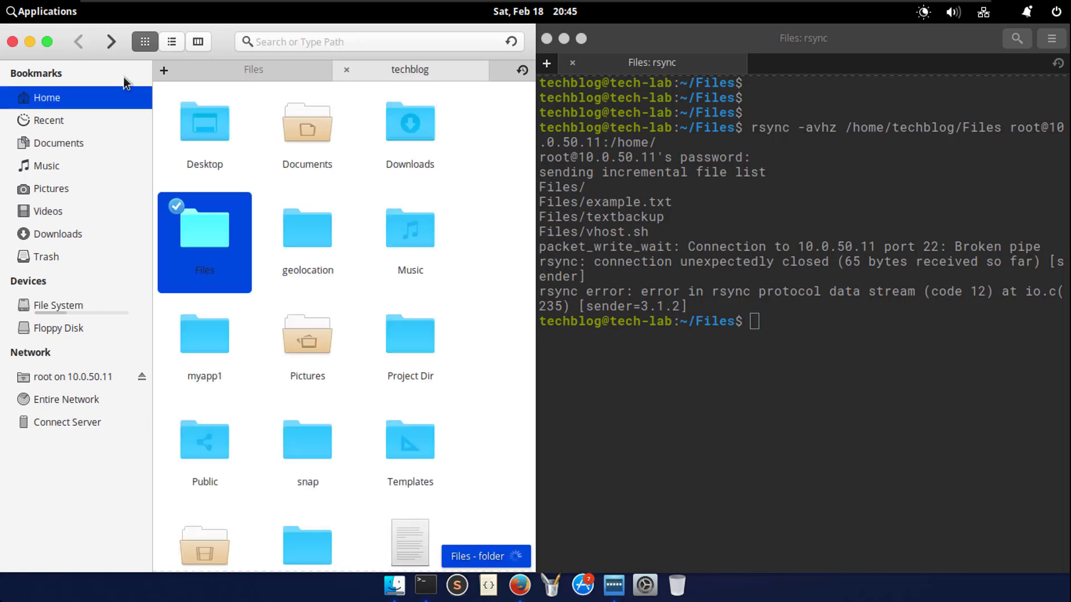
left_click(71, 376)
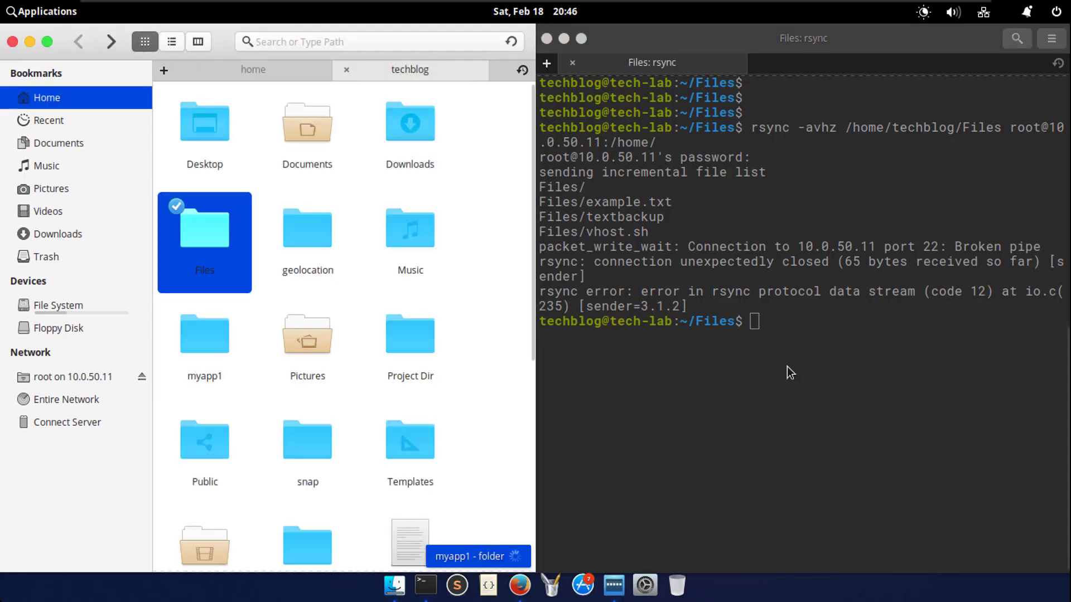
right_click(307, 229)
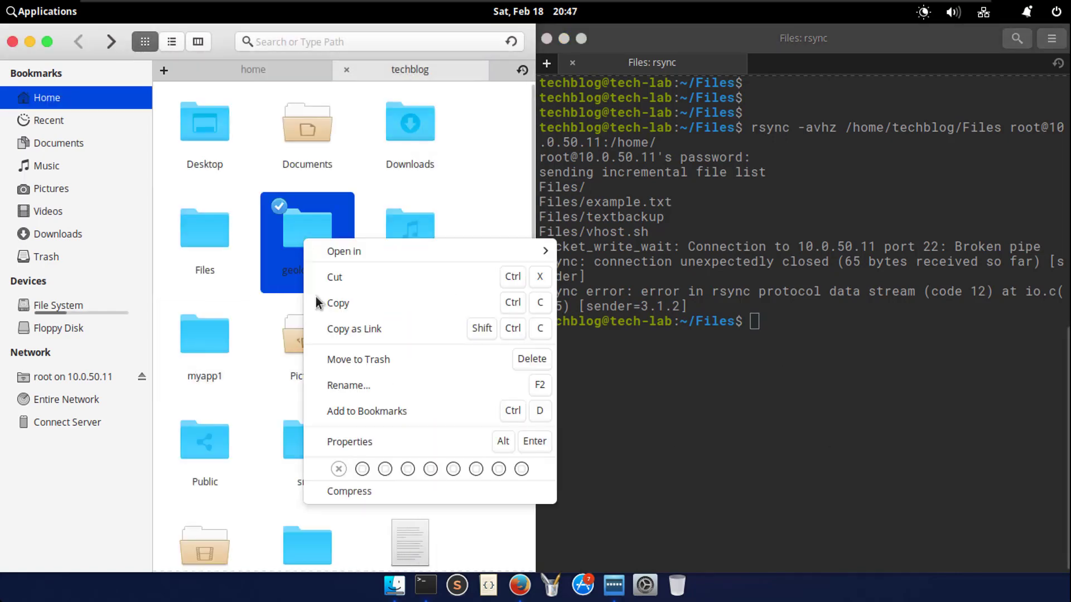
left_click(349, 442)
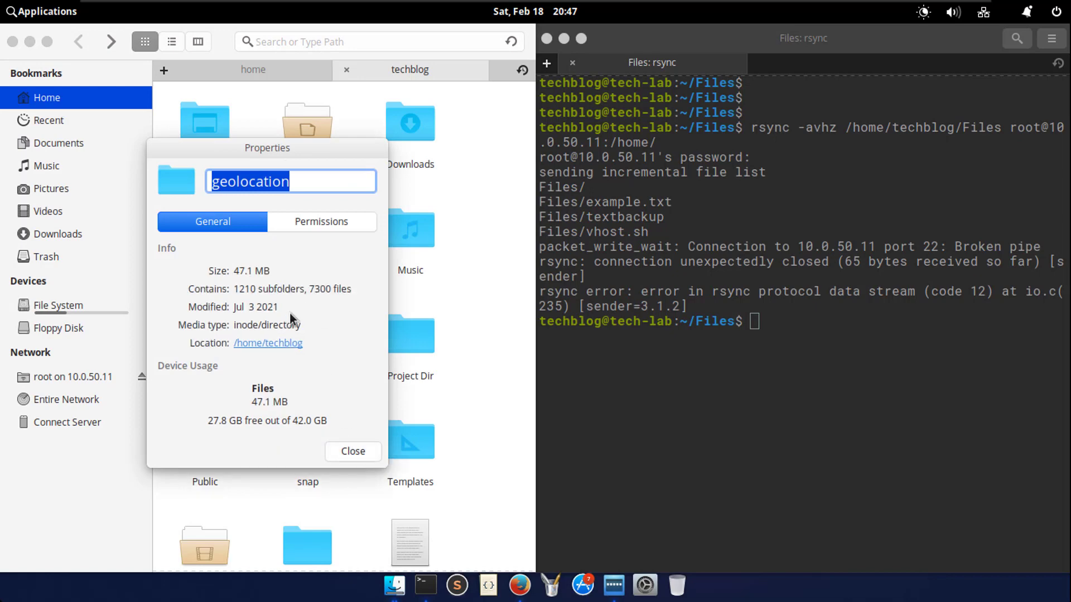
left_click(354, 452)
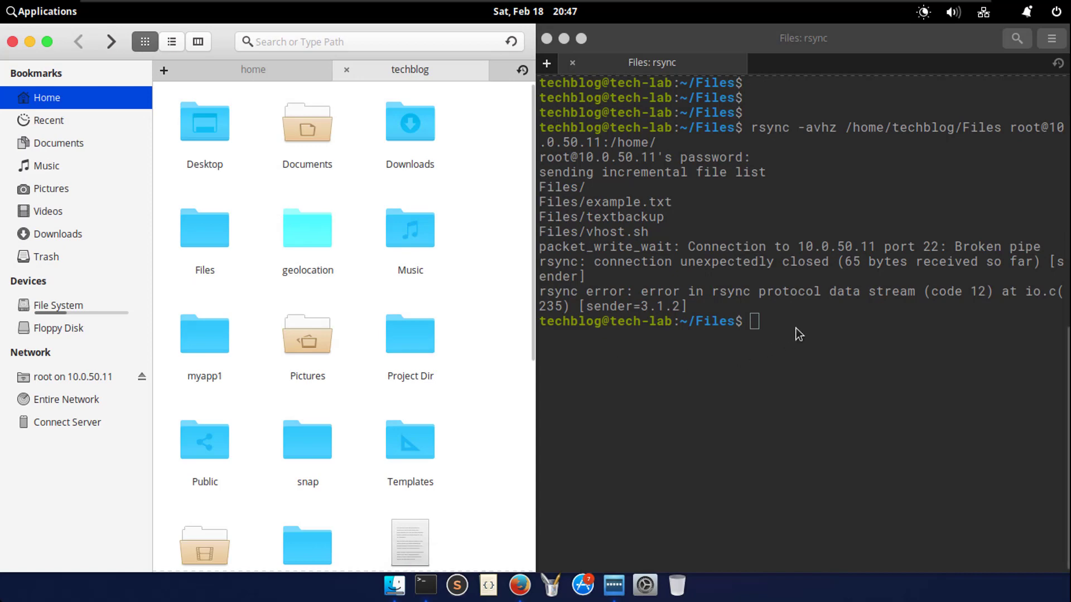
type("rsync")
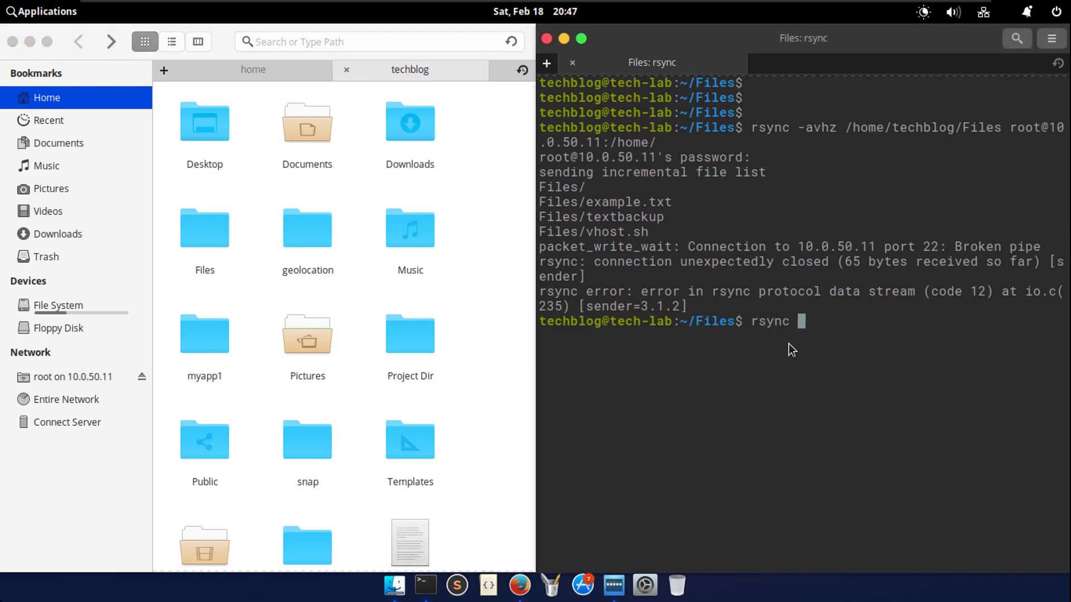
type("-avhz /home/")
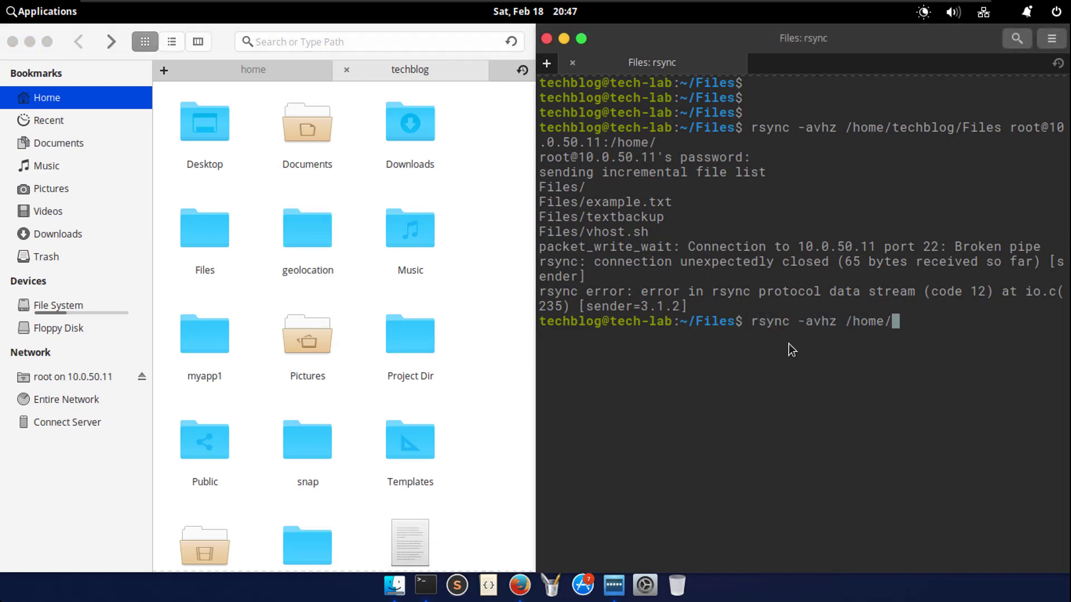
type("techblog/geolocation/")
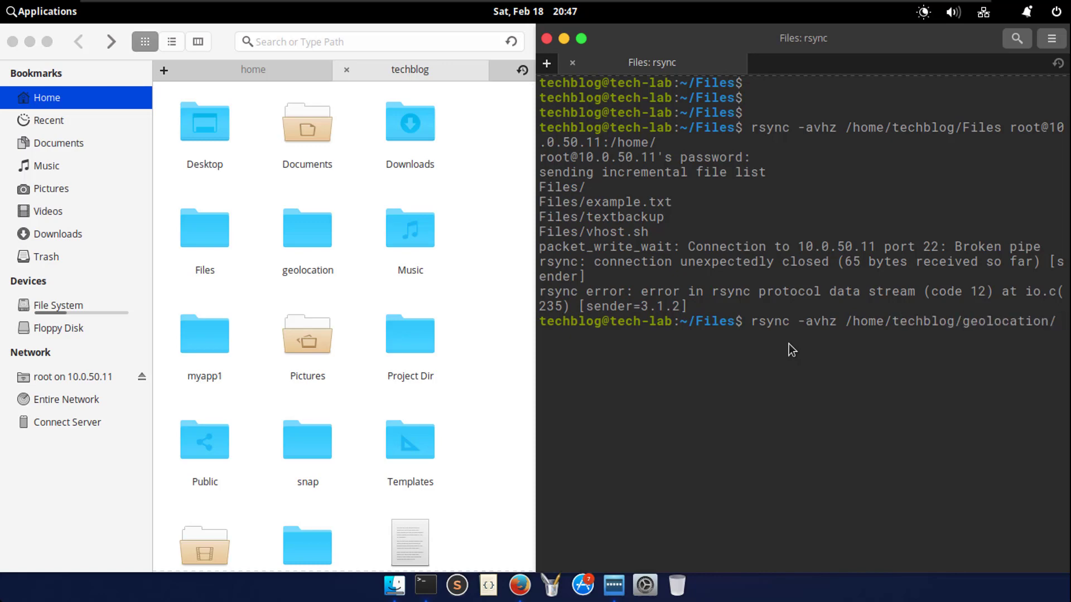
type("ro")
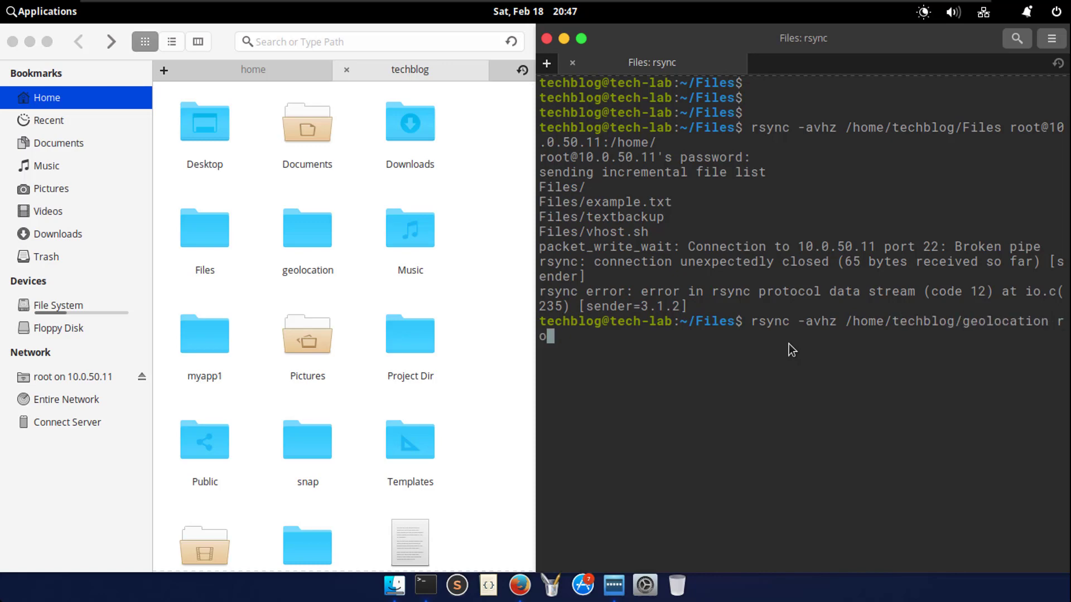
type("ot@10.")
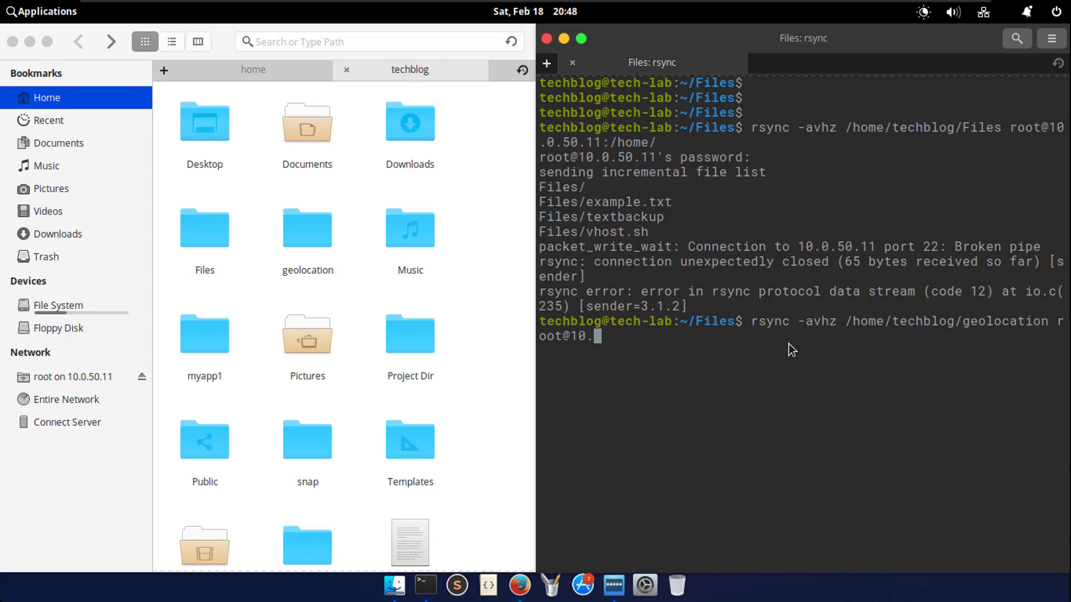
type("0.50.11")
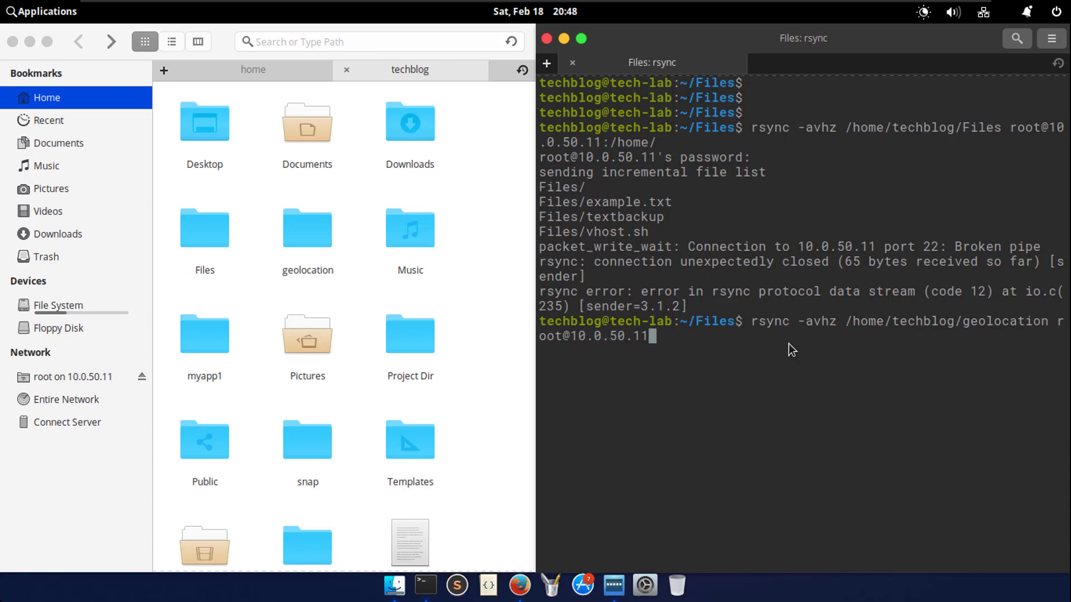
type(":/home")
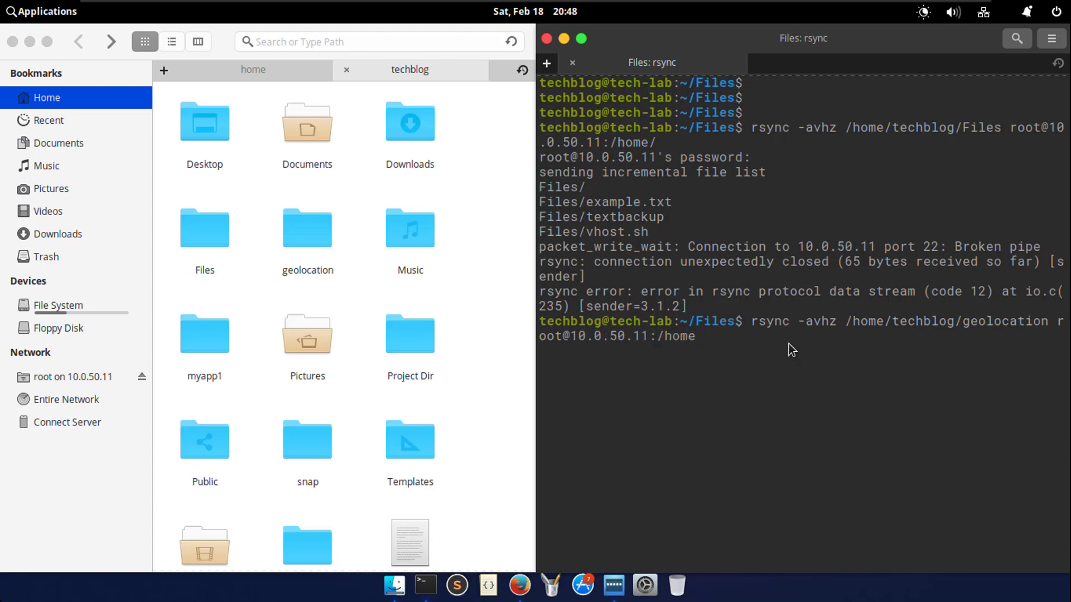
type("/")
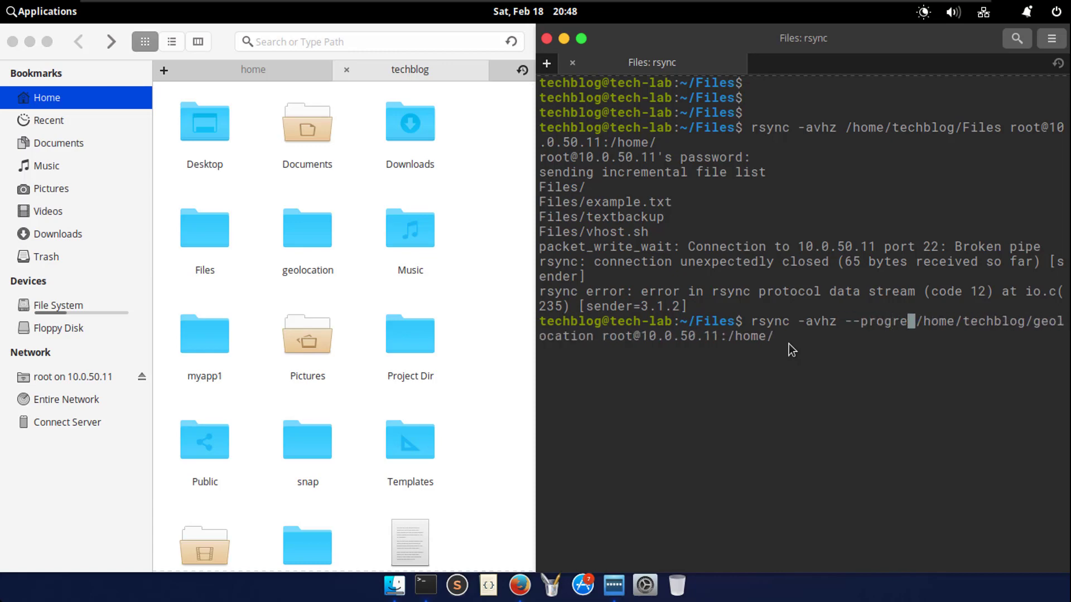
type("ss")
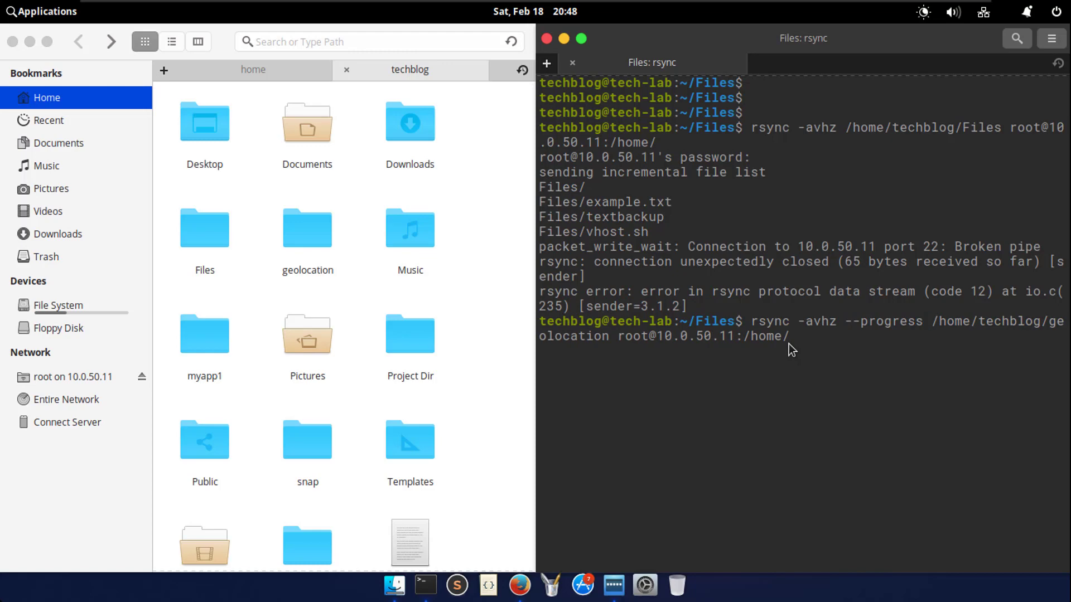
key("Return")
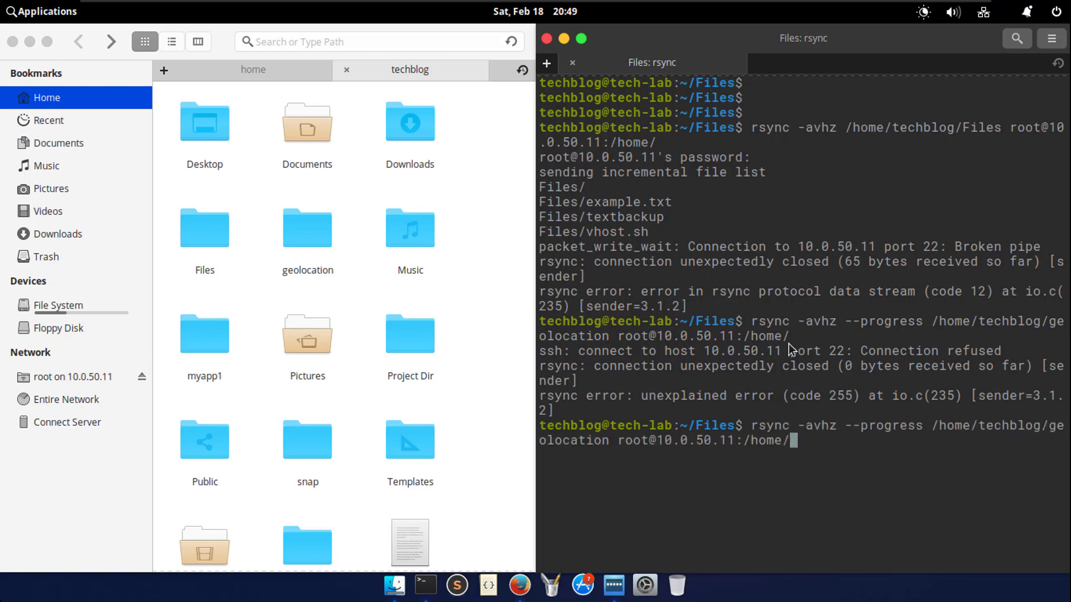
key("Return")
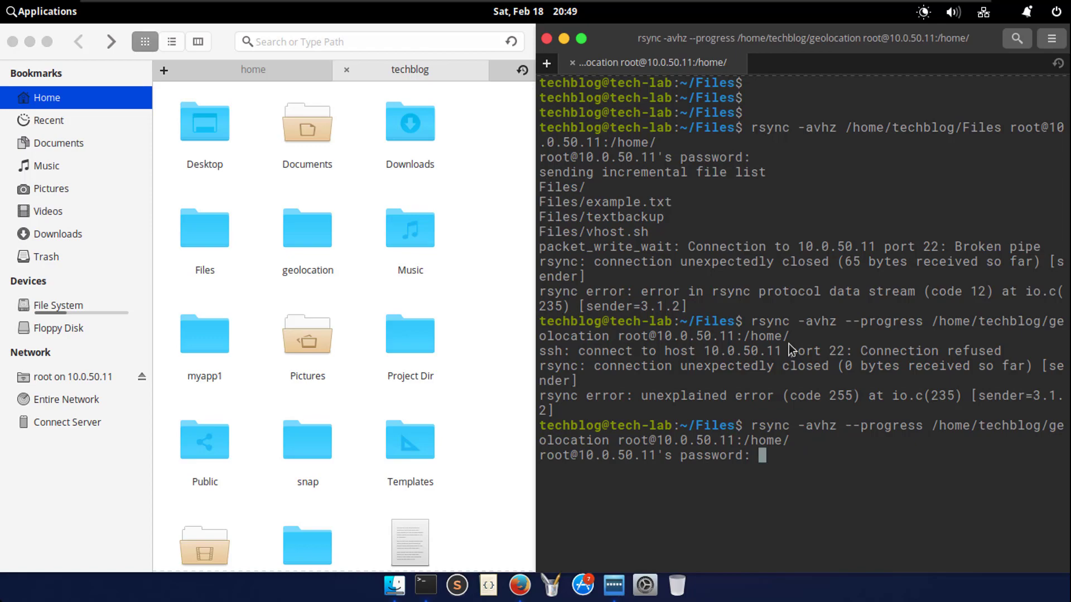
- Submit the root password so rsync transfers geolocation, ending with 42.11M total size
key("Return")
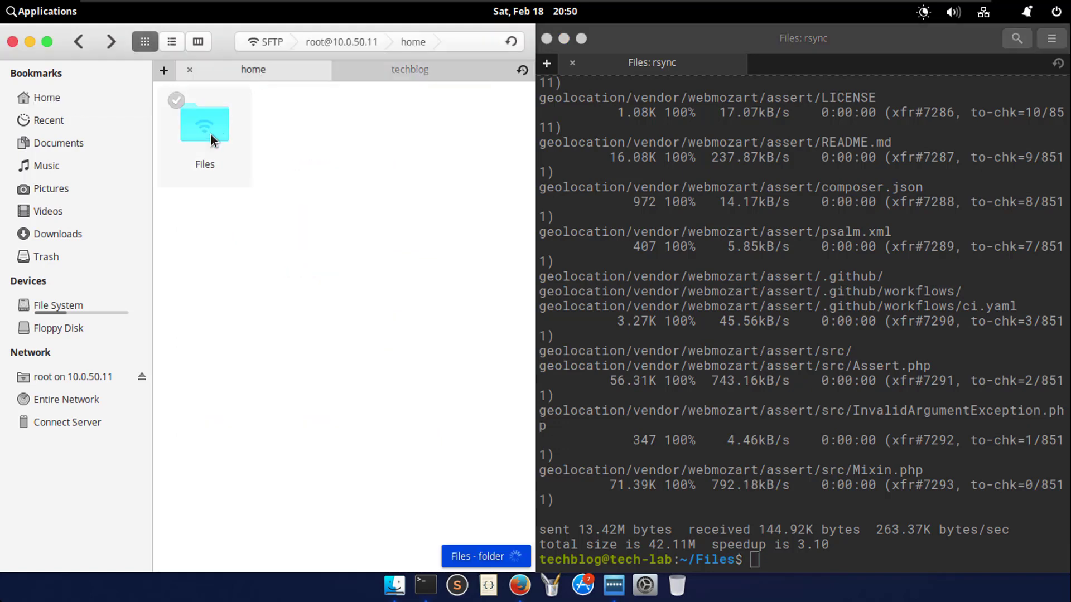
- Reopen the server's home folder so geolocation appears alongside Files
left_click(341, 273)
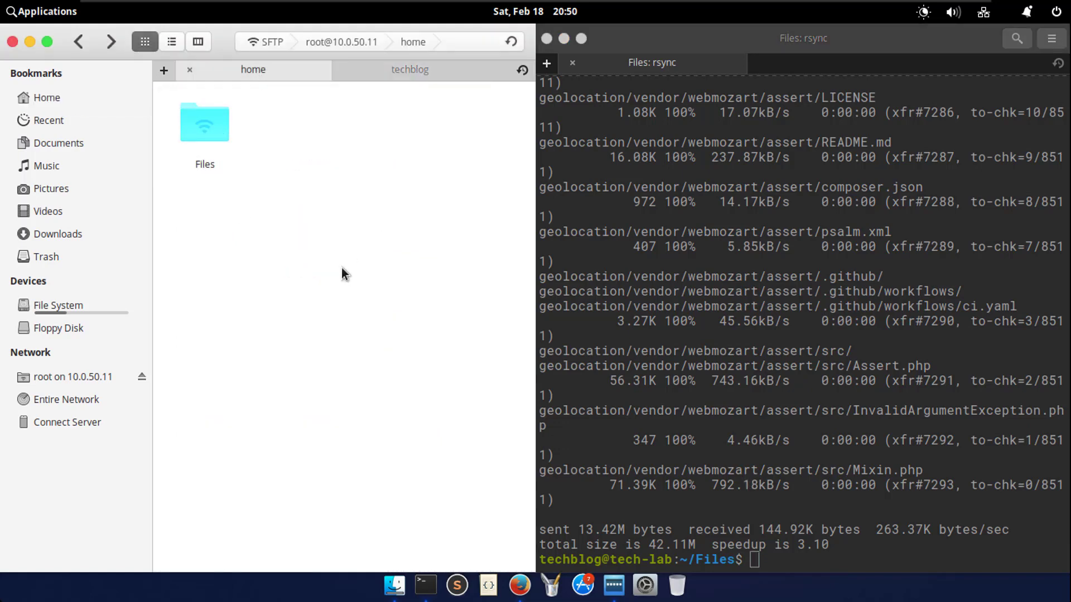
left_click(78, 41)
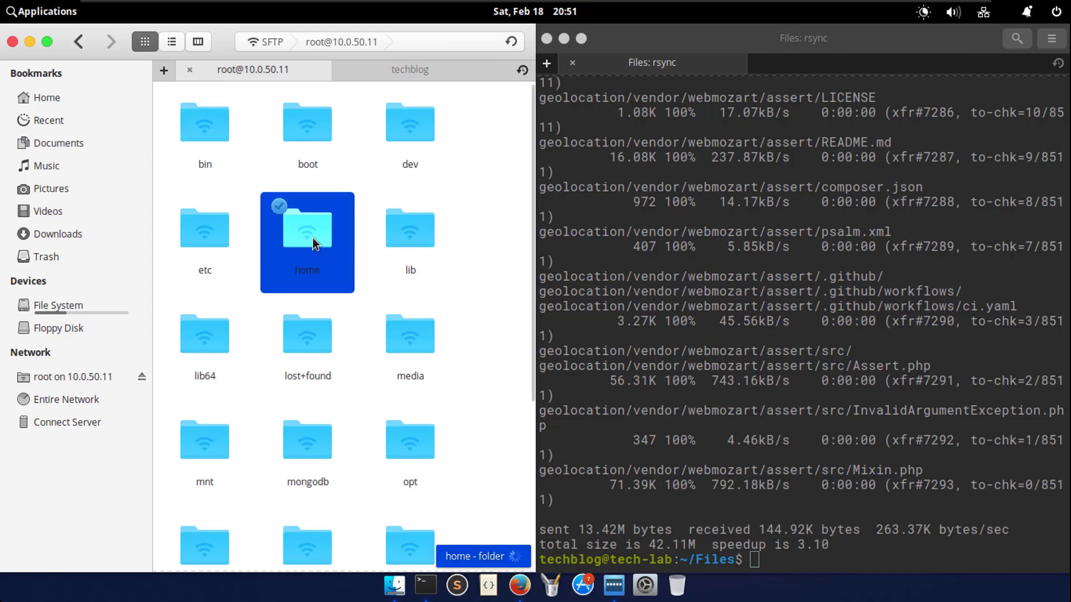
double_click(306, 229)
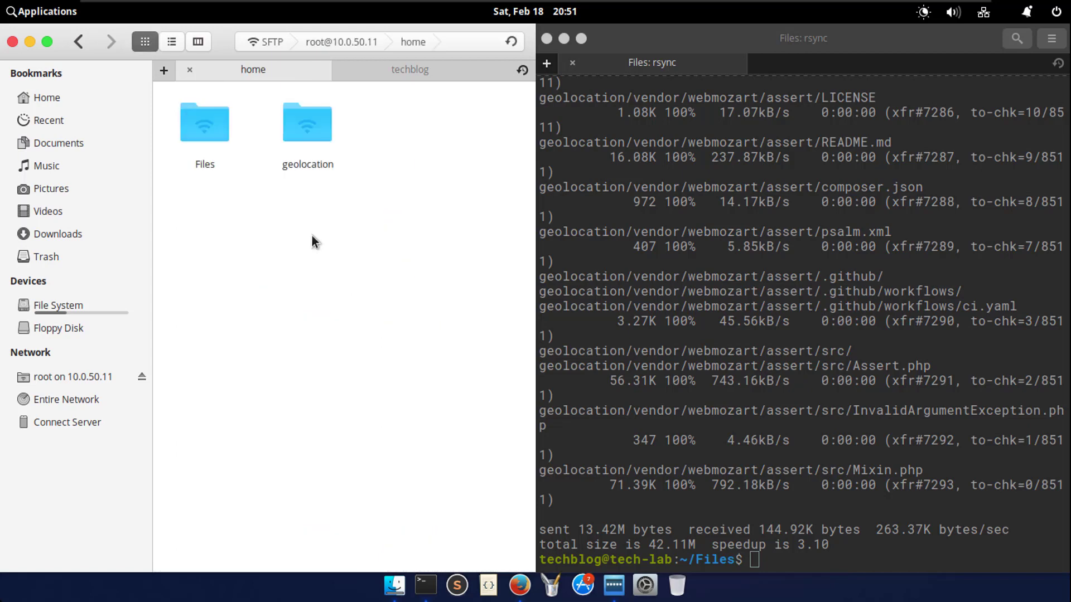
mouse_move(303, 249)
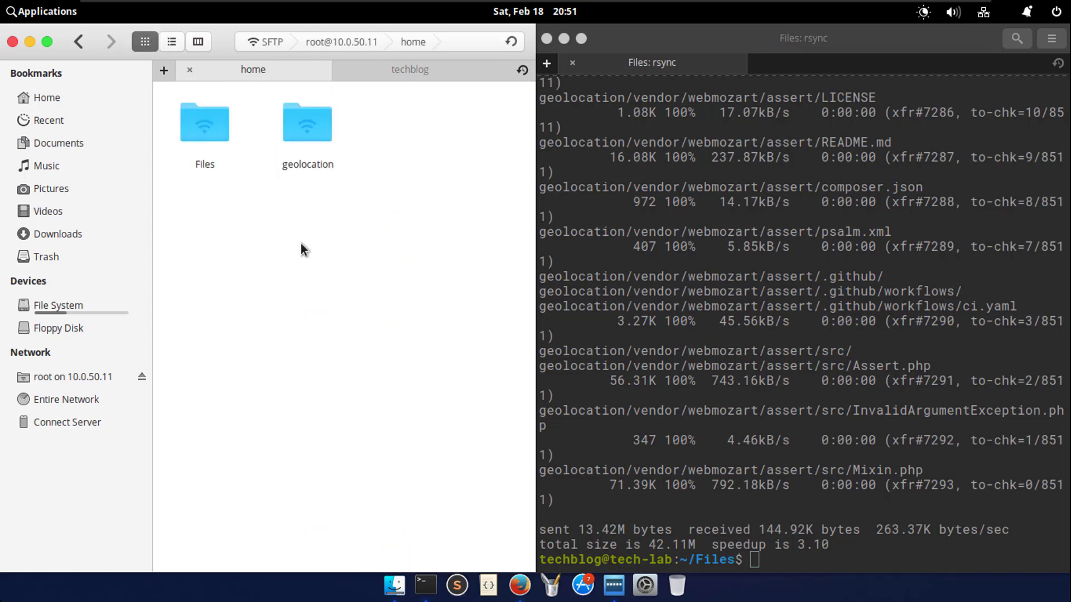